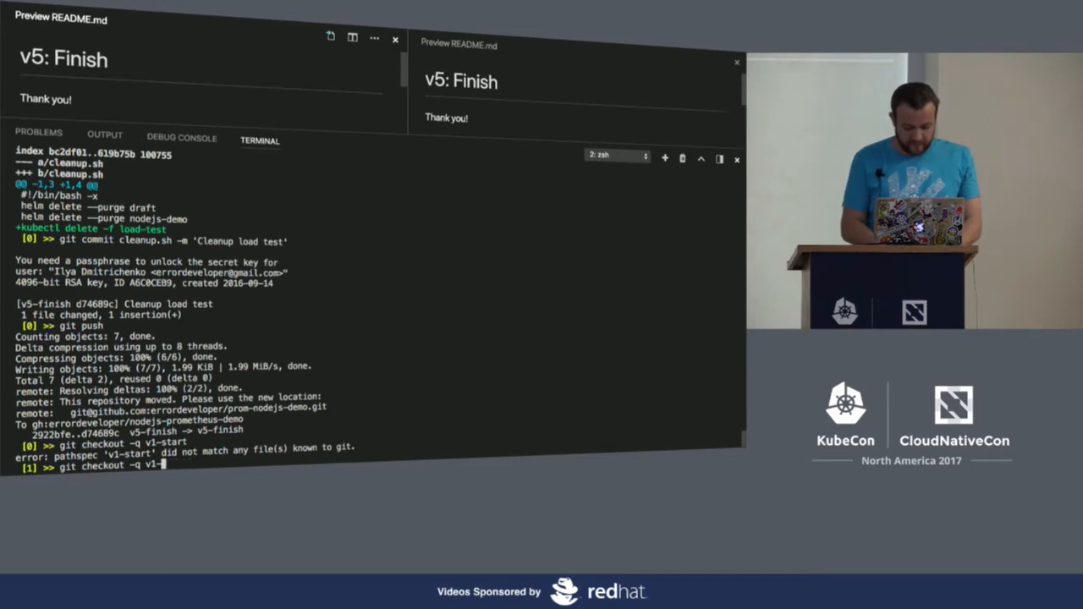
- Run git checkout -q v0-start and read the v0: Start README full-width
text(v0-s)
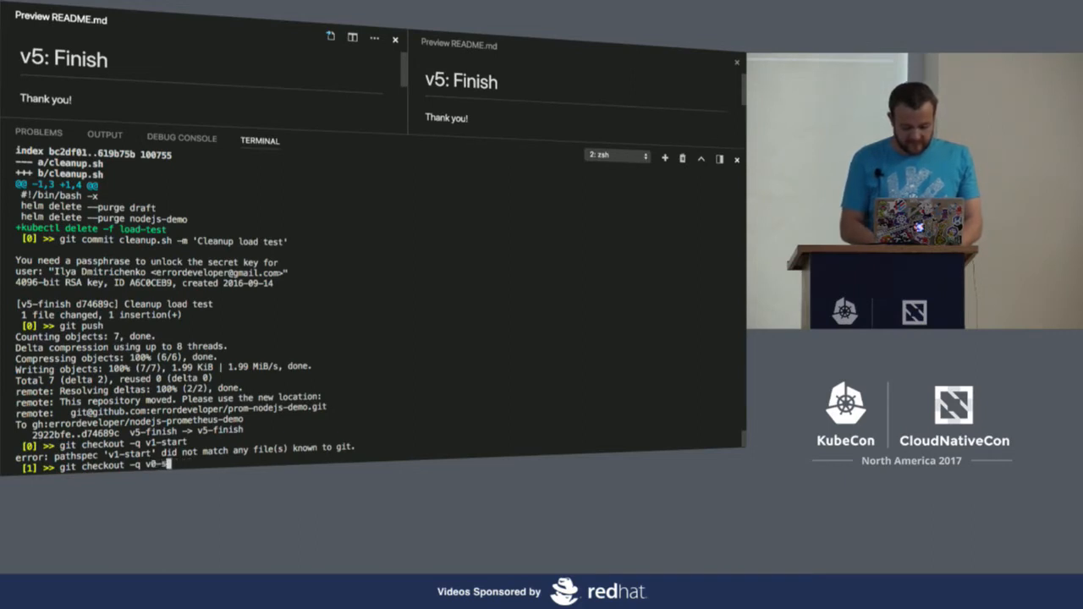
key(Return)
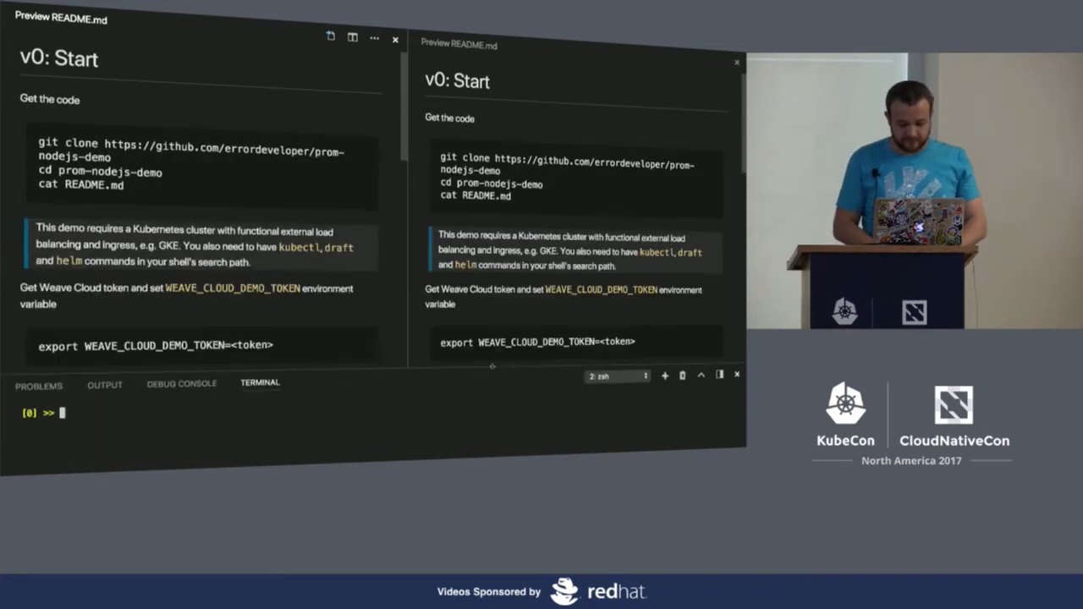
click(395, 39)
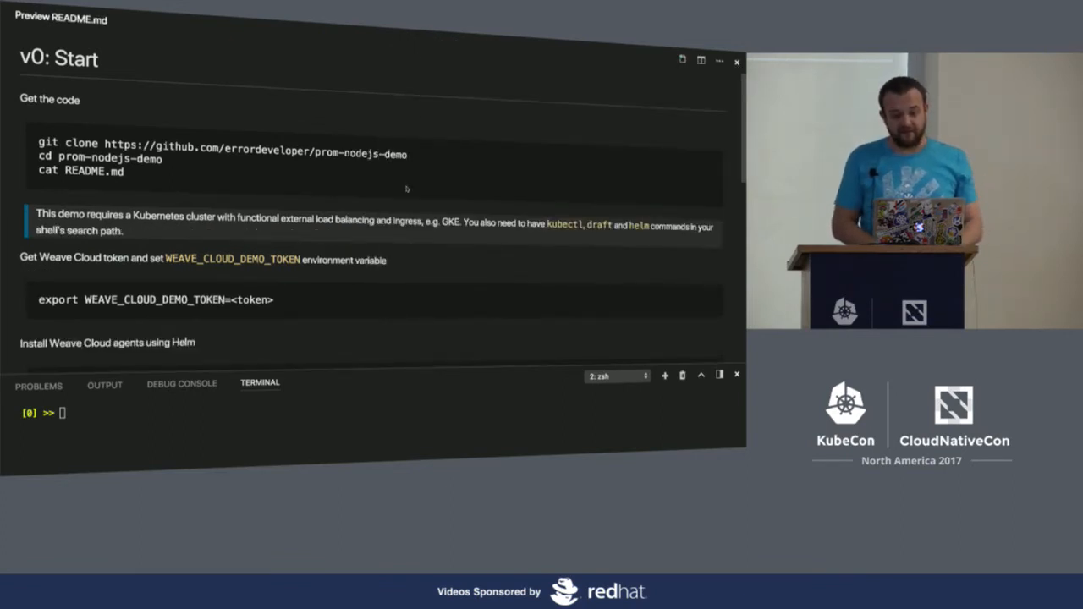
scroll(up, 3)
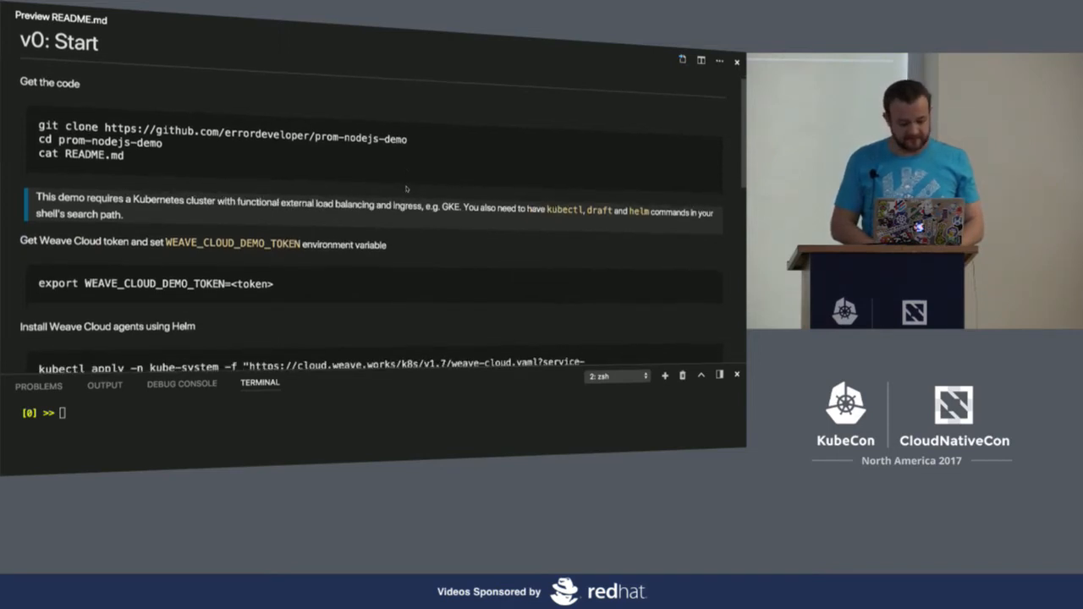
scroll(down, 3)
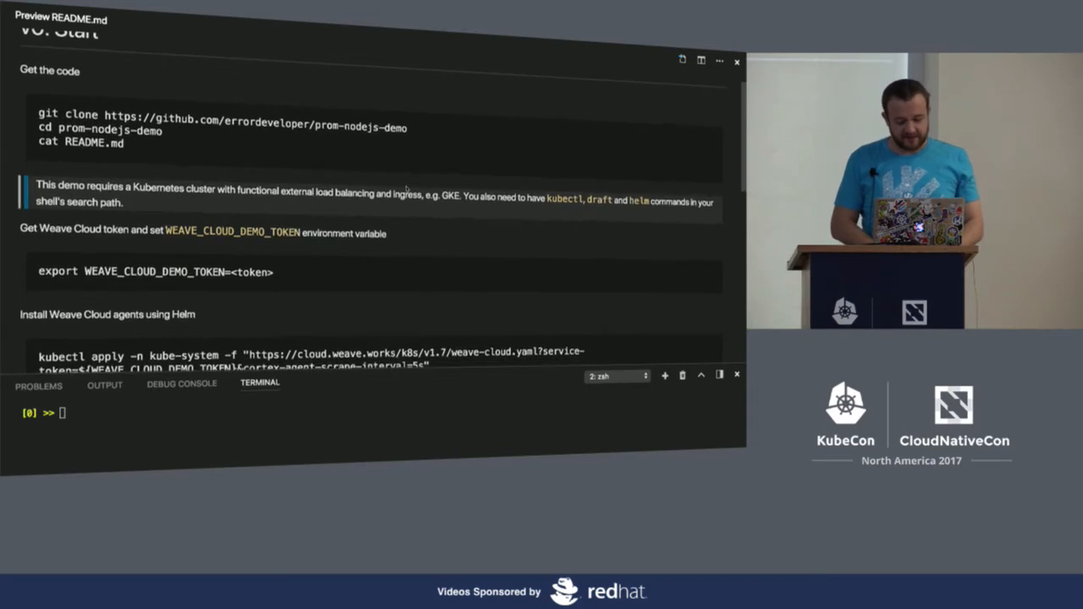
scroll(down, 3)
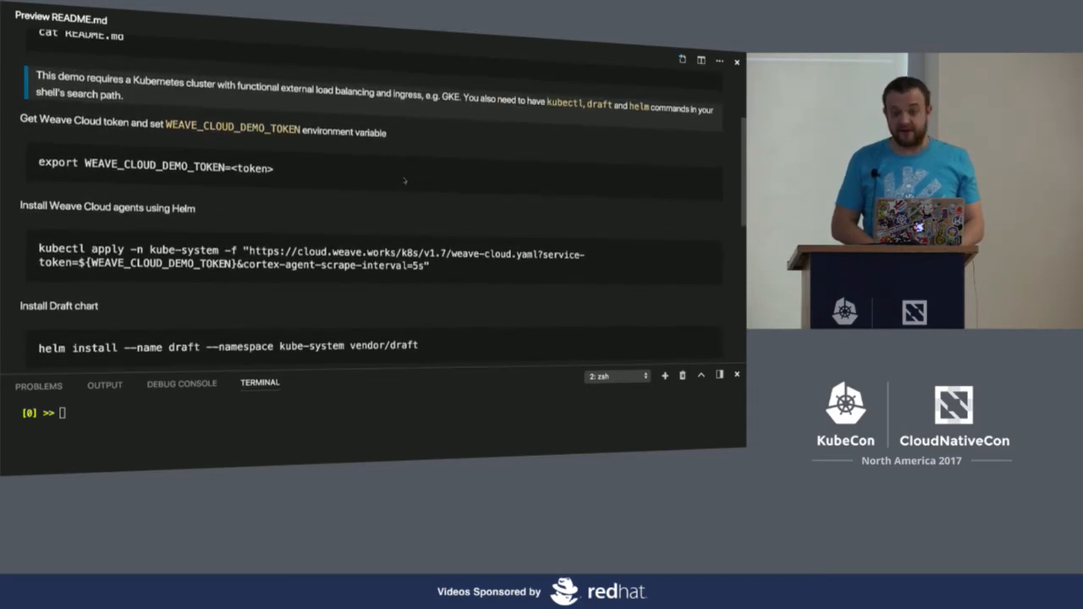
scroll(down, 3)
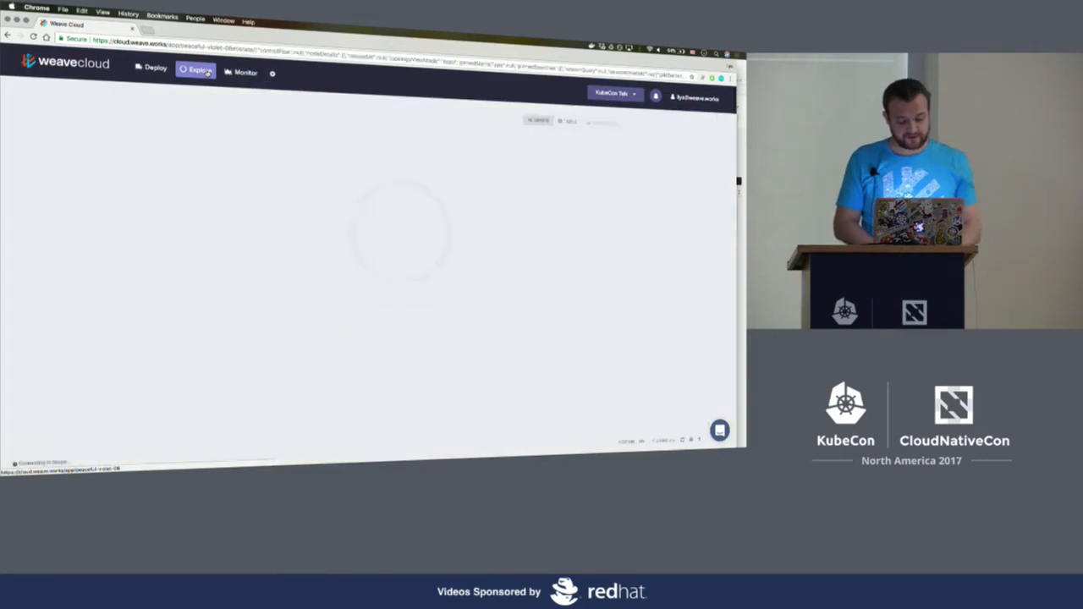
- Show the Explore map of the cluster's controllers with installed agents and services
click(200, 72)
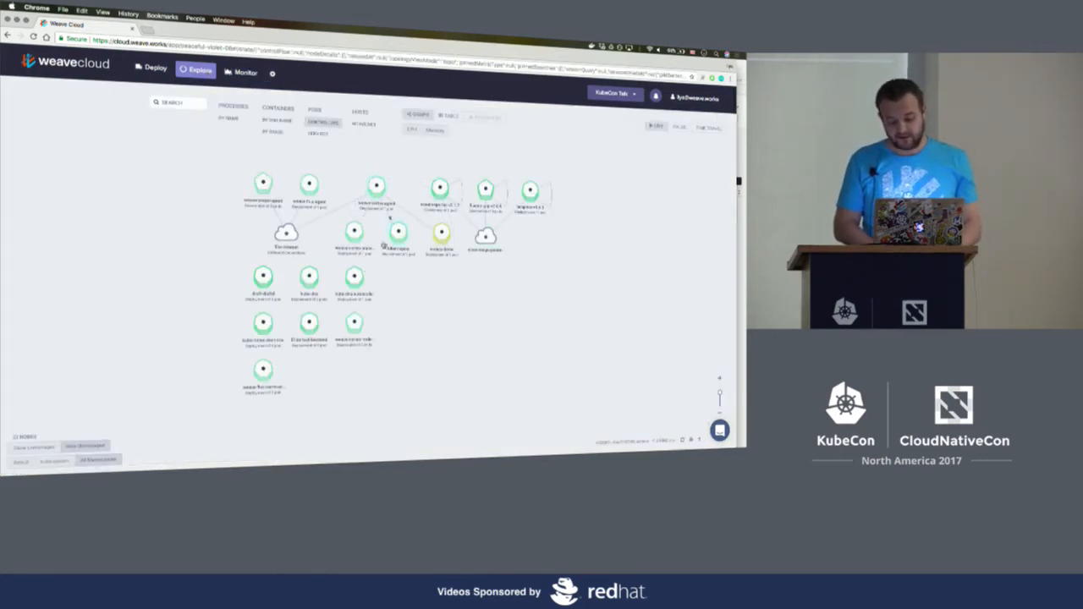
click(313, 271)
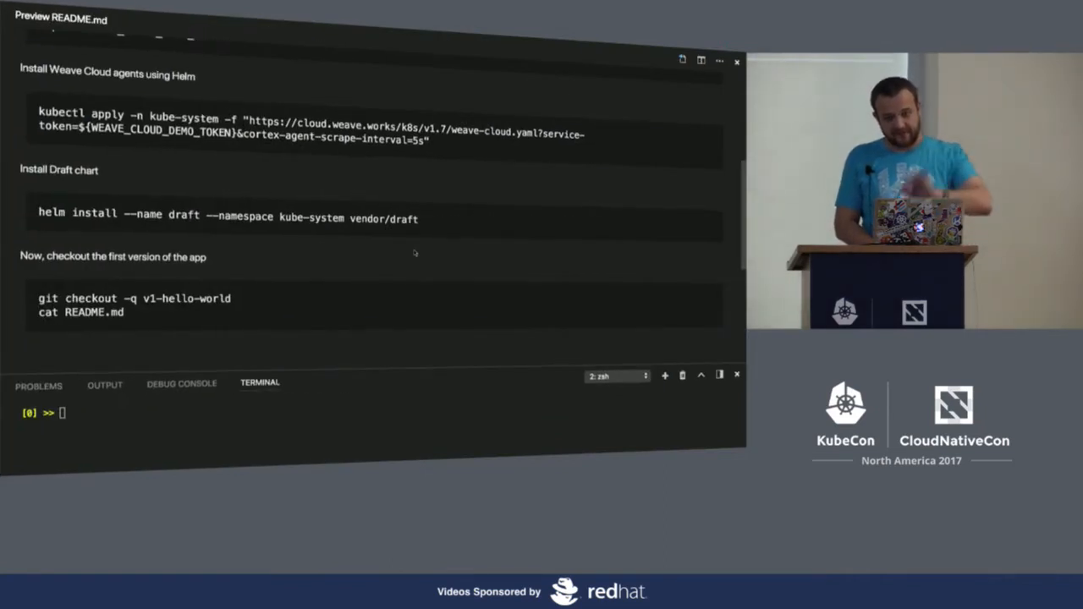
mouse_move(186, 201)
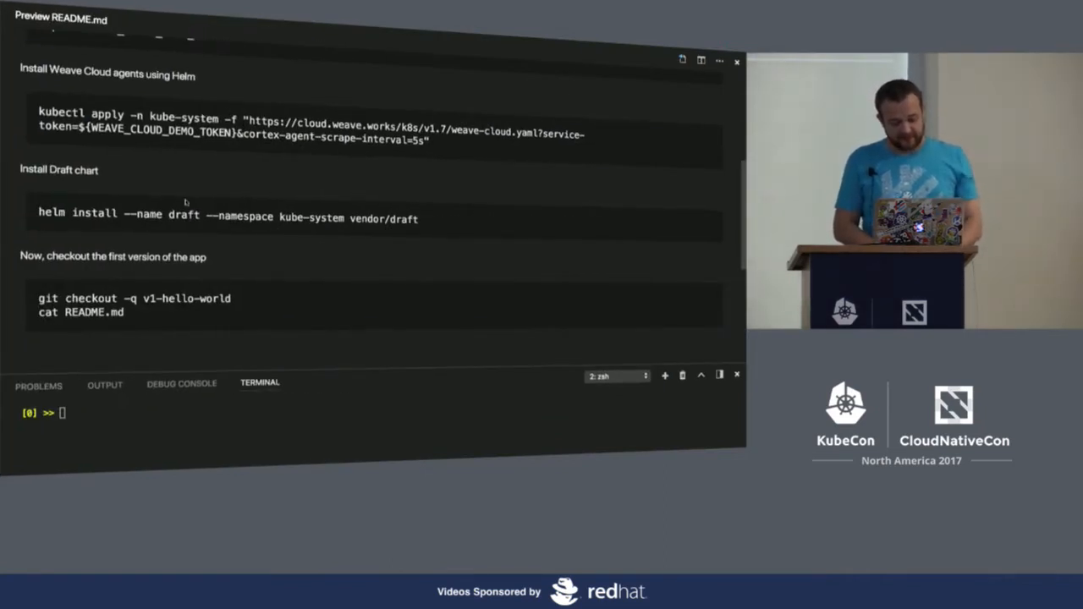
- Run git checkout -q v1-hello-world copied from the README
scroll(up, 3)
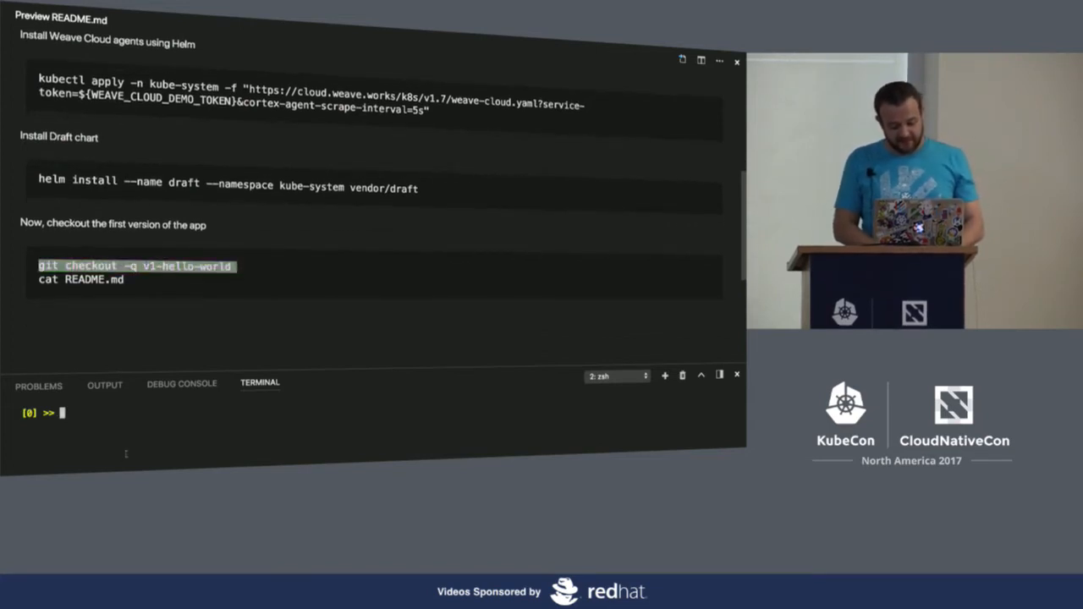
key(Return)
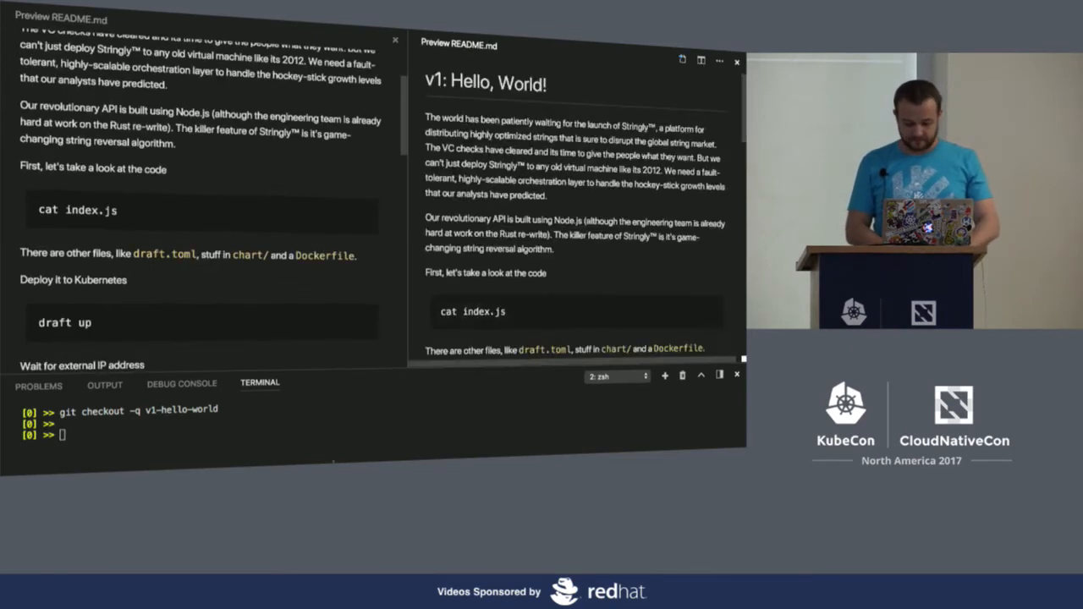
- Bring up index.js beside the README with 'code index.js' and review it
text(code index.js)
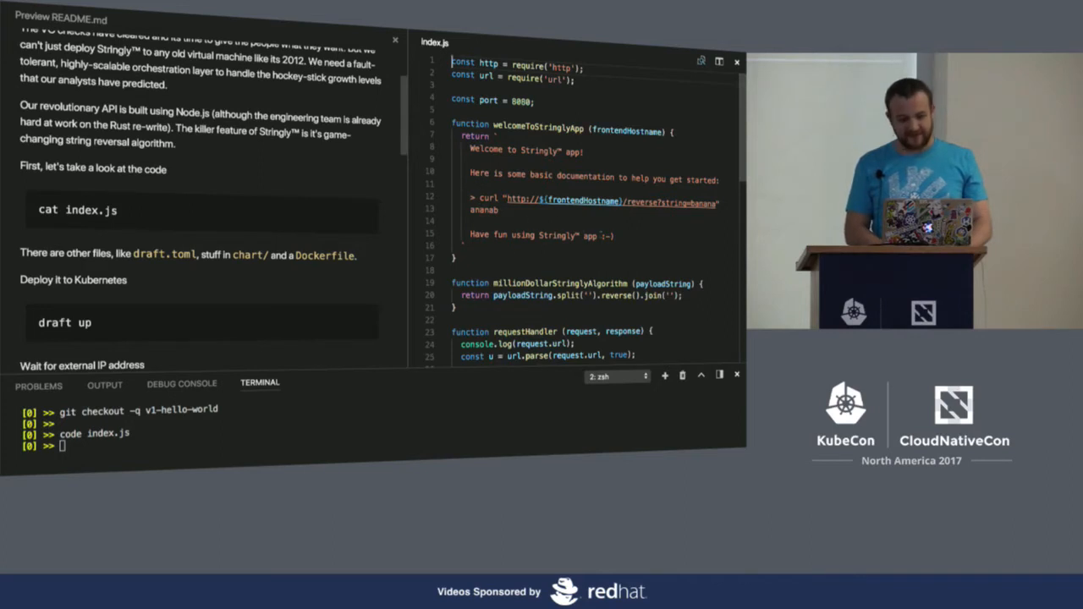
scroll(down, 3)
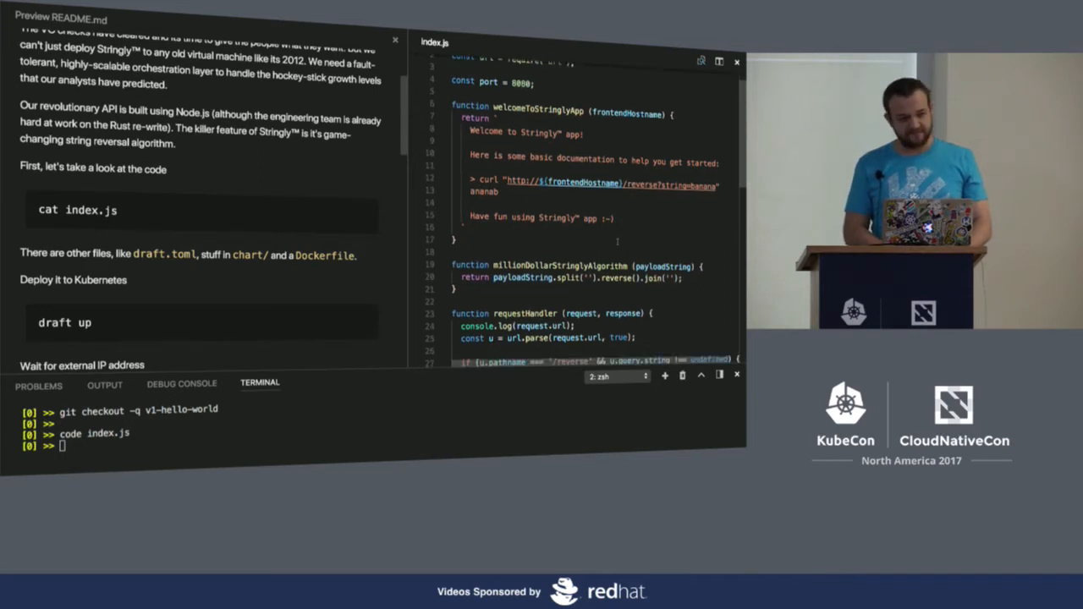
scroll(down, 3)
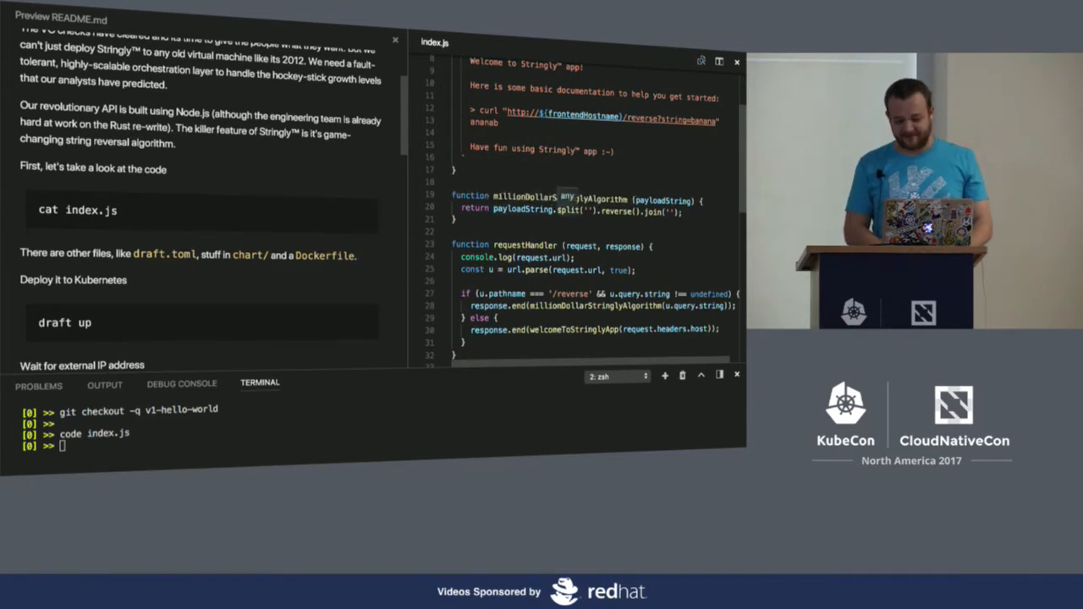
scroll(down, 3)
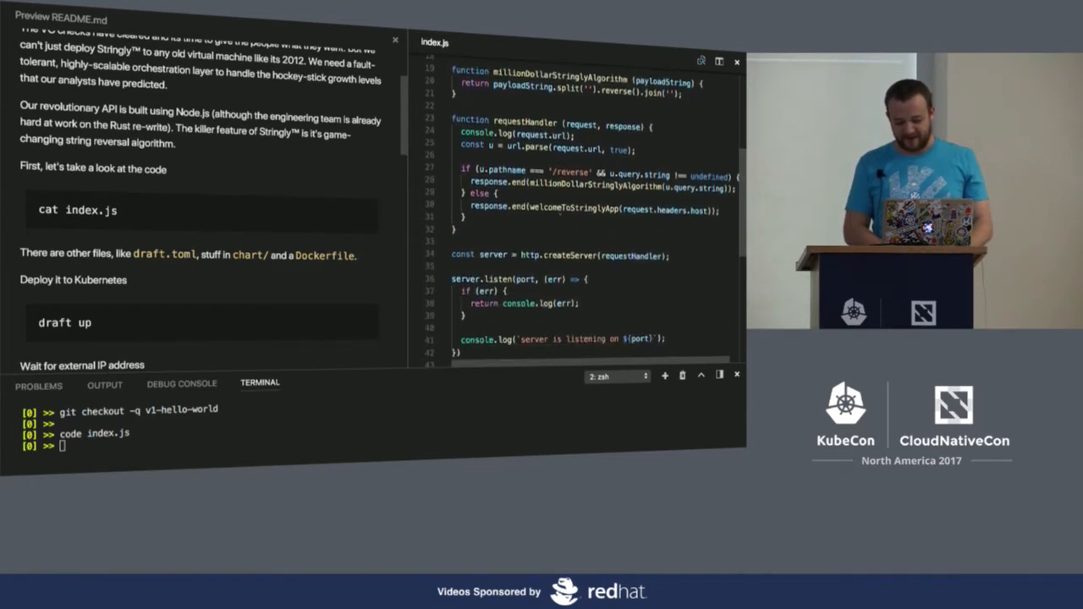
scroll(down, 3)
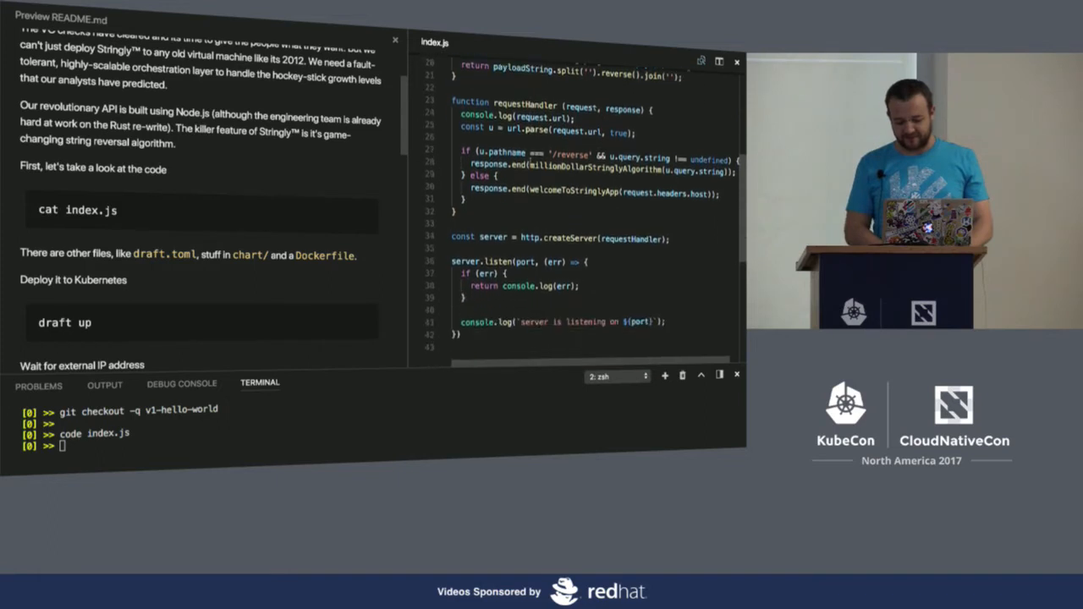
scroll(up, 3)
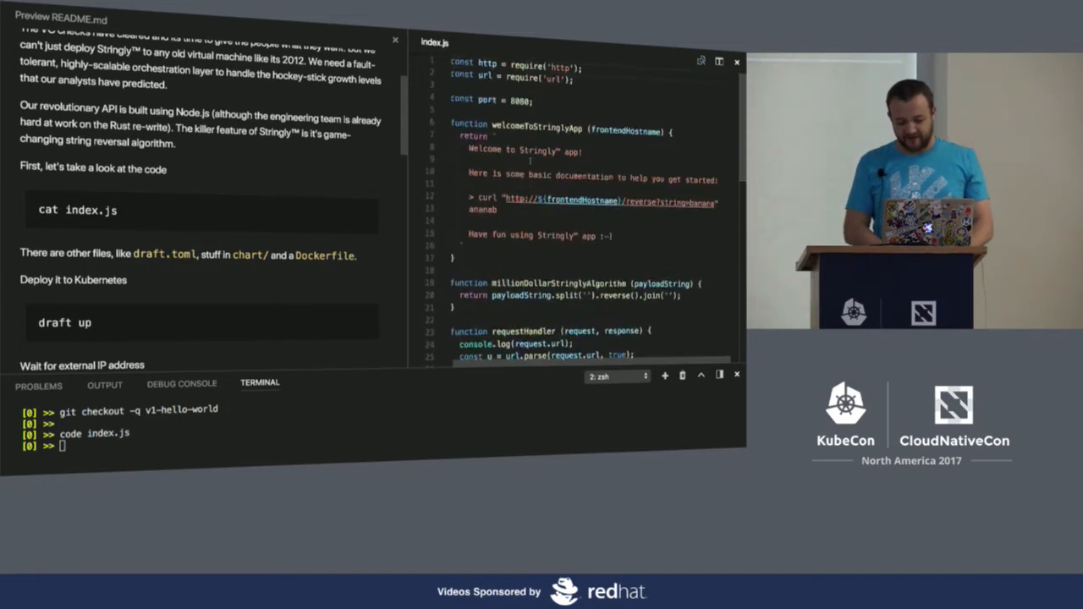
scroll(down, 3)
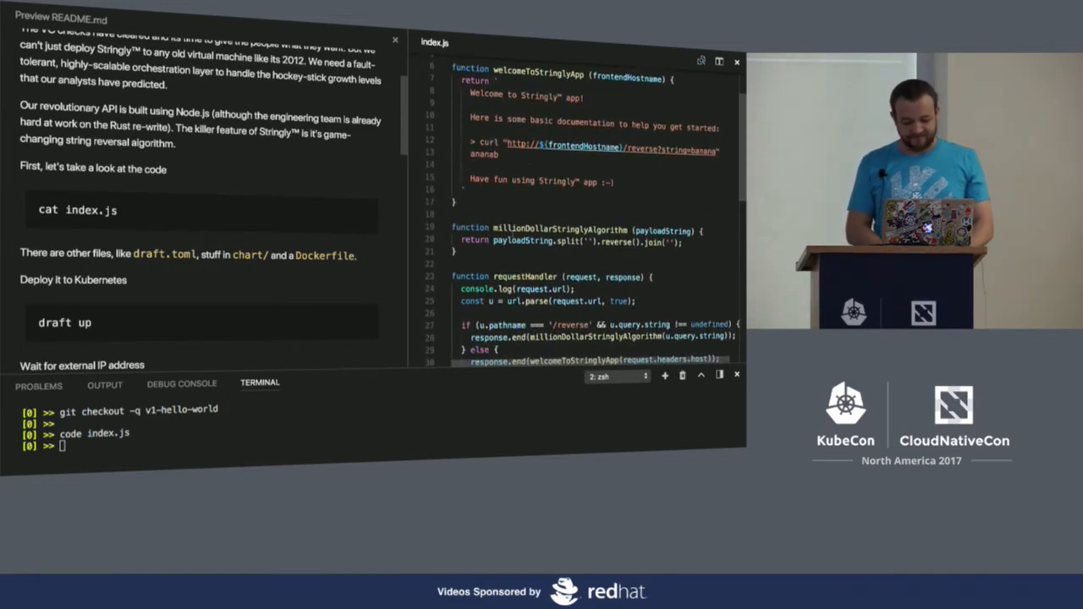
- Run the README's 'draft up' command to deploy the Stringly app to Kubernetes
double_click(64, 321)
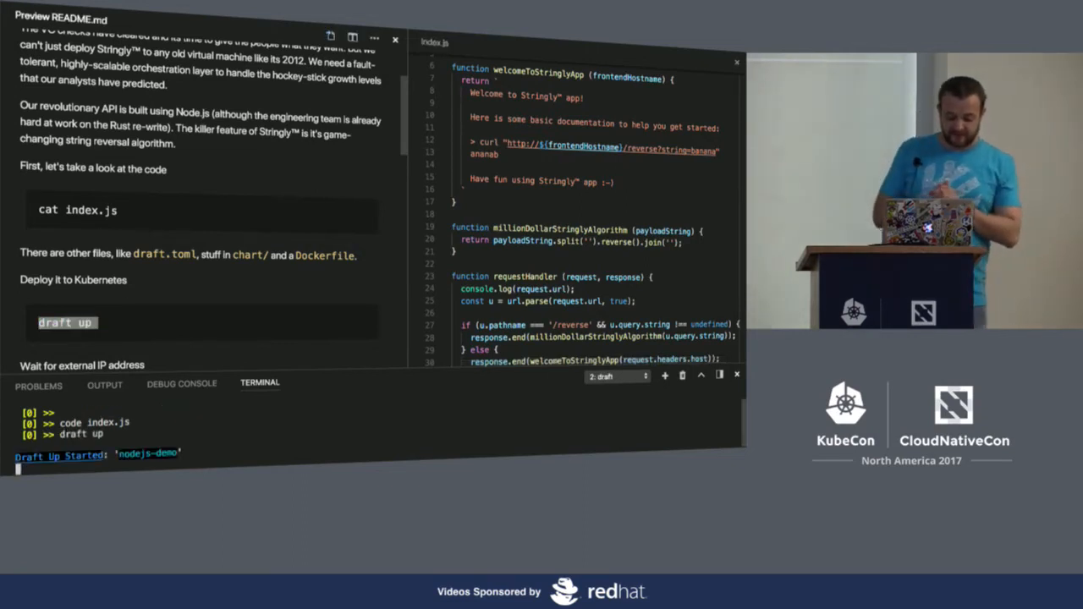
scroll(down, 3)
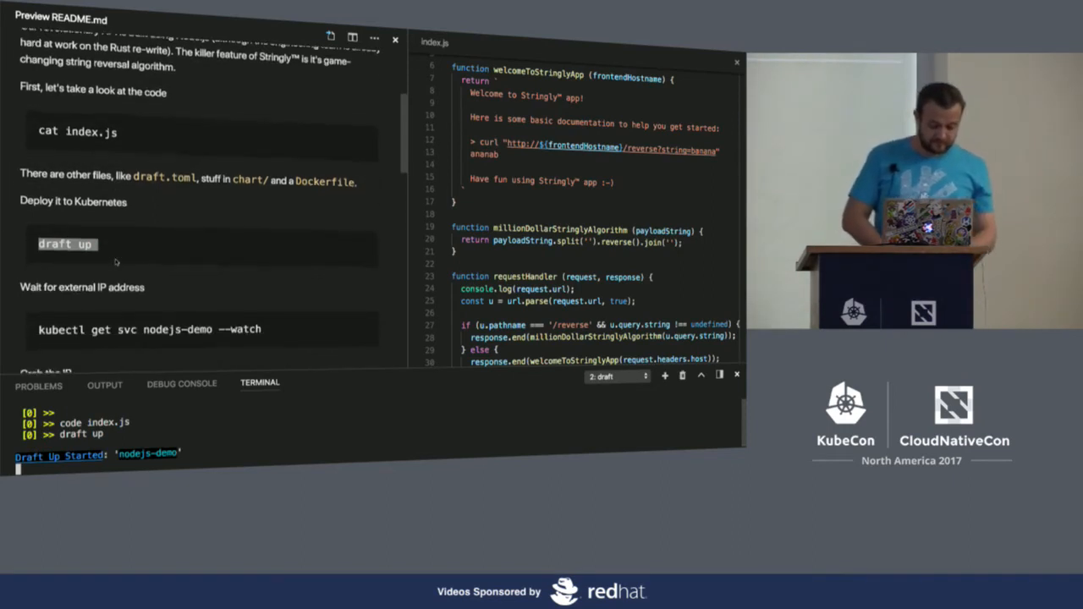
scroll(down, 3)
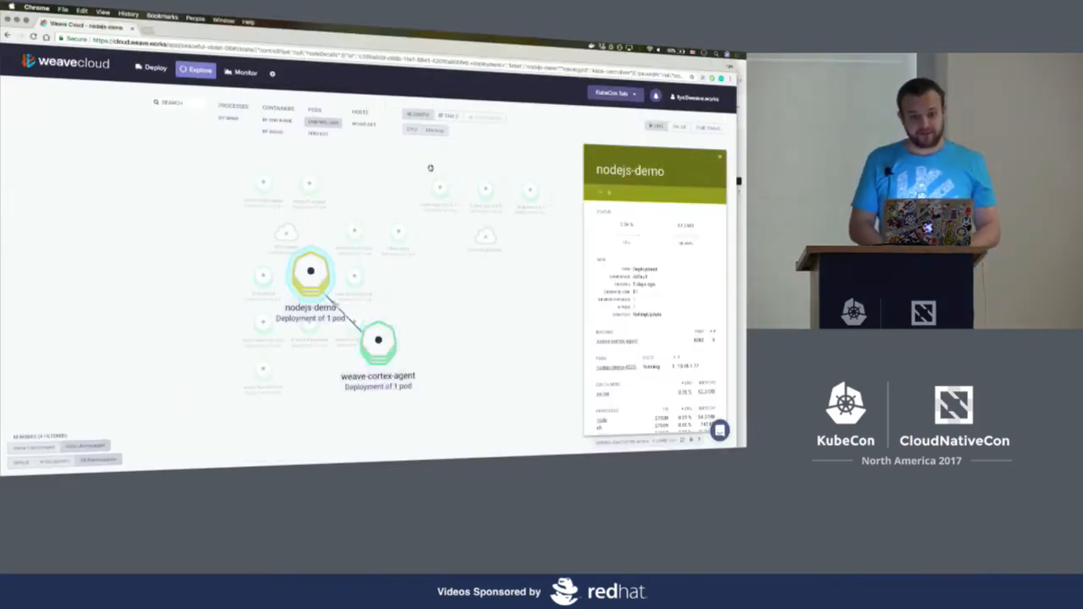
mouse_move(426, 311)
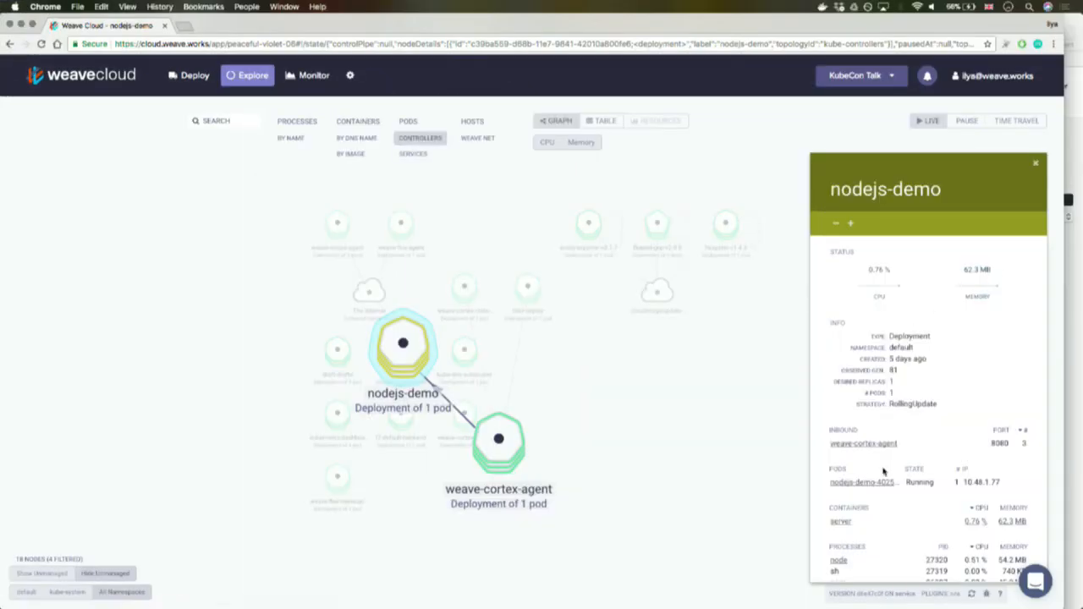
mouse_move(831, 533)
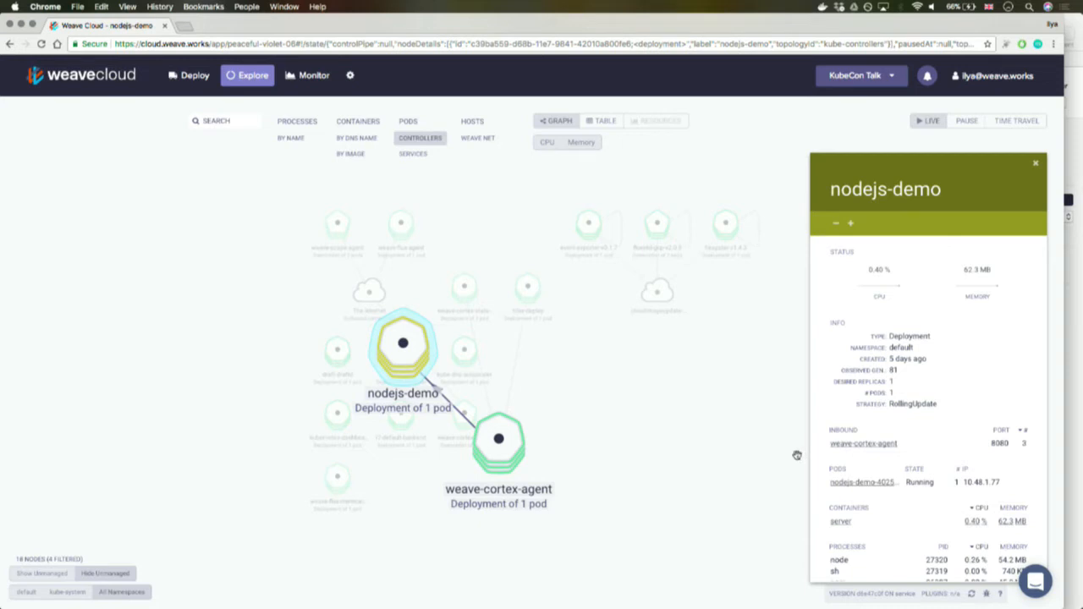
mouse_move(741, 460)
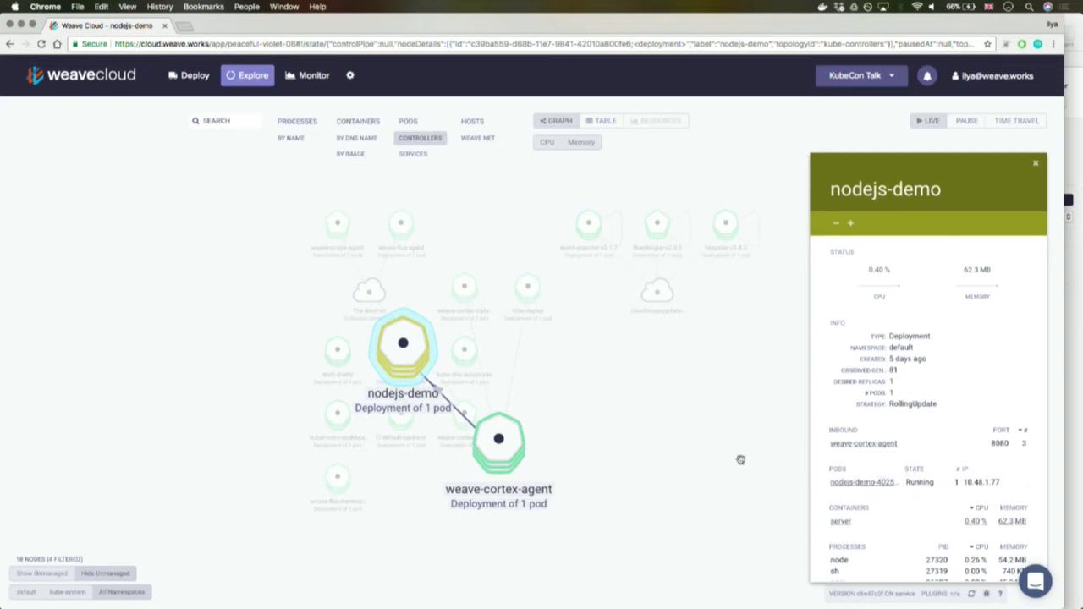
- Close the nodejs-demo deployment details and return to the controllers map
click(1036, 163)
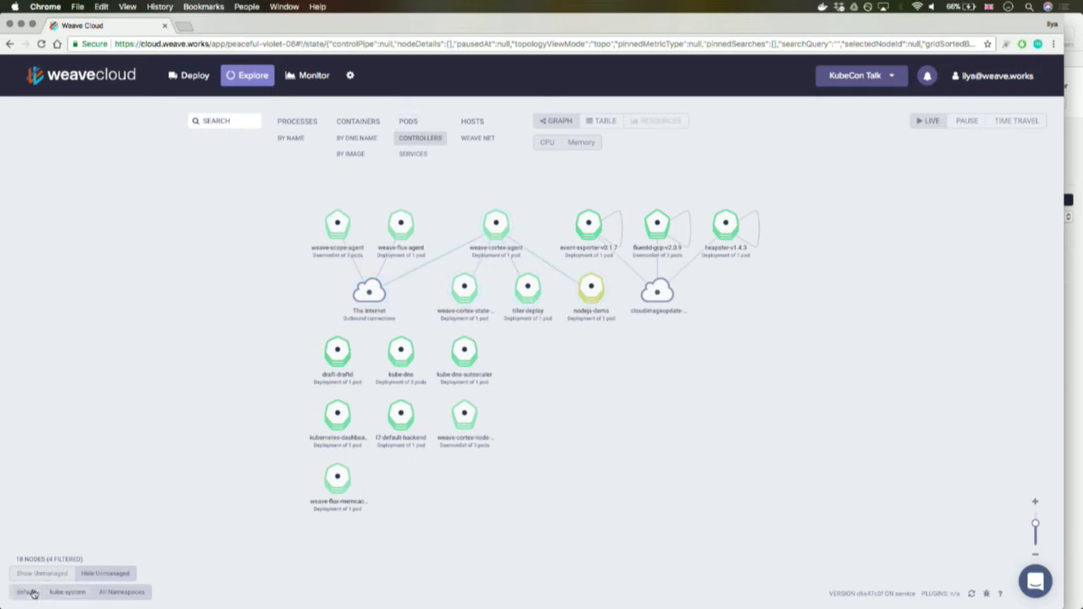
click(26, 592)
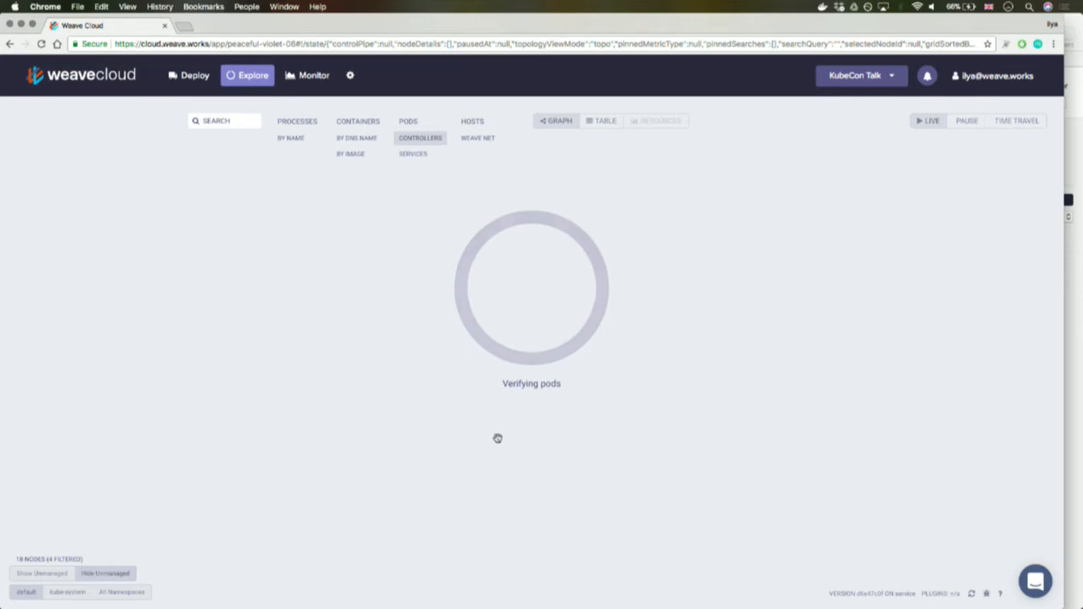
mouse_move(506, 415)
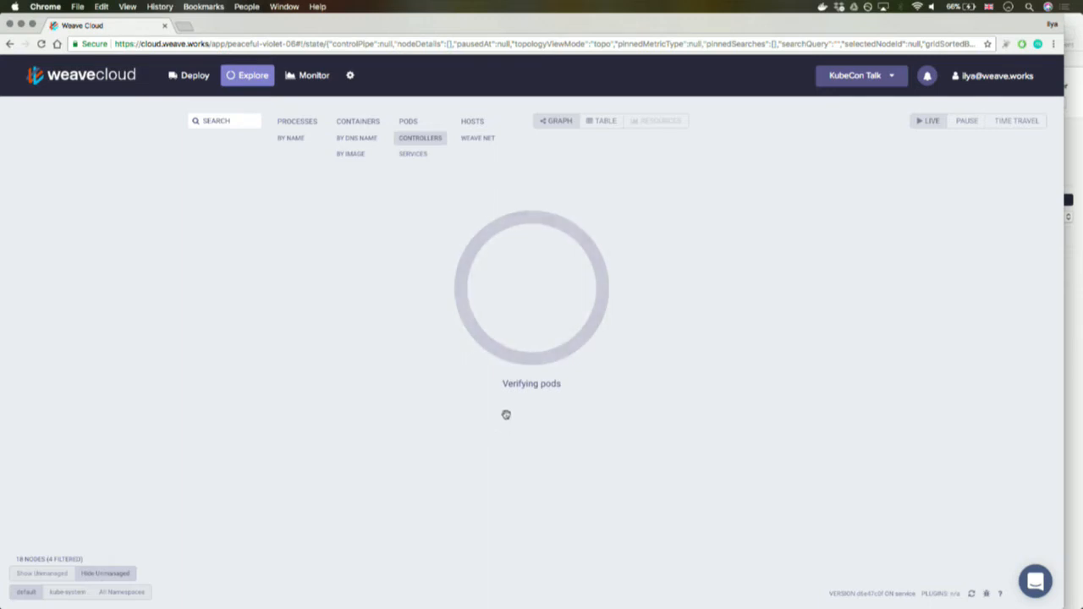
mouse_move(668, 400)
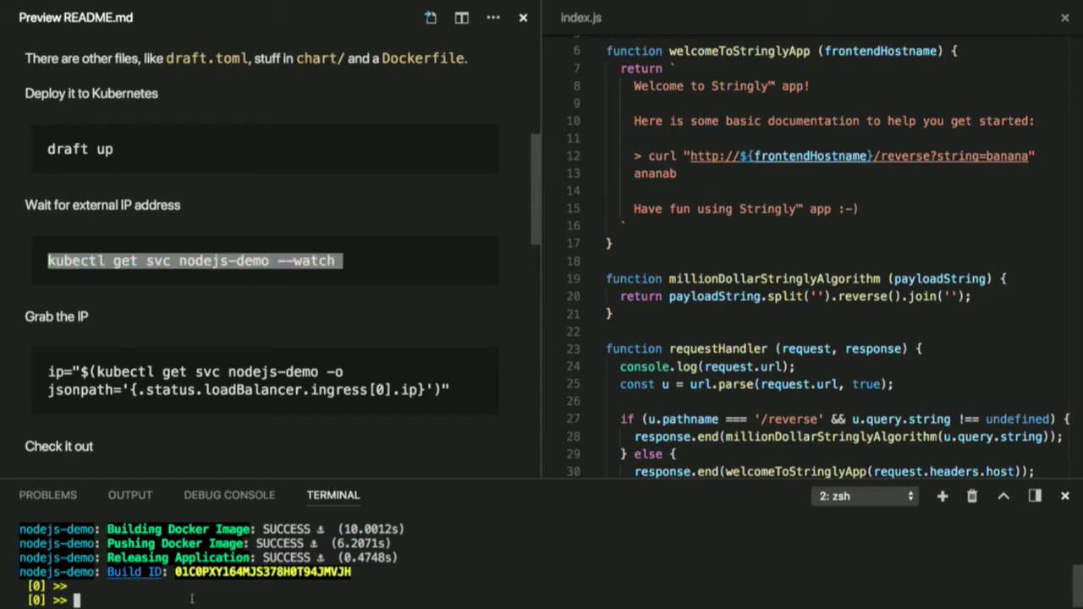
- Watch the nodejs-demo service with kubectl get svc nodejs-demo --watch
text(kubectl get svc nodejs-demo --watch)
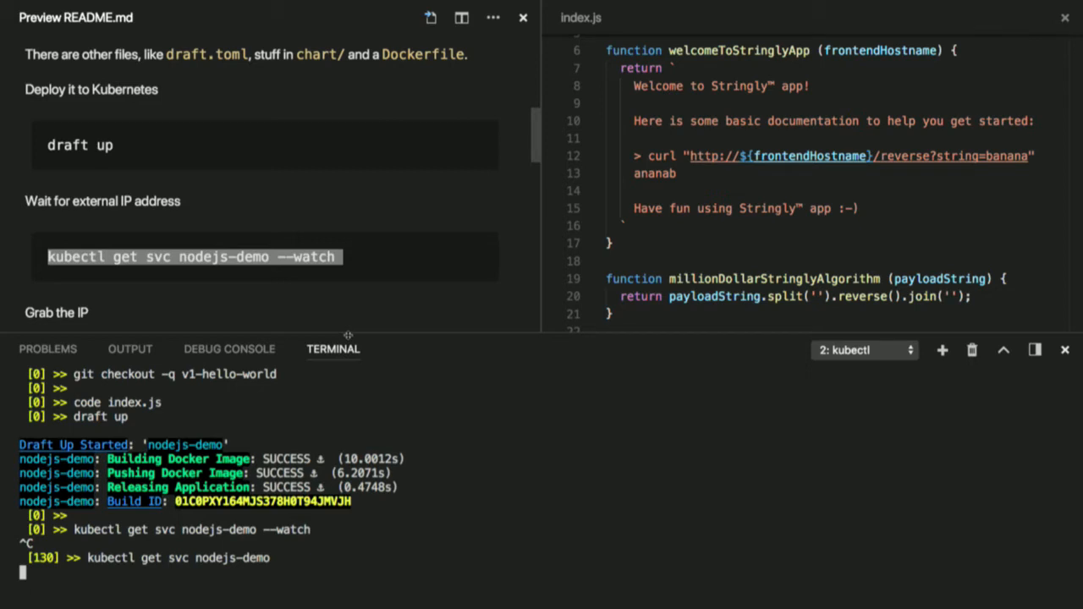
mouse_move(261, 135)
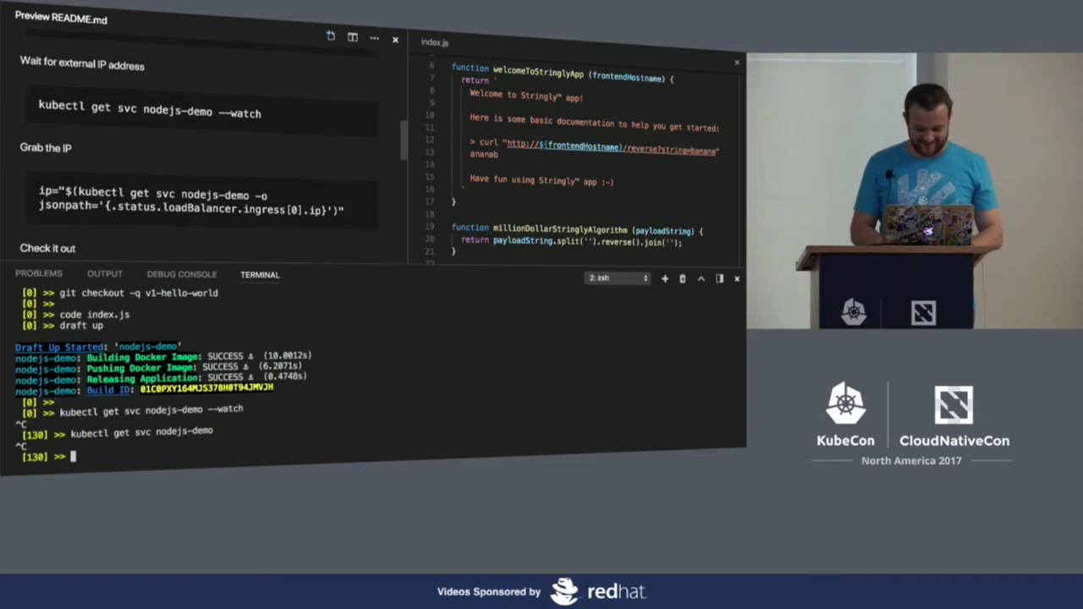
- Ping prometheus.io after correcting the misspelled host name
text(ping google)
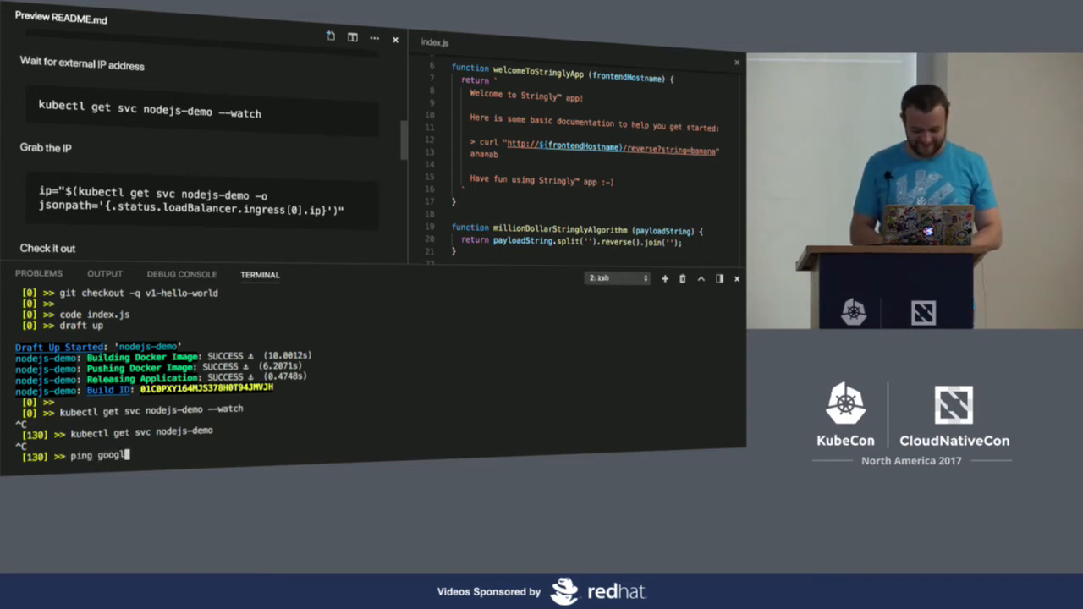
text(kibern)
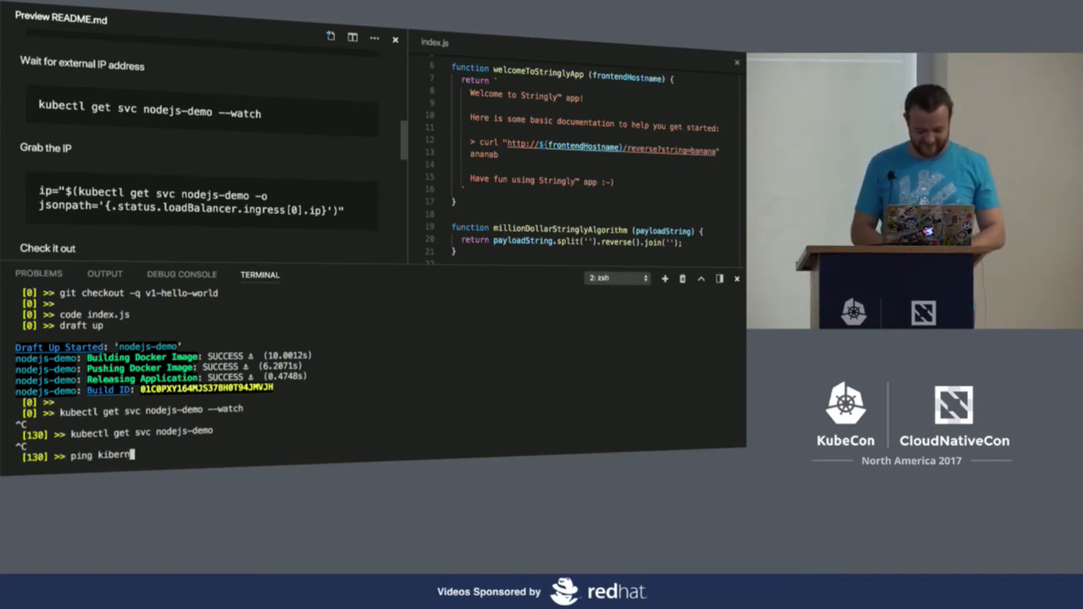
key(Backspace)
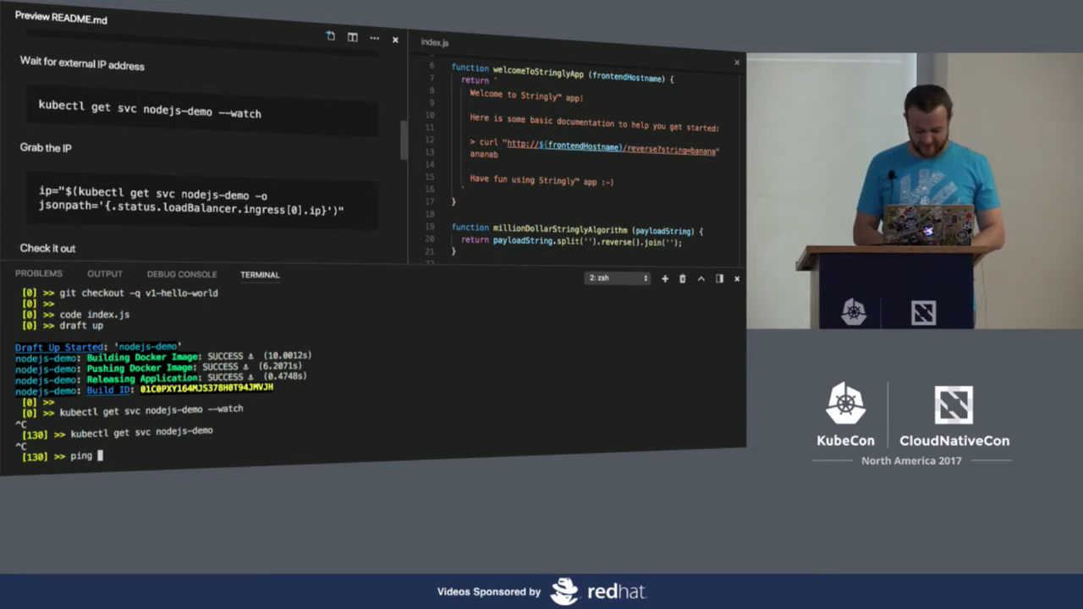
text(prometheus.io)
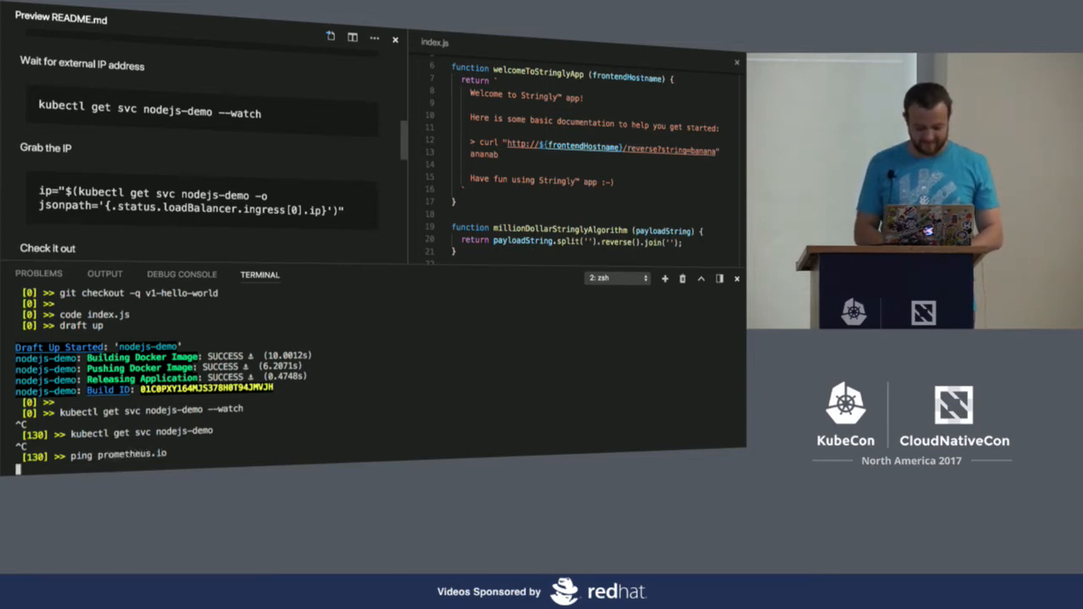
key(Return)
text(ping)
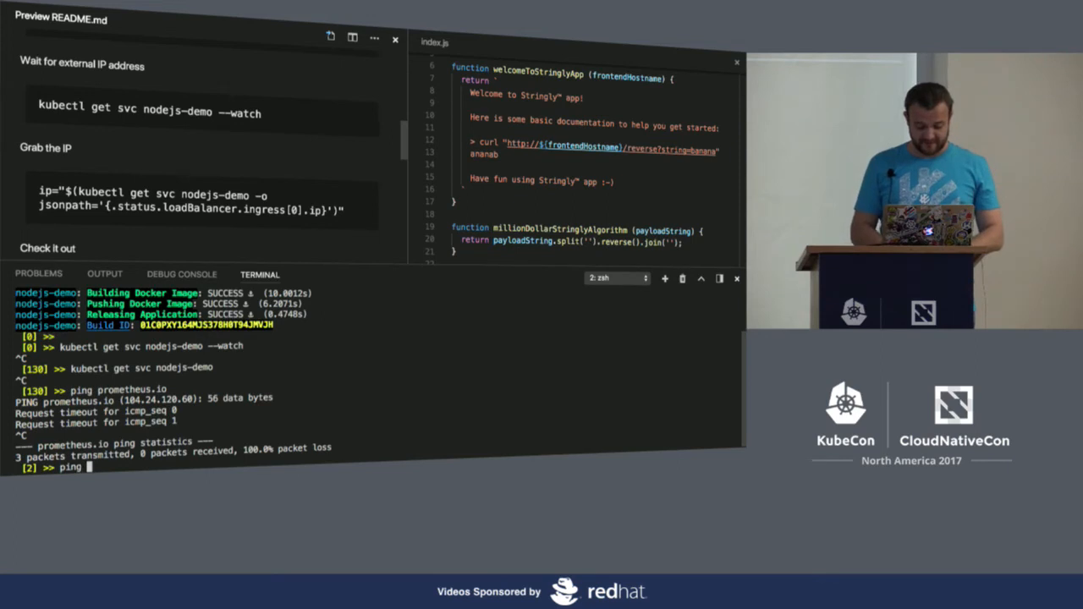
- Ping kubernetes.io and google.com, which time out or fail to resolve
text(kubernetes.io)
text(ping googlec)
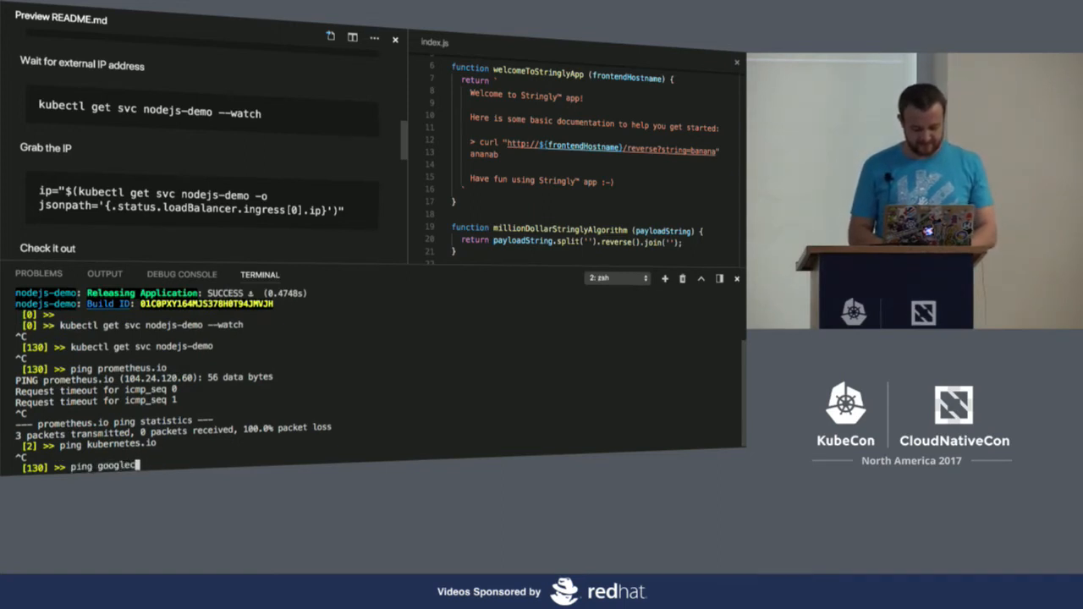
text(.com)
key(Return)
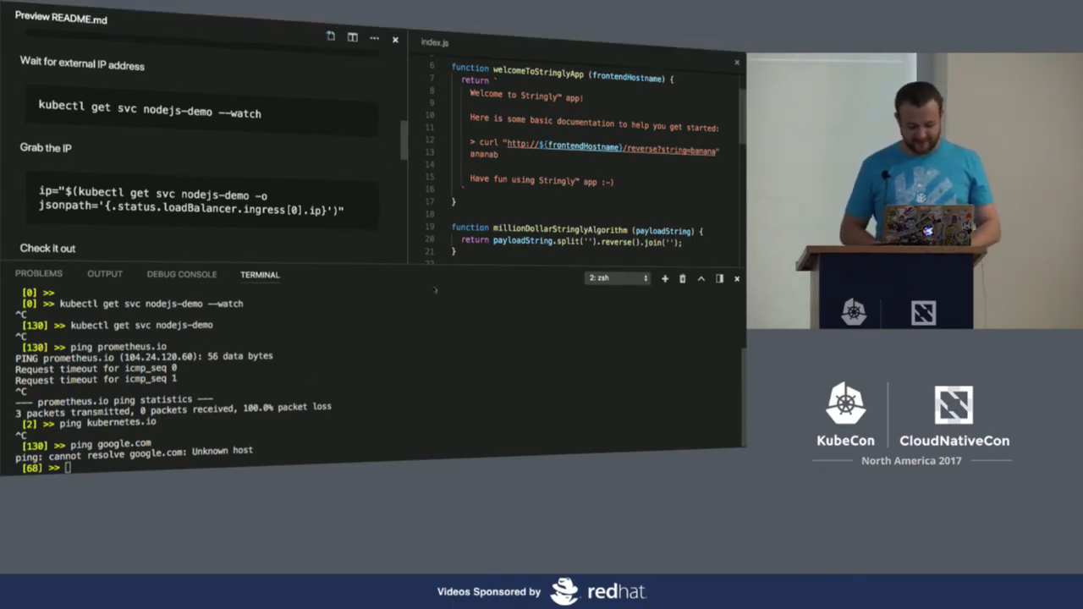
text(ping google.com)
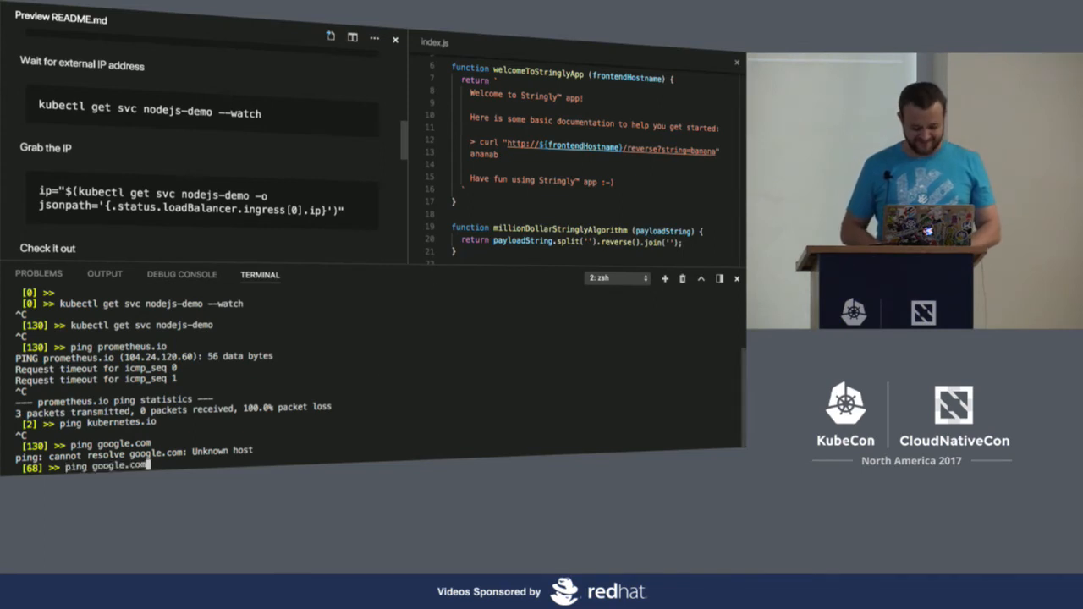
key(Return)
text(curl "http://${ip}/)
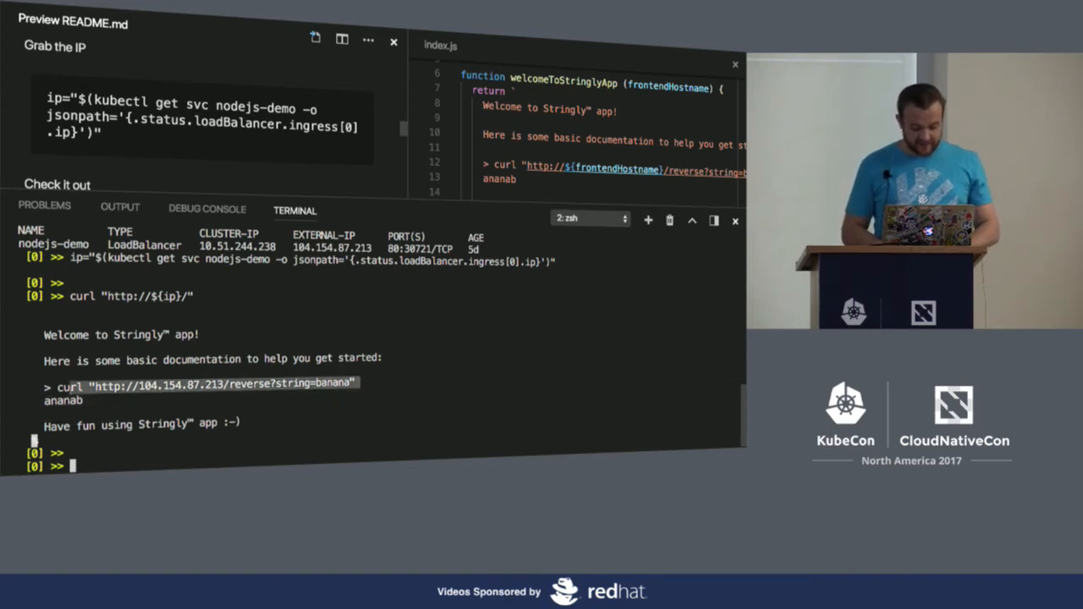
text(url "http://104.154.87.213/reverse?string=banana")
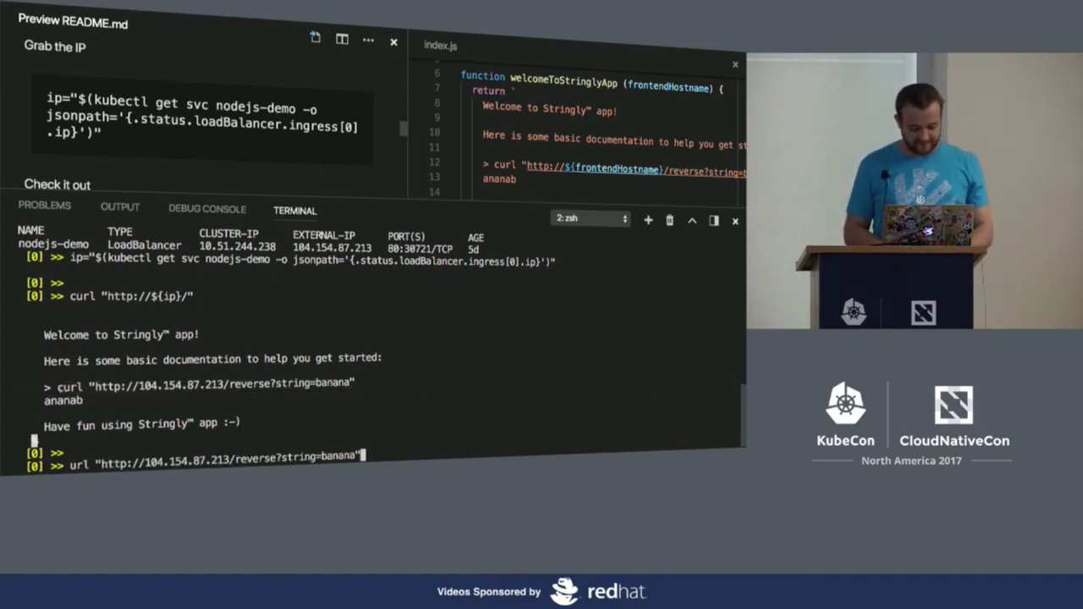
key(Return)
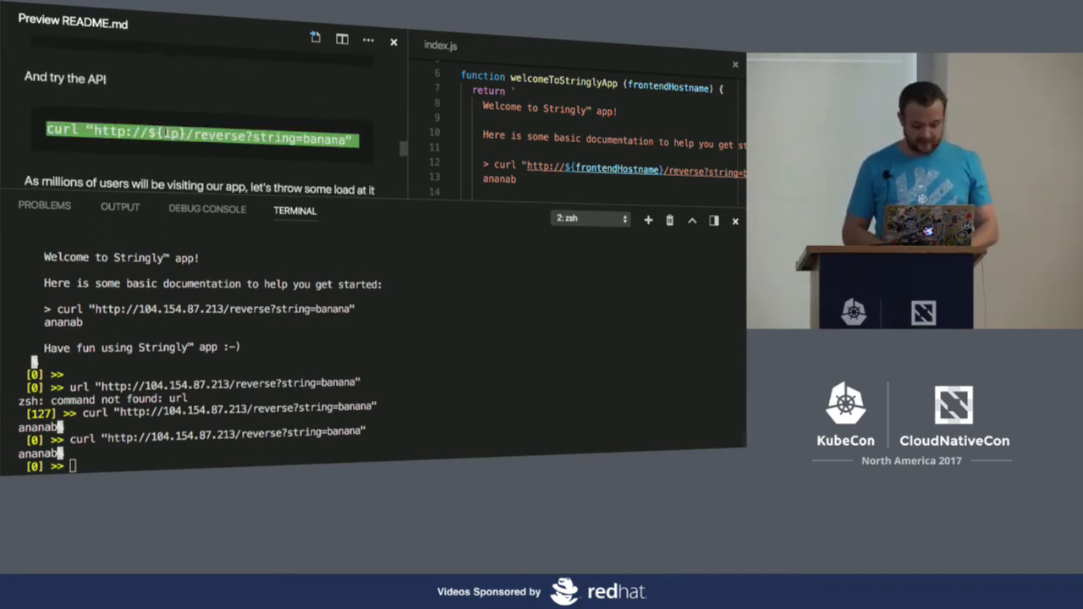
- Run the README's ab -n 300 -c 100 load test against the Stringly app
scroll(down, 3)
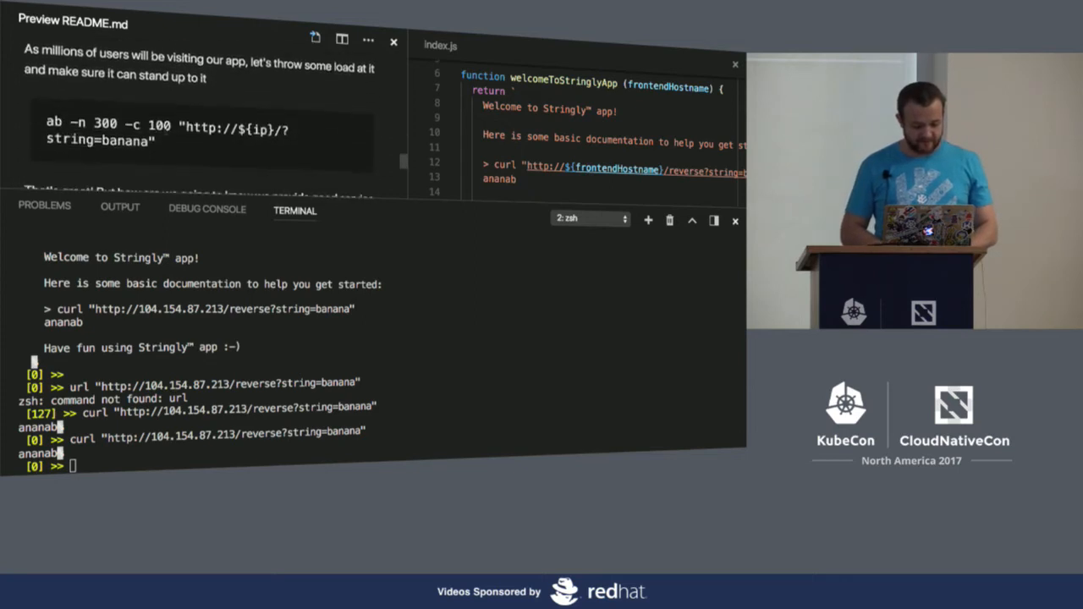
double_click(169, 135)
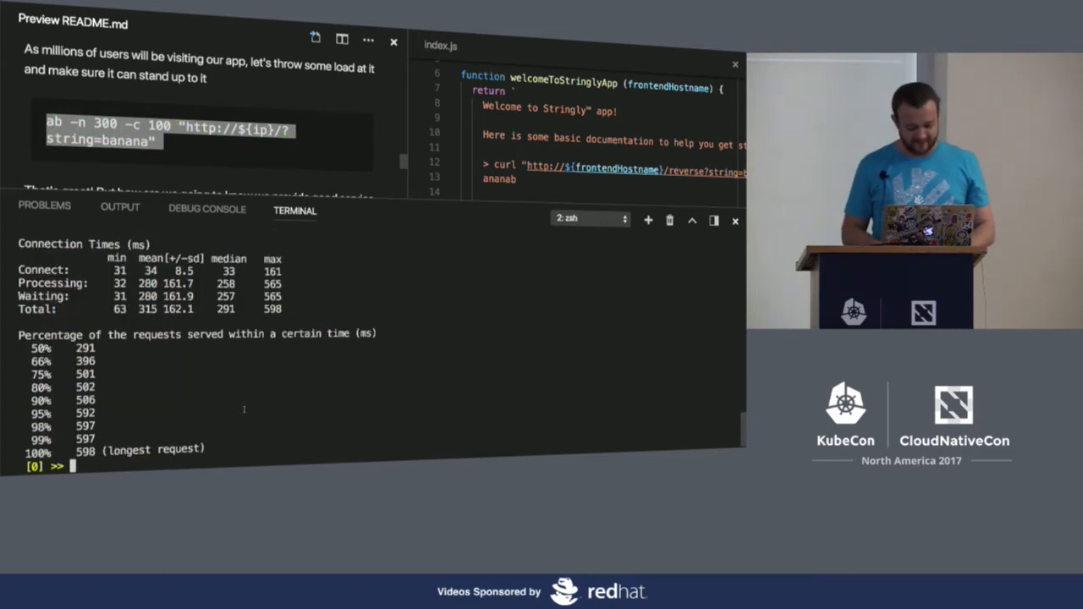
scroll(down, 3)
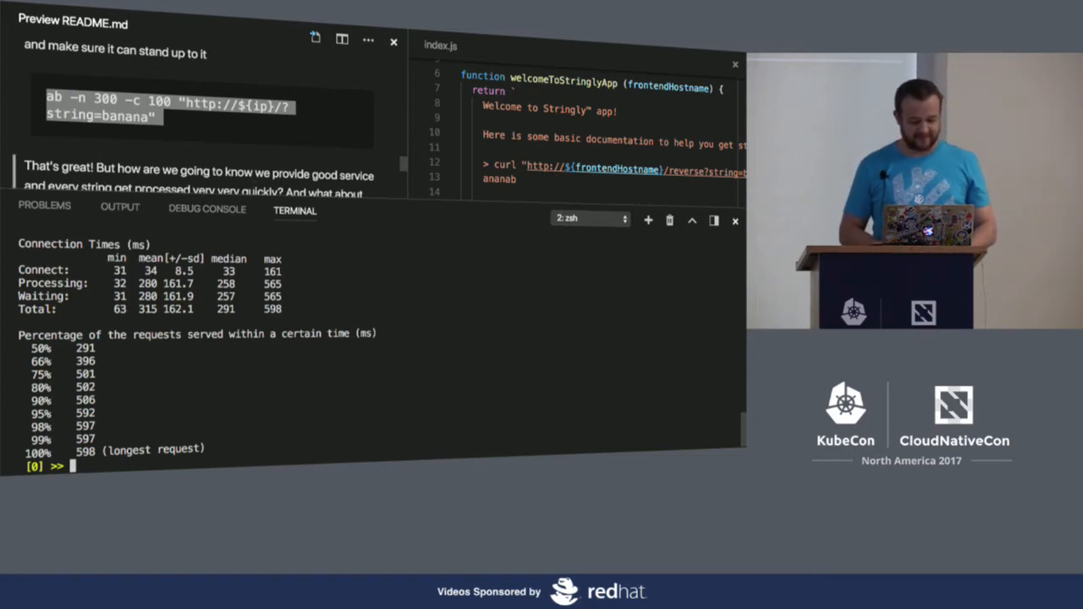
key(Return)
text(git checkout -q v2-hit-counter)
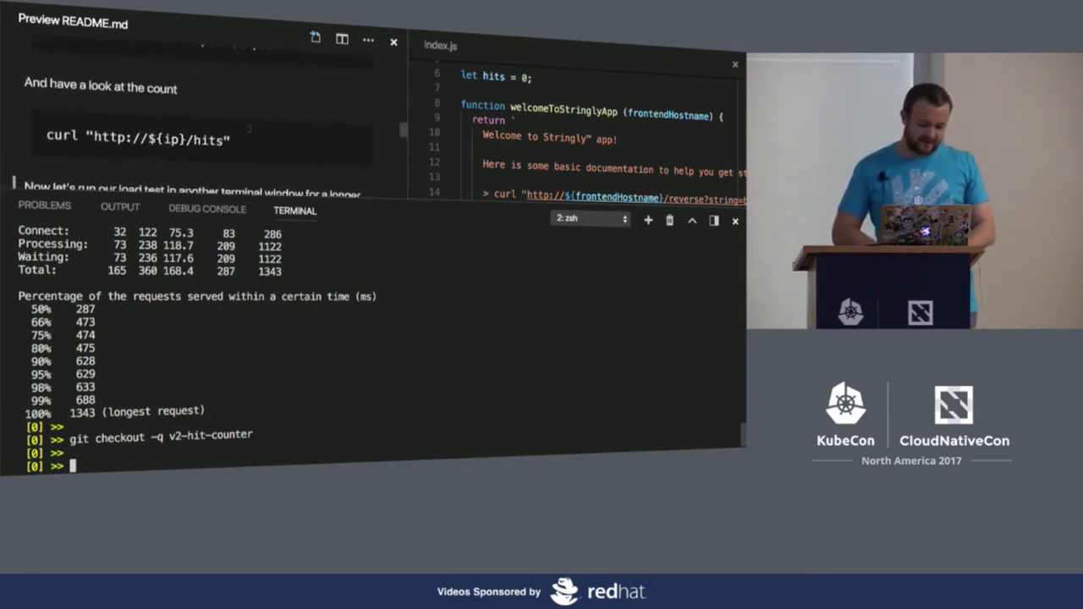
- Pick up the next command from the v2 README instructions
scroll(down, 3)
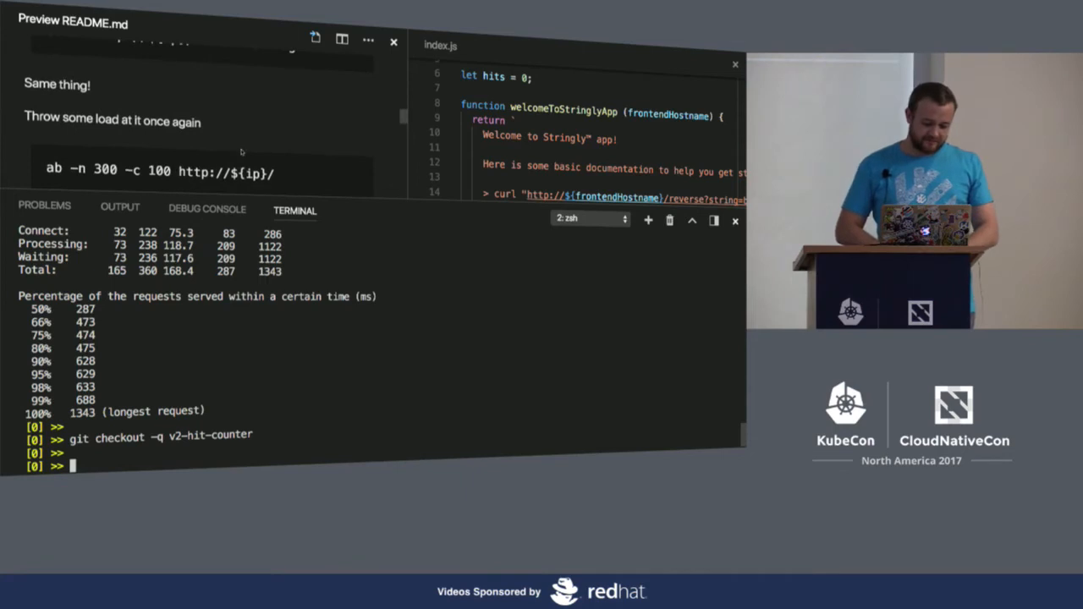
scroll(down, 3)
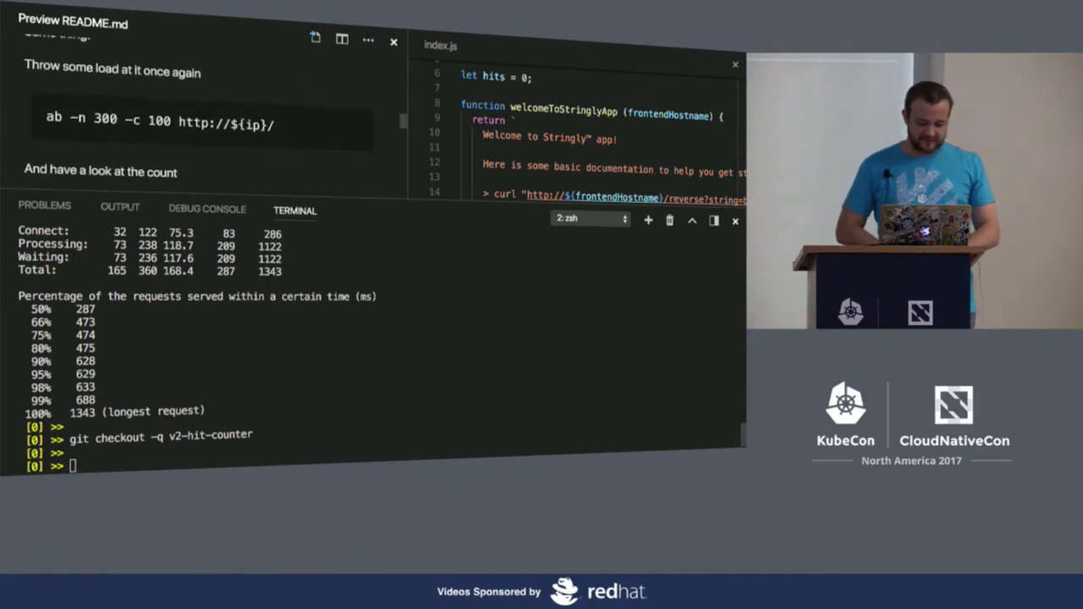
double_click(159, 124)
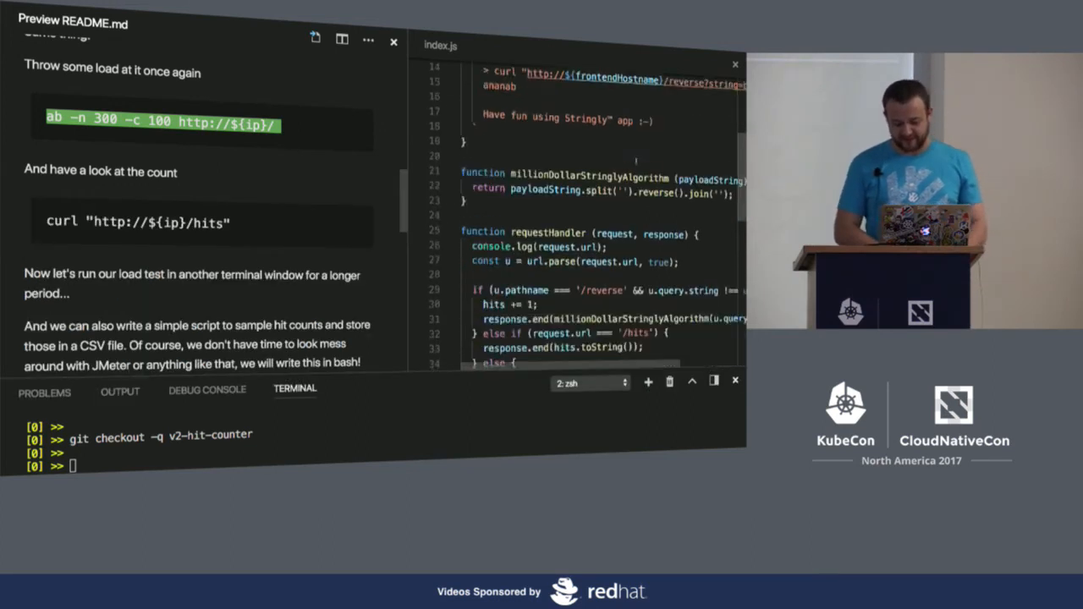
scroll(down, 3)
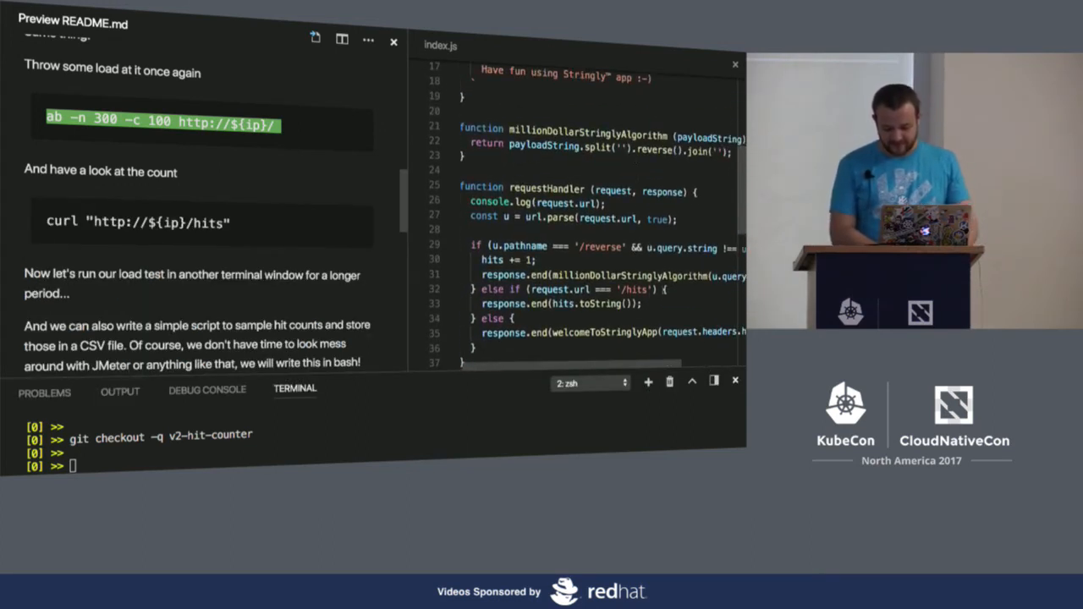
- Run draft up in the terminal to redeploy the hit-counter version
click(550, 303)
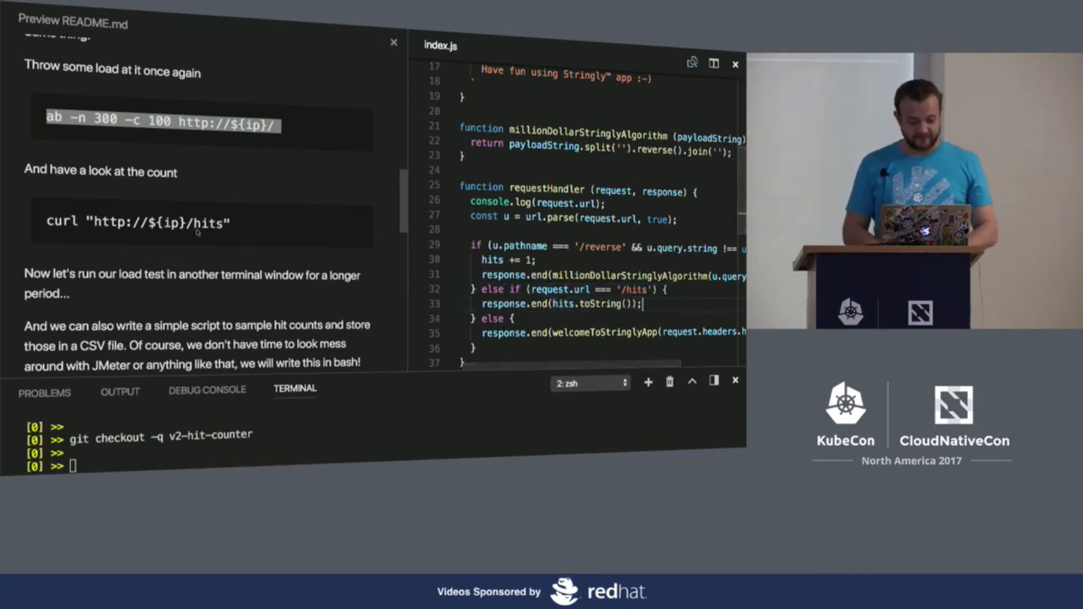
text(dr)
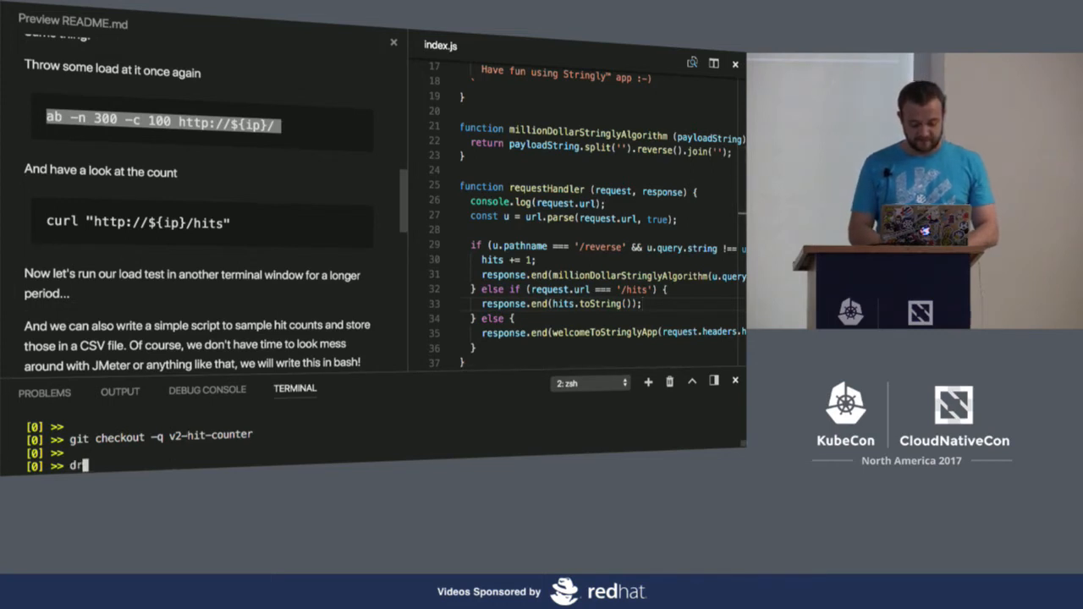
text(aft u)
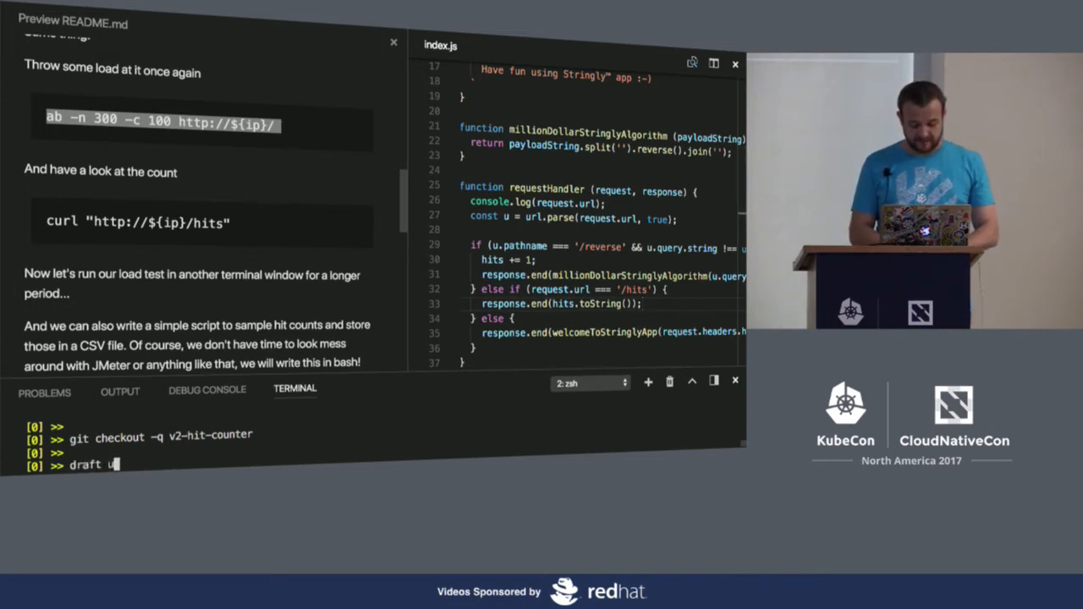
key(Return)
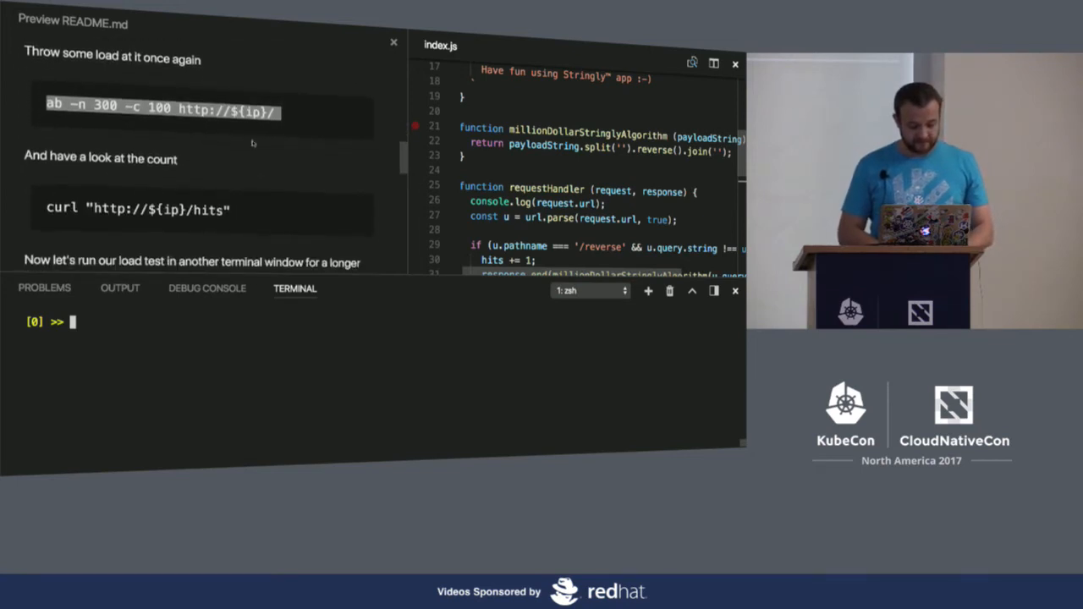
- List the running pods with kubectl to confirm the fresh nodejs-demo pod is up
text(kube)
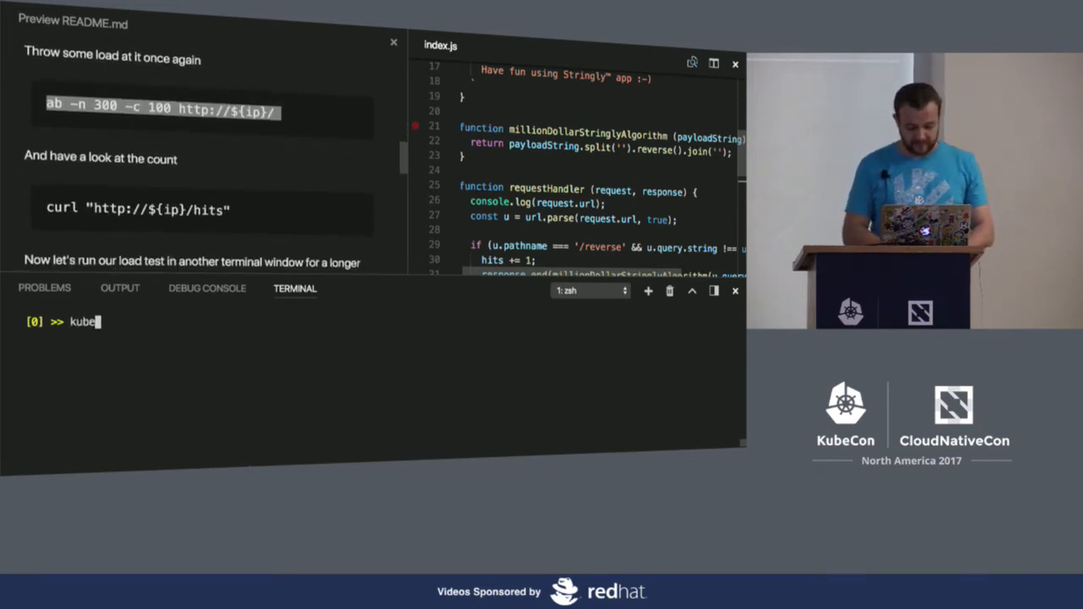
text(ctl get pod)
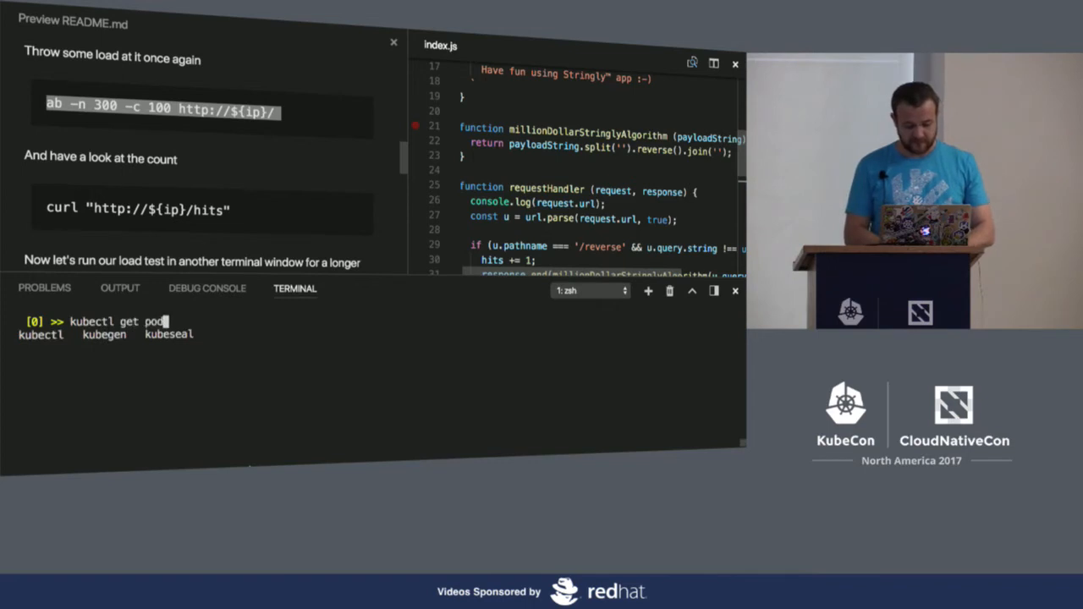
key(Return)
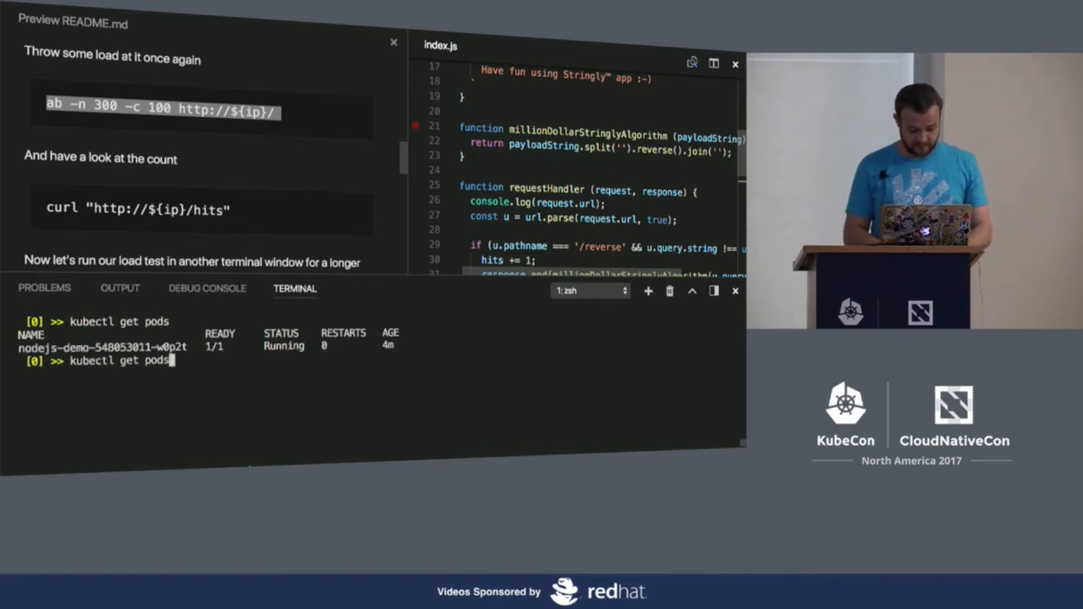
key(Return)
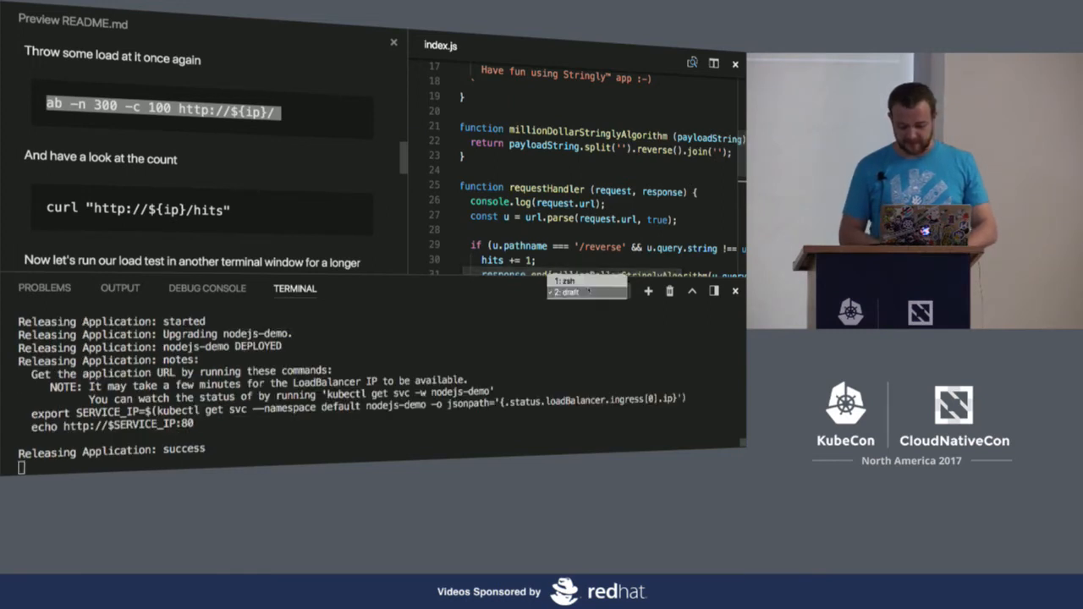
- Curl /hits to confirm the count reads 0, then abandon a half-entered cat cleanup.sh
click(569, 291)
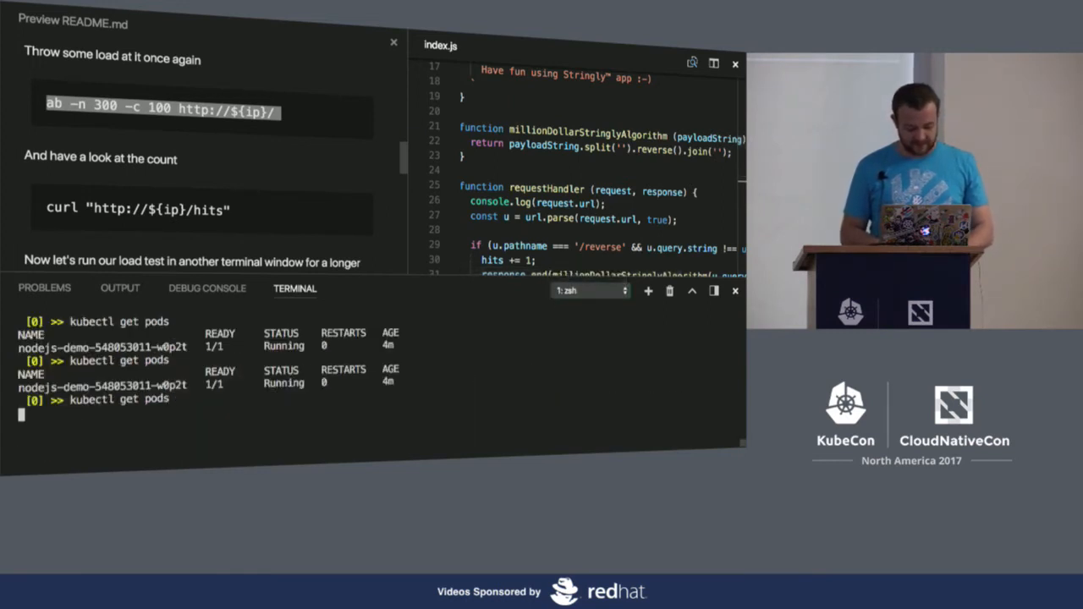
key(Return)
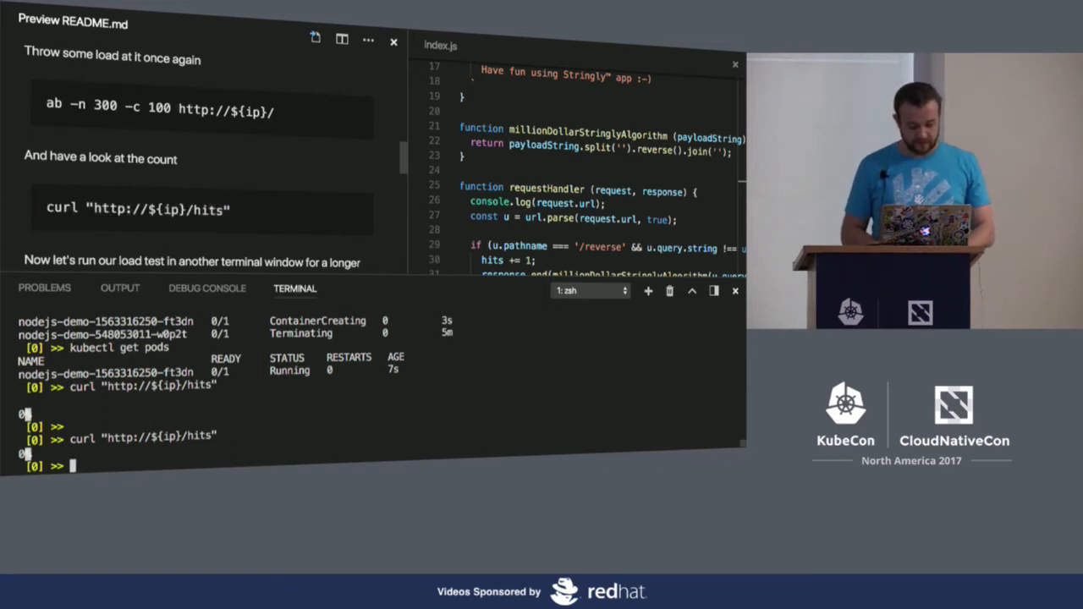
text(cat cleanup.sh)
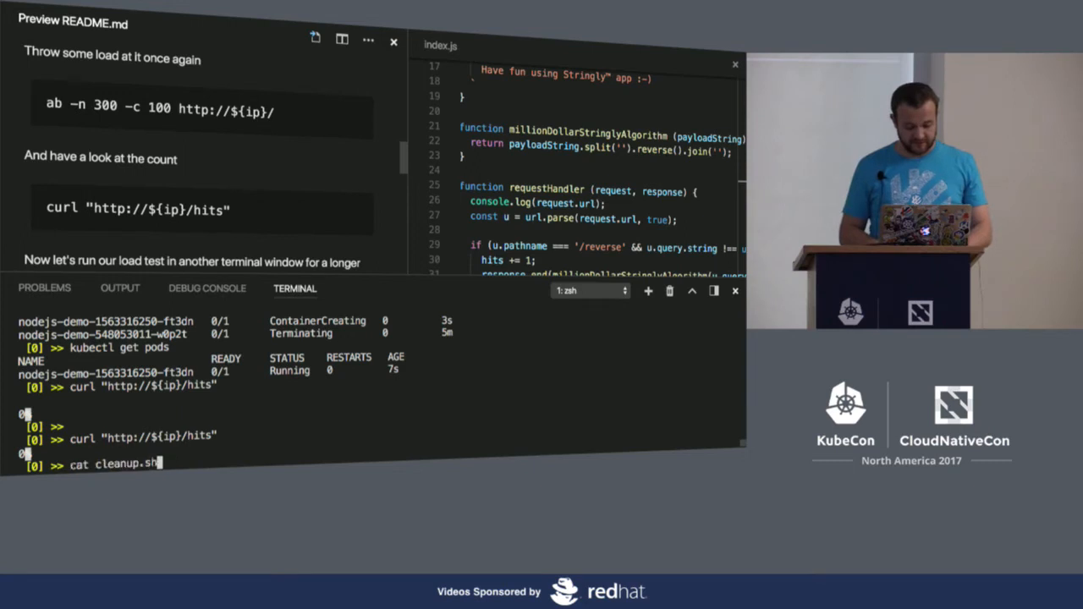
key(ctrl+c)
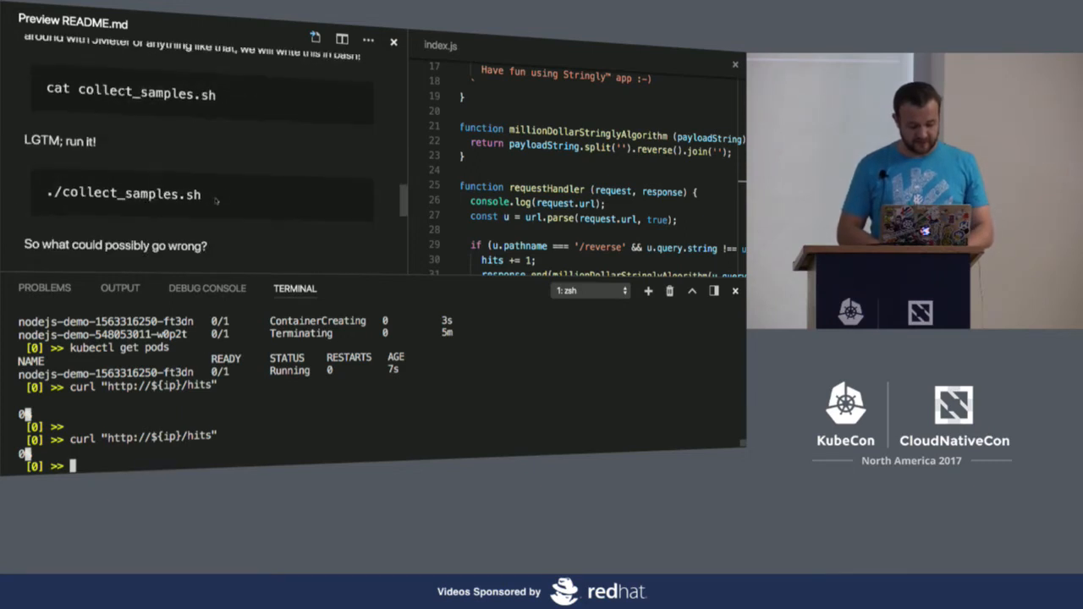
- Scroll through the README preview to the sample-collection and load-test steps
scroll(up, 3)
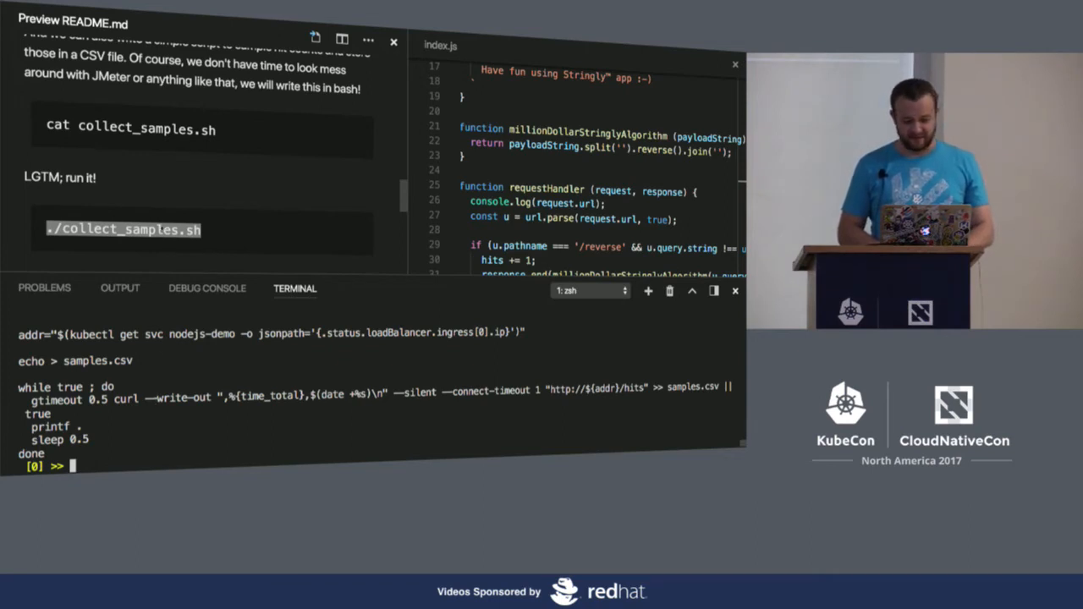
scroll(down, 3)
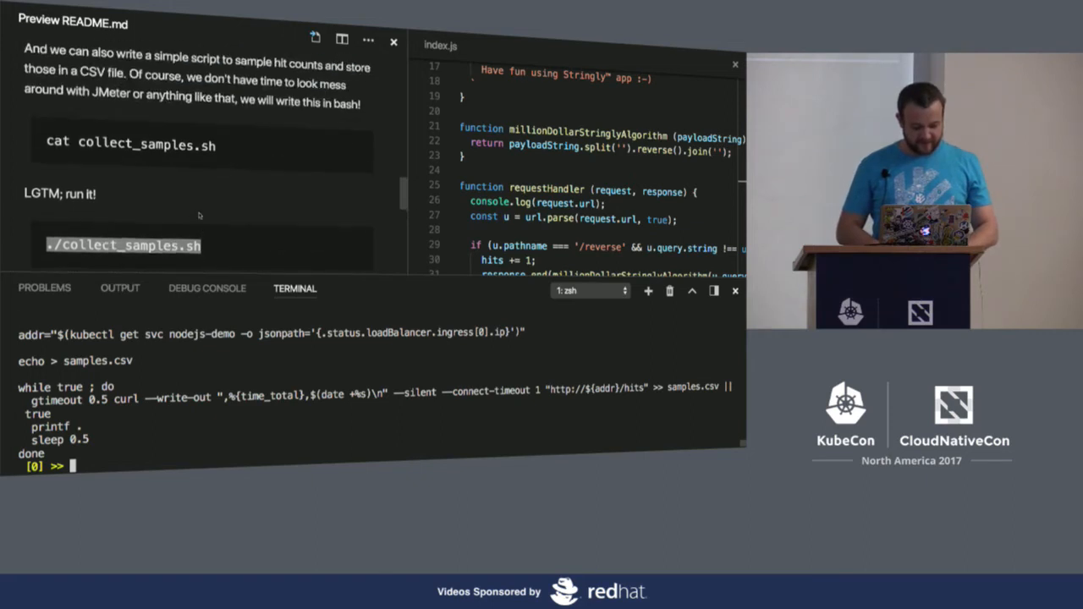
scroll(down, 3)
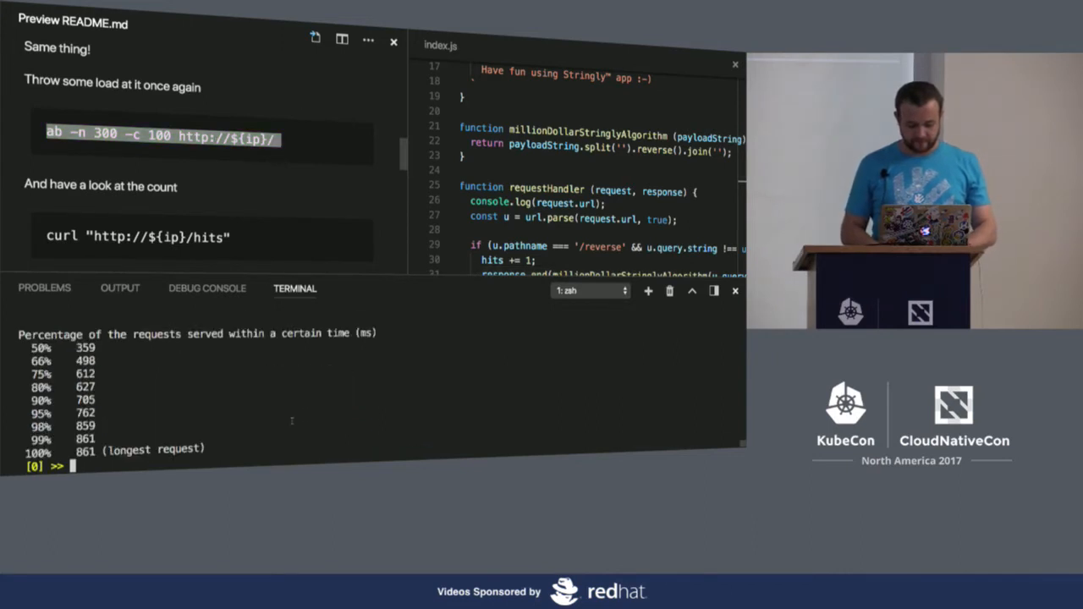
- Curl /reverse?string=HelloKubeCon twice to reverse the string through the app
text(ab -n 300 -c 100 http://${ip}/)
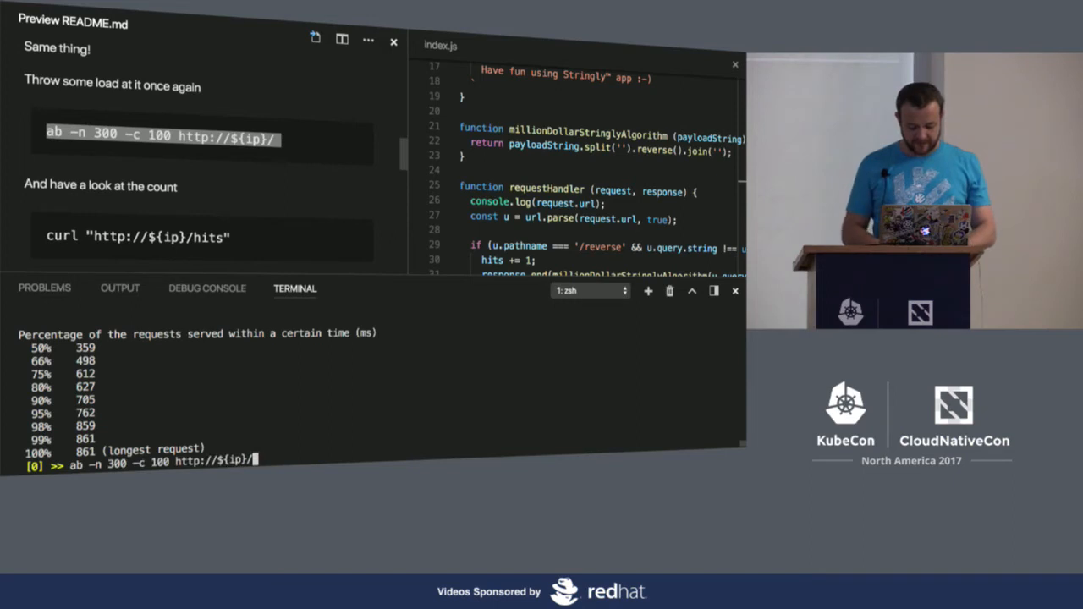
text(rever)
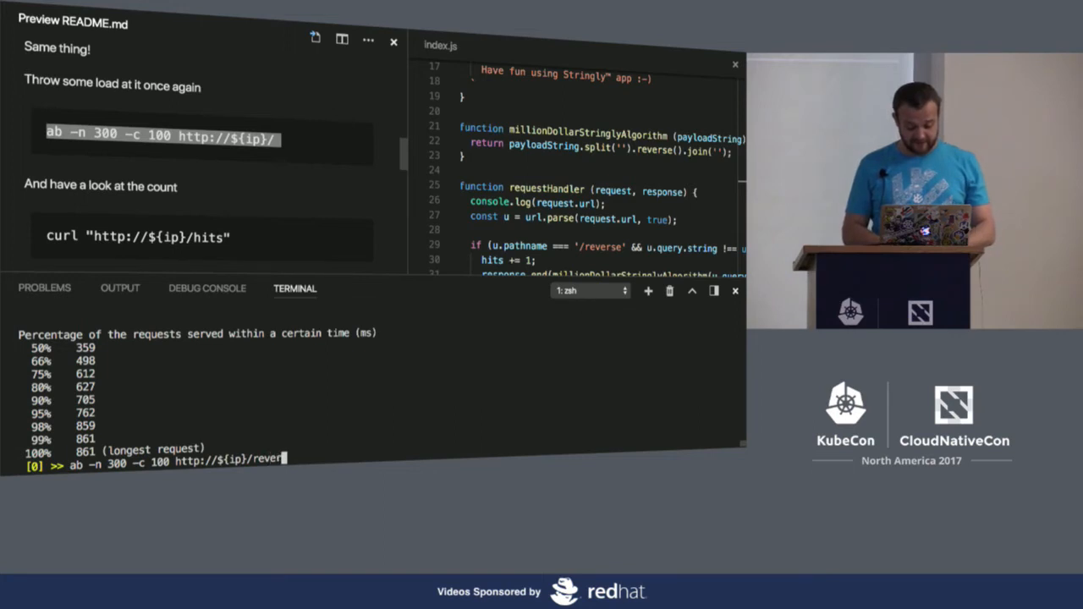
text(se?)
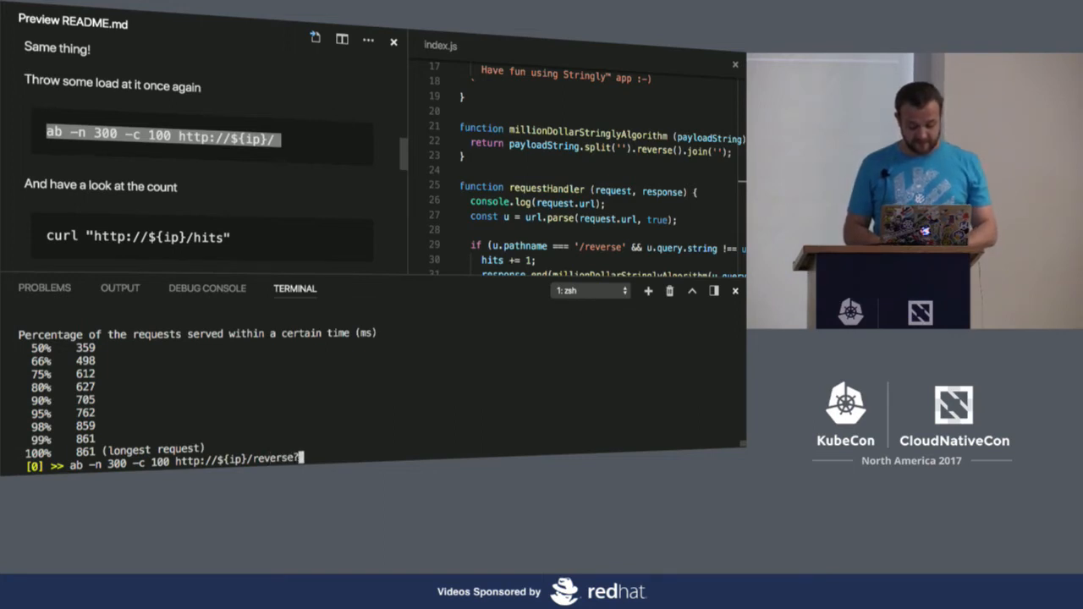
text(string=)
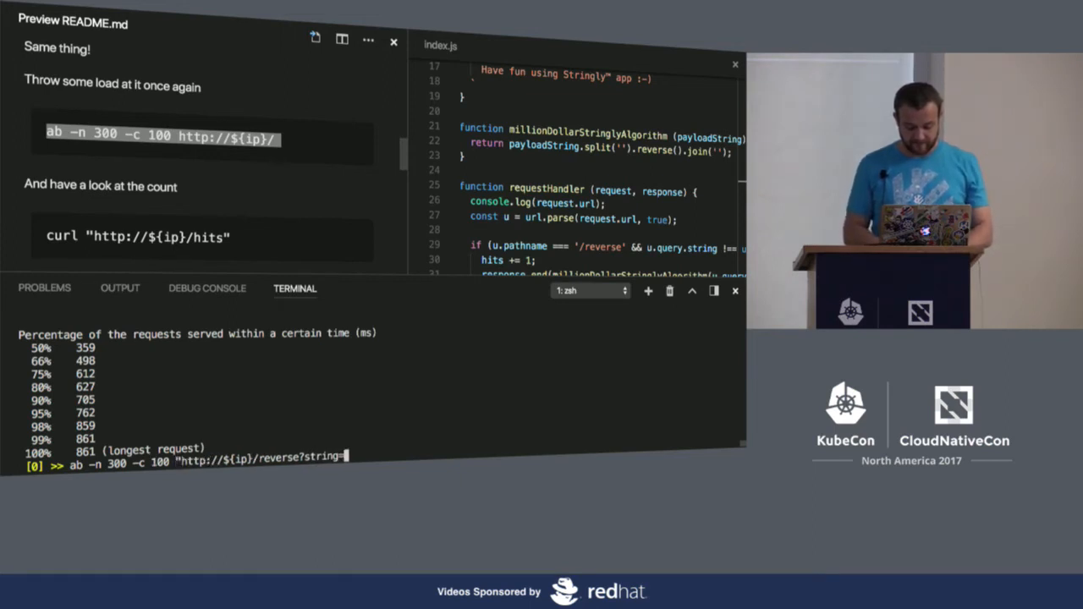
text(HelloKubeCon")
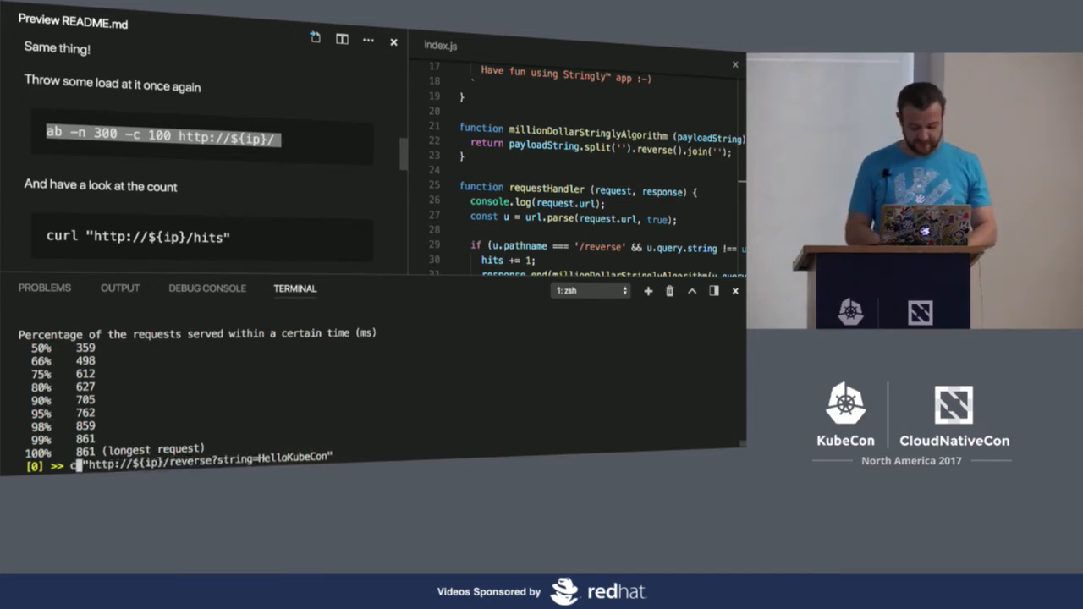
key(Return)
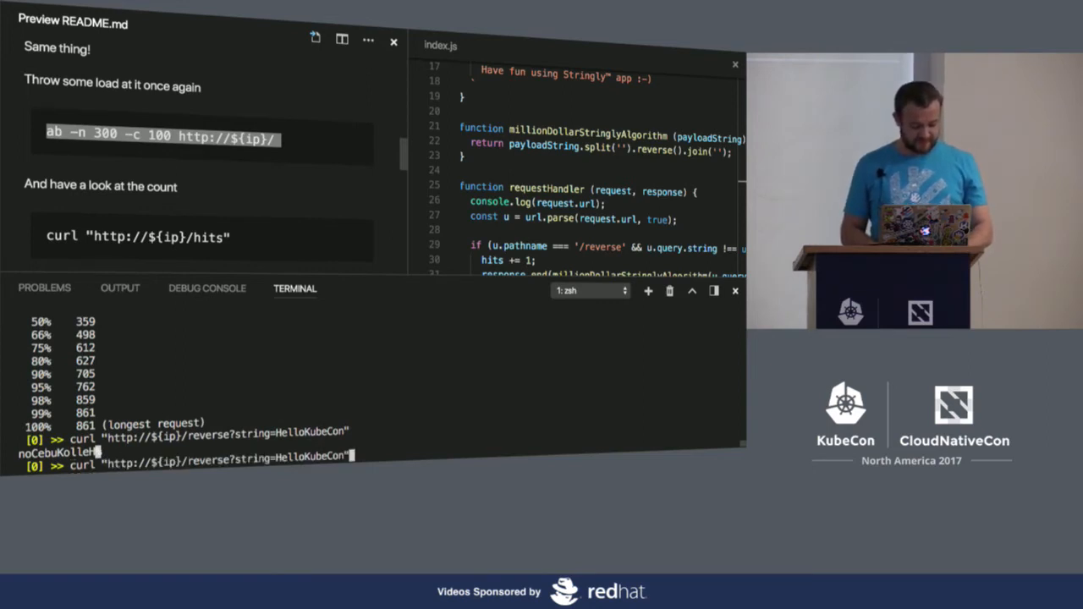
key(Return)
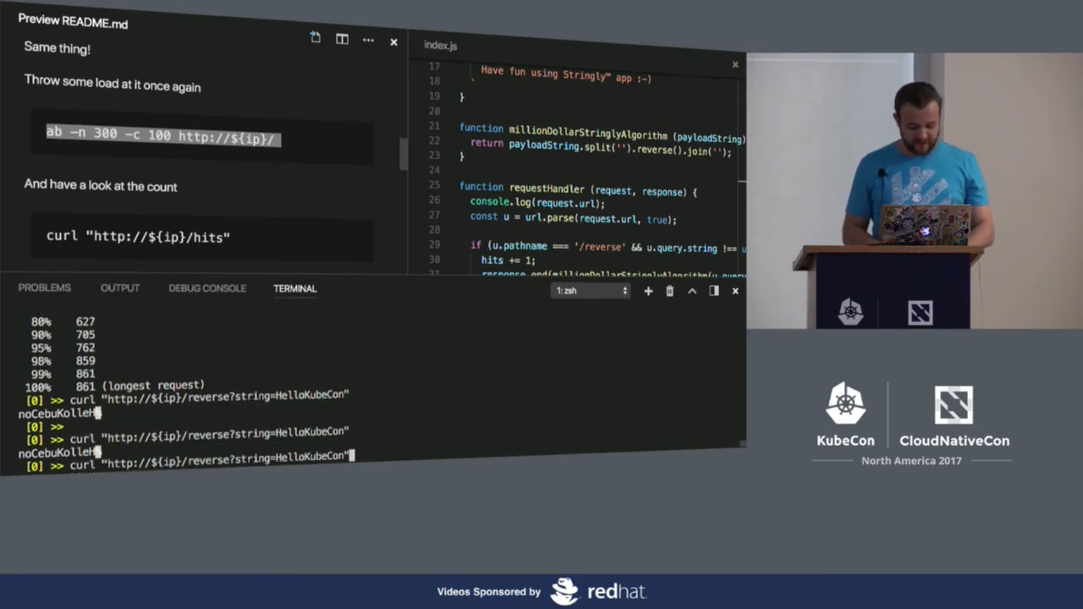
- Confirm /hits reads 2, then run ab -n 300 -c 100 against the reverse endpoint
text(curl "http://${ip}/hits")
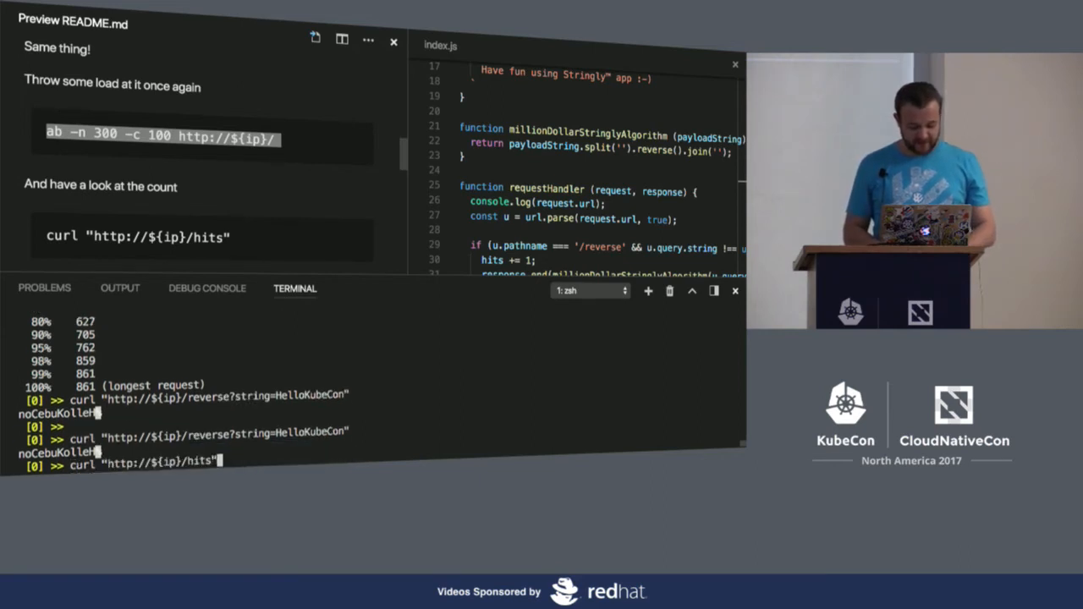
key(Return)
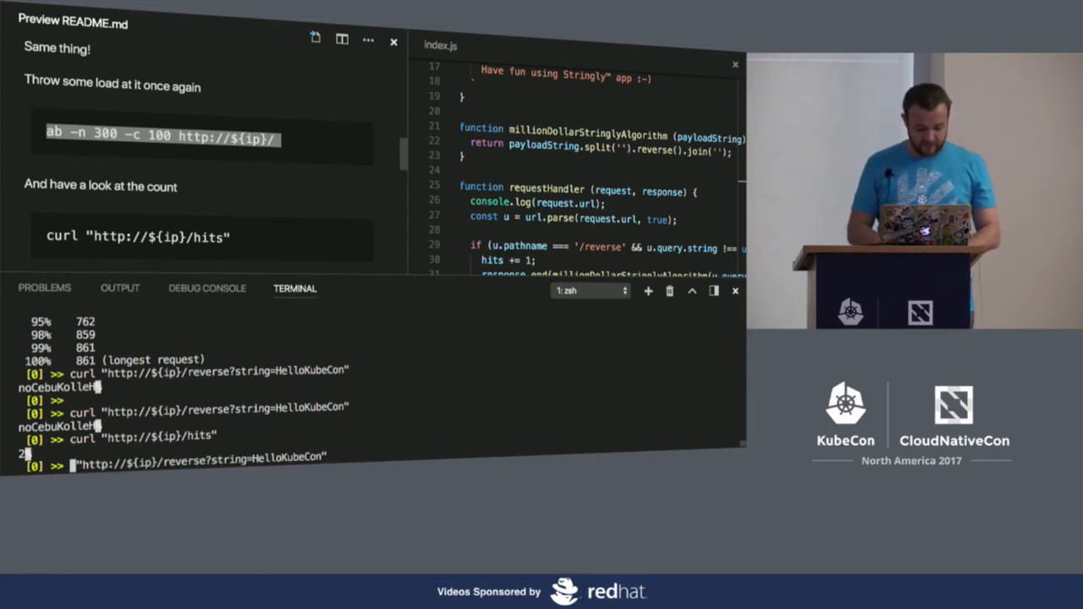
text(ab -n)
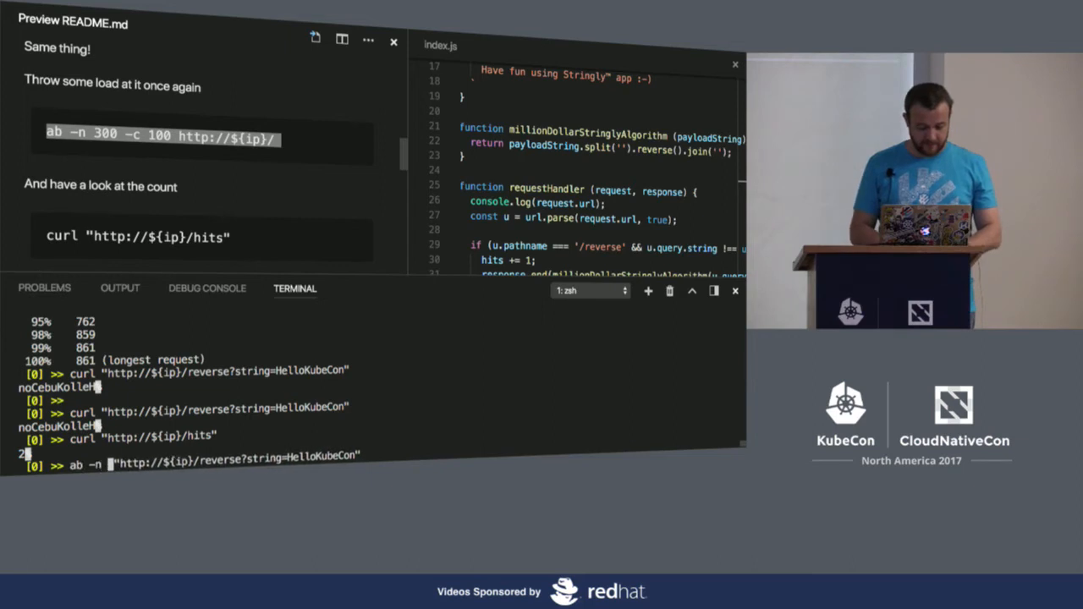
text(300 -c)
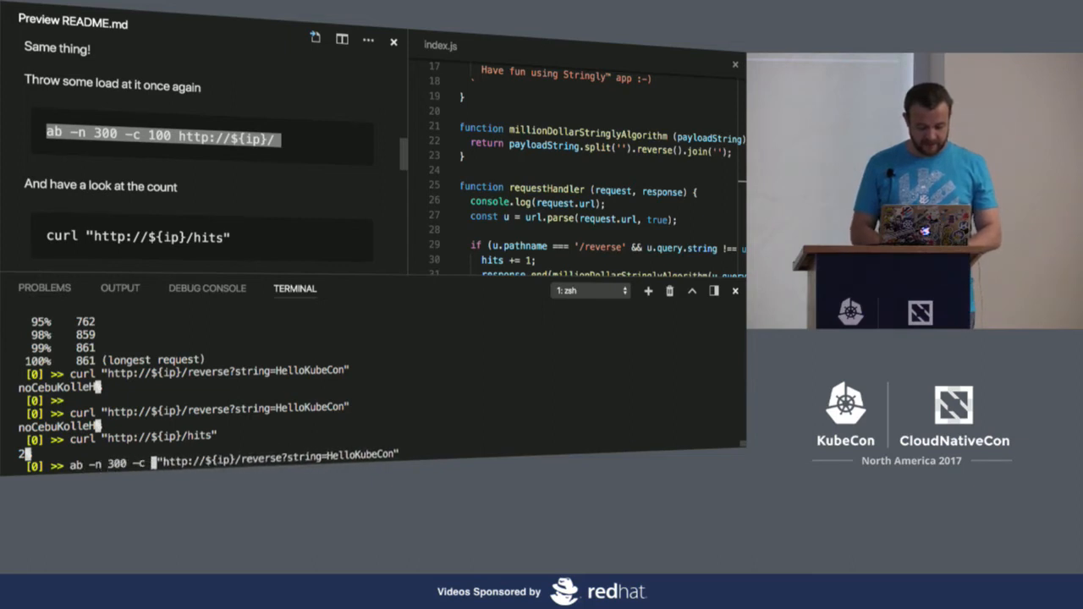
key(Return)
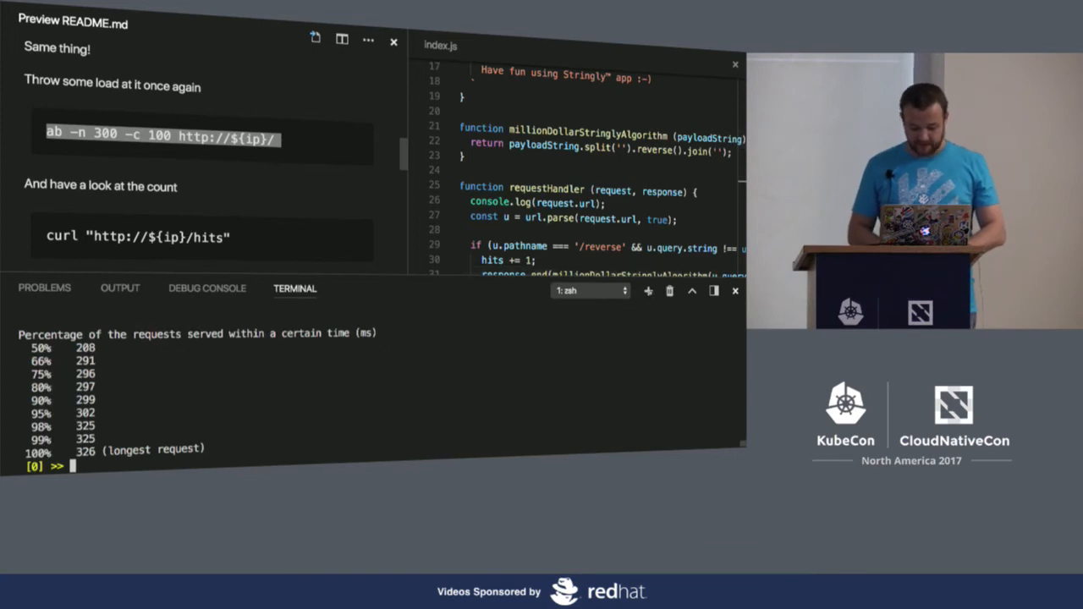
- Start collect_samples.sh and run several chained load tests on the reverse endpoint
text(./c)
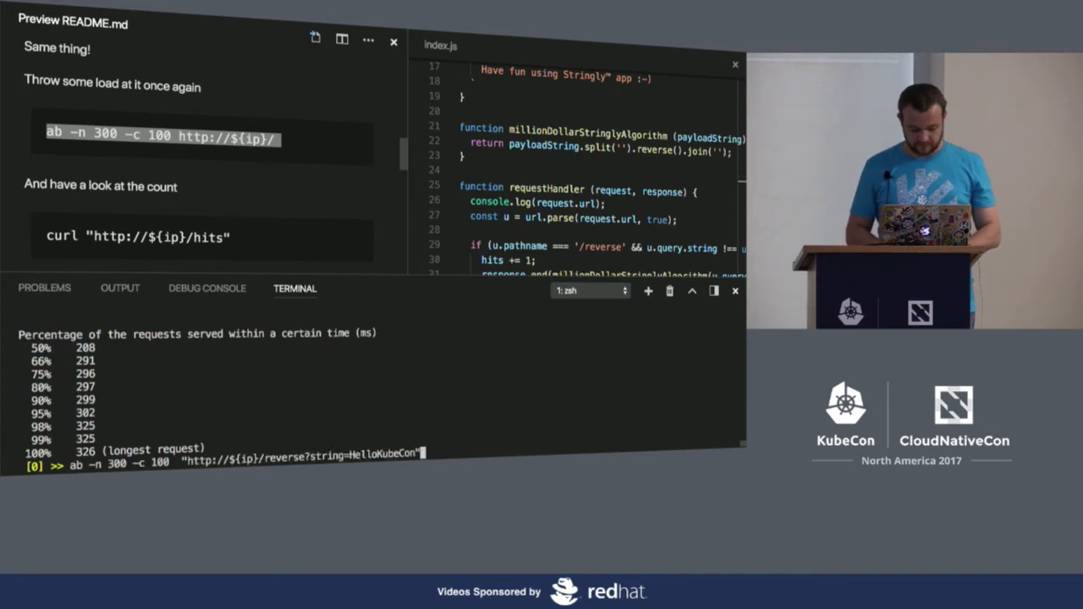
key(ctrl+l)
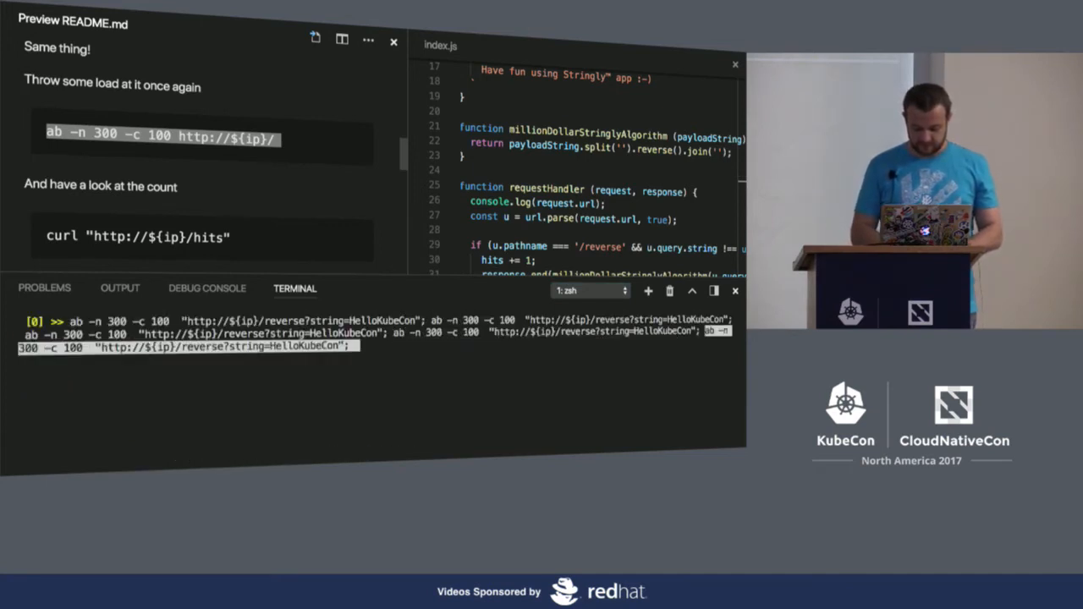
key(Return)
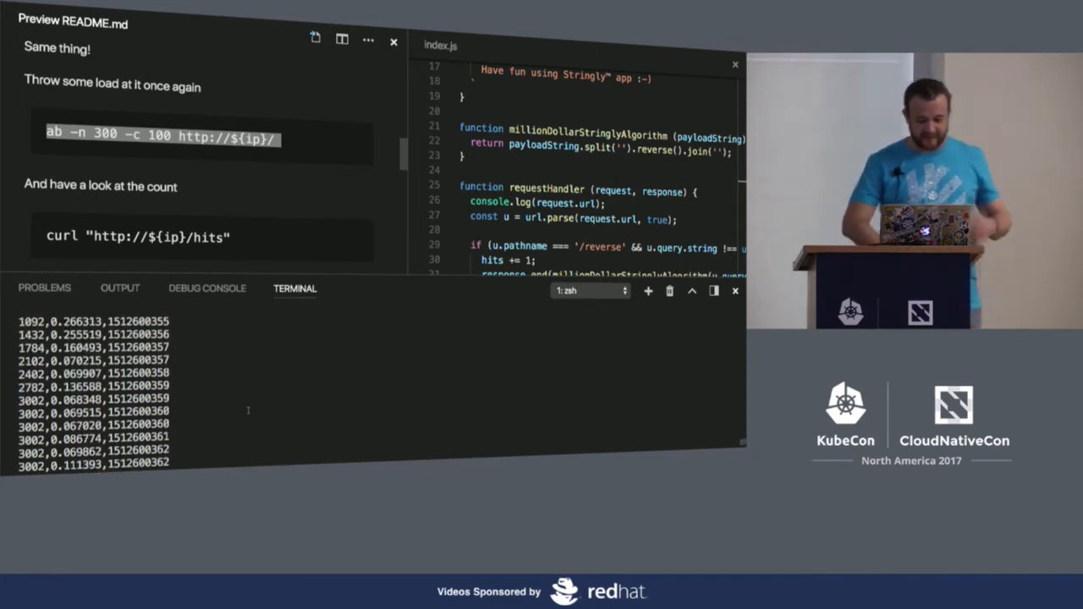
- Scale the nodejs-demo deployment to 2 replicas with kubectl scale
scroll(down, 3)
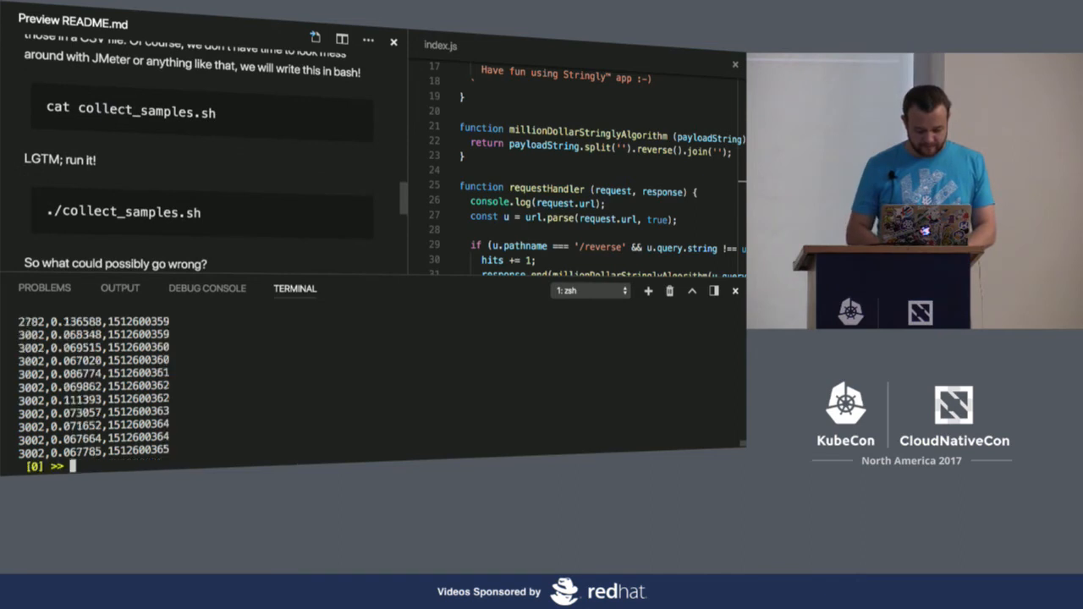
text(kubectl)
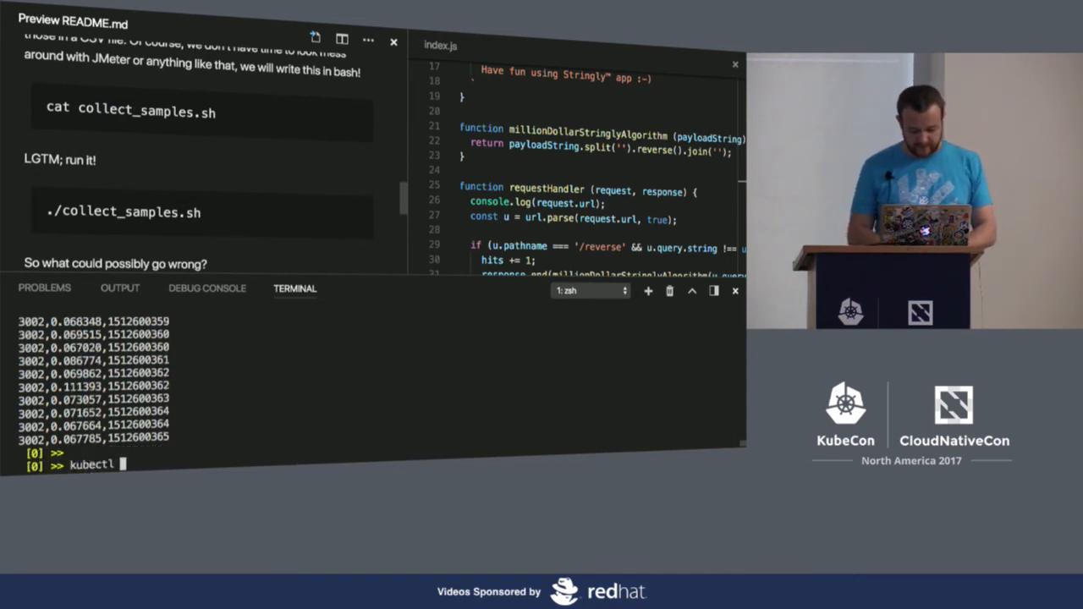
text(scale deploy)
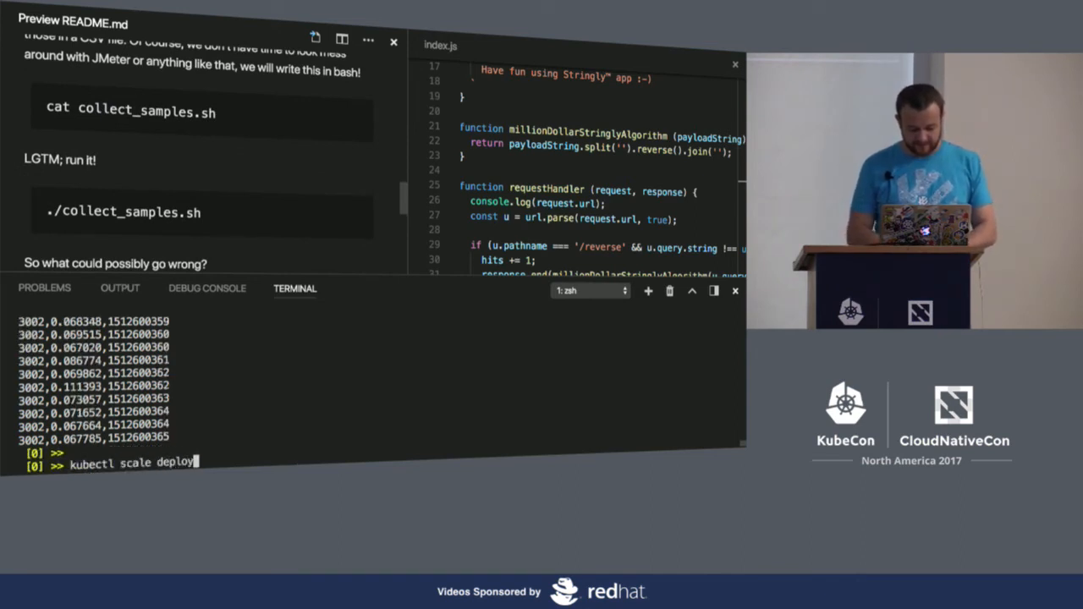
text(ment)
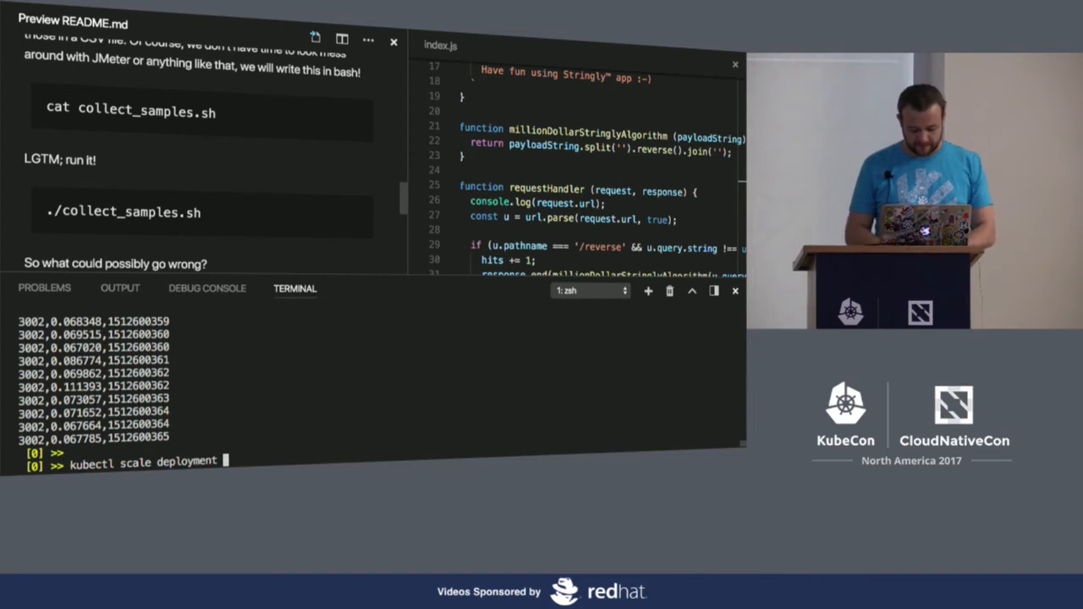
text(node)
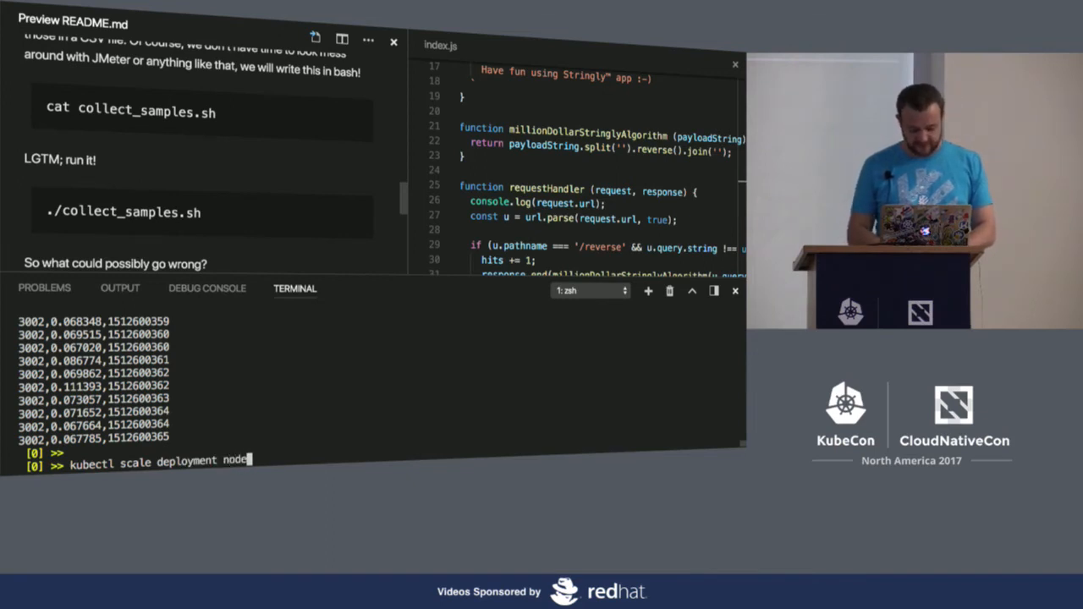
text(js-demo)
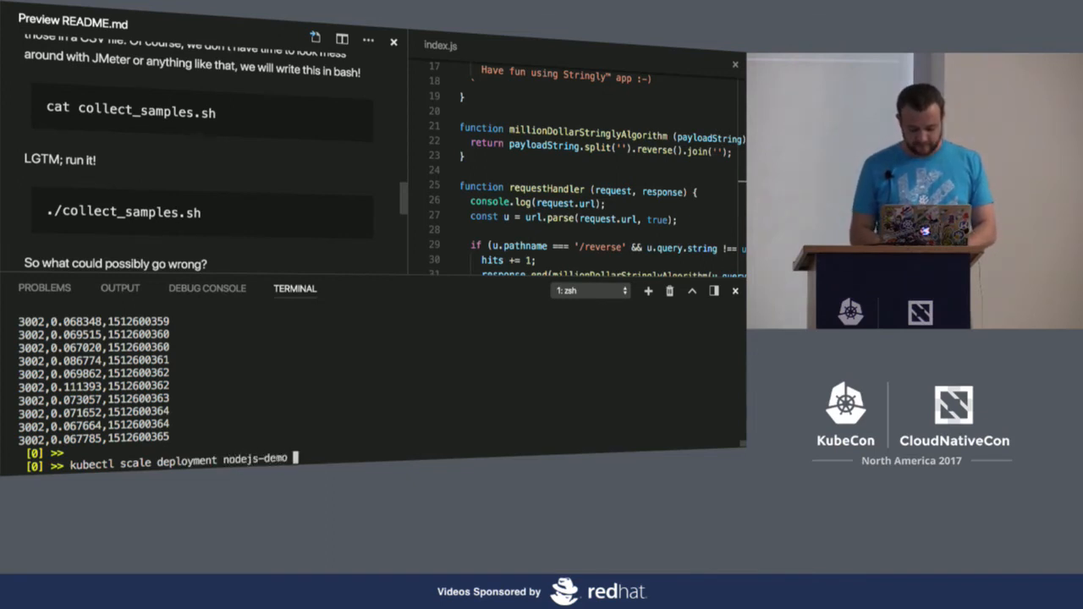
text(--replicas)
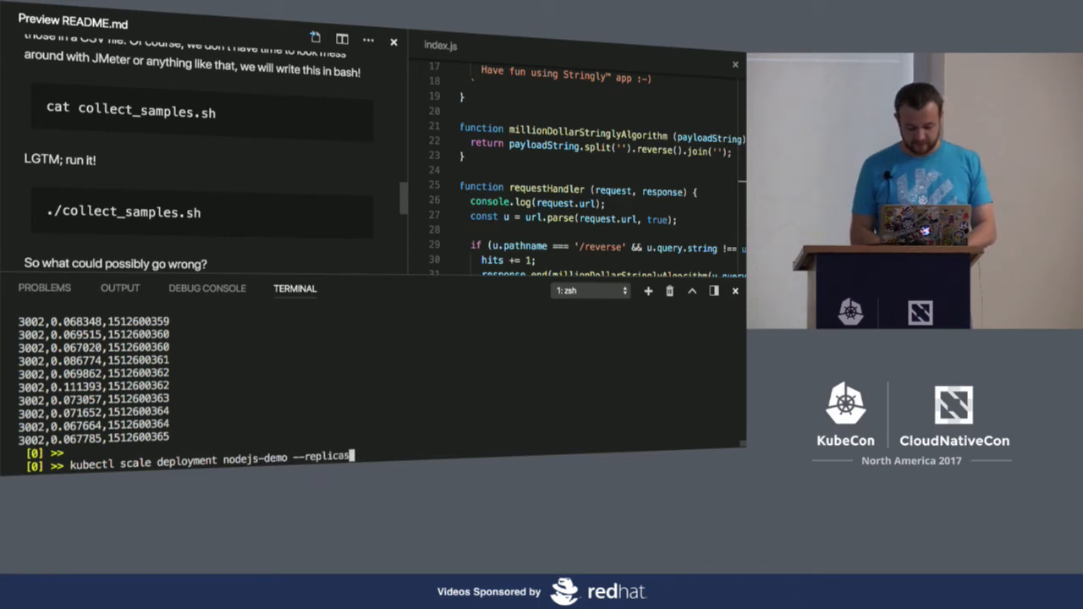
key(Return)
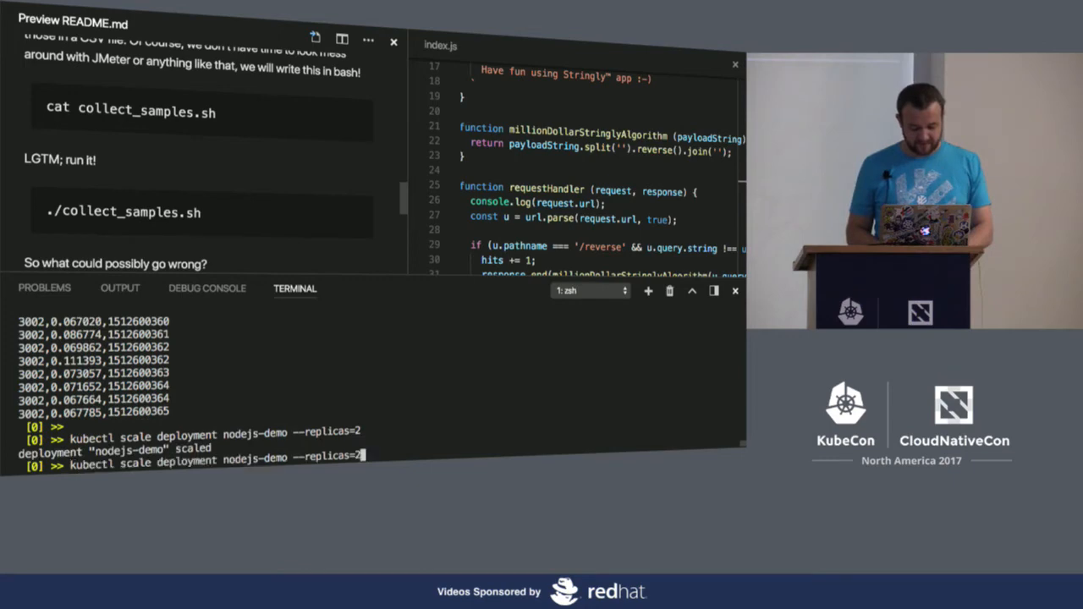
- Enter ab -n 300 -c 100 against /reverse?string=HelloKubeCon for the scaled app
text(ab -n 300 -c 100  "http://${ip}/reverse?string=HelloKubeCon")
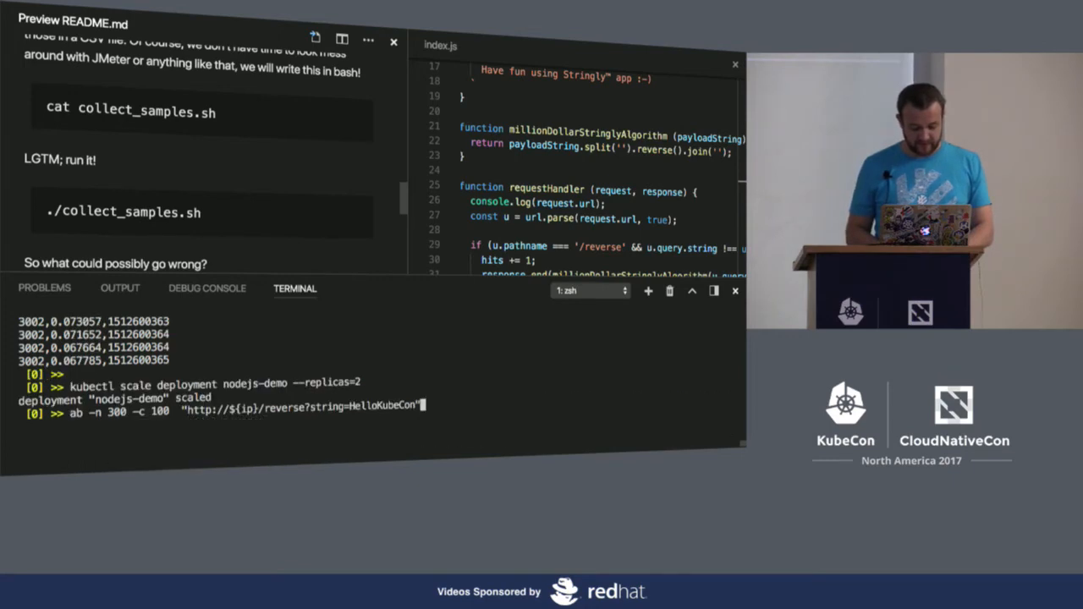
- Launch the reverse-endpoint load test against the scaled deployment
key(Return)
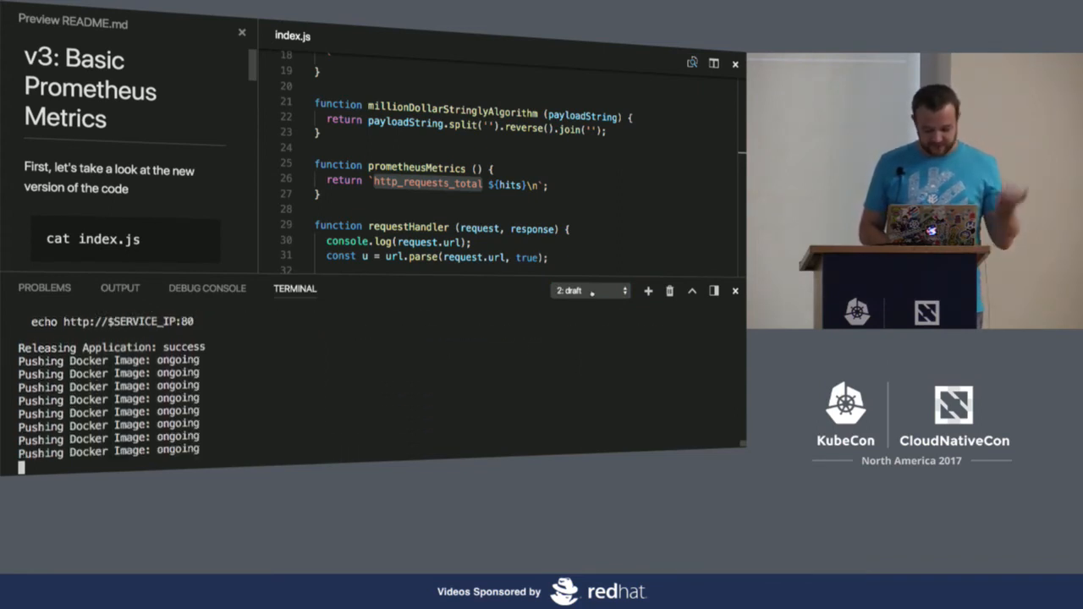
- Switch to the zsh terminal, list pods with kubectl get pods, and view samples.csv
click(589, 291)
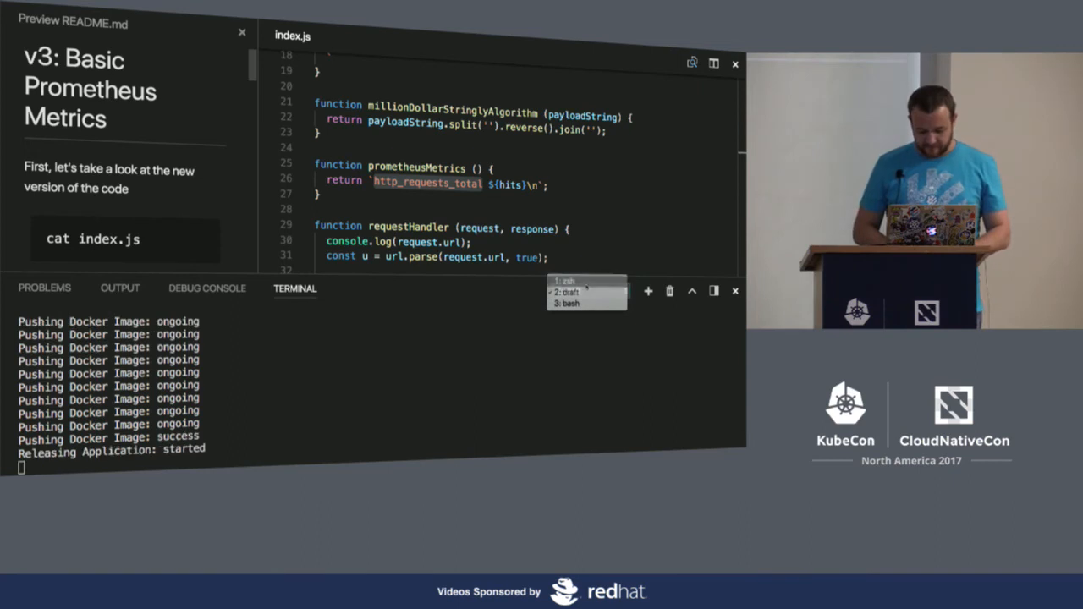
click(566, 281)
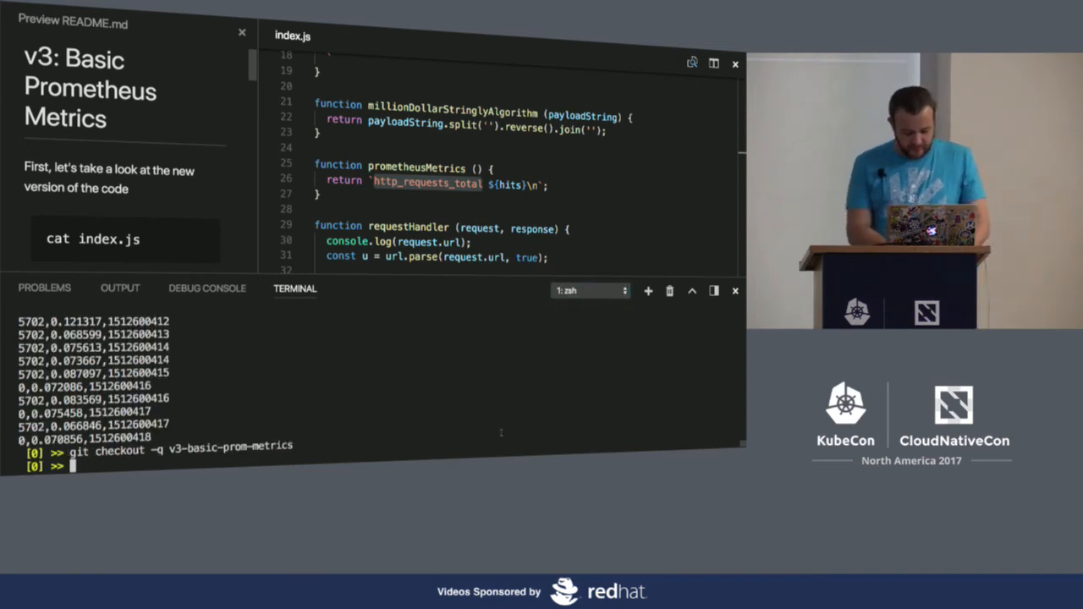
mouse_move(213, 196)
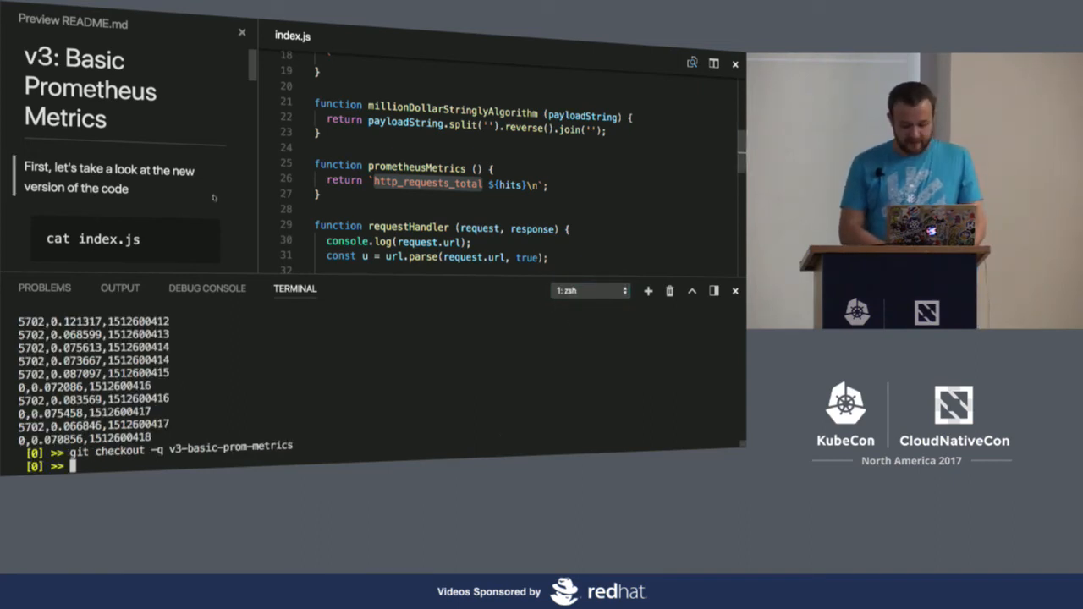
text(kubectl get pods)
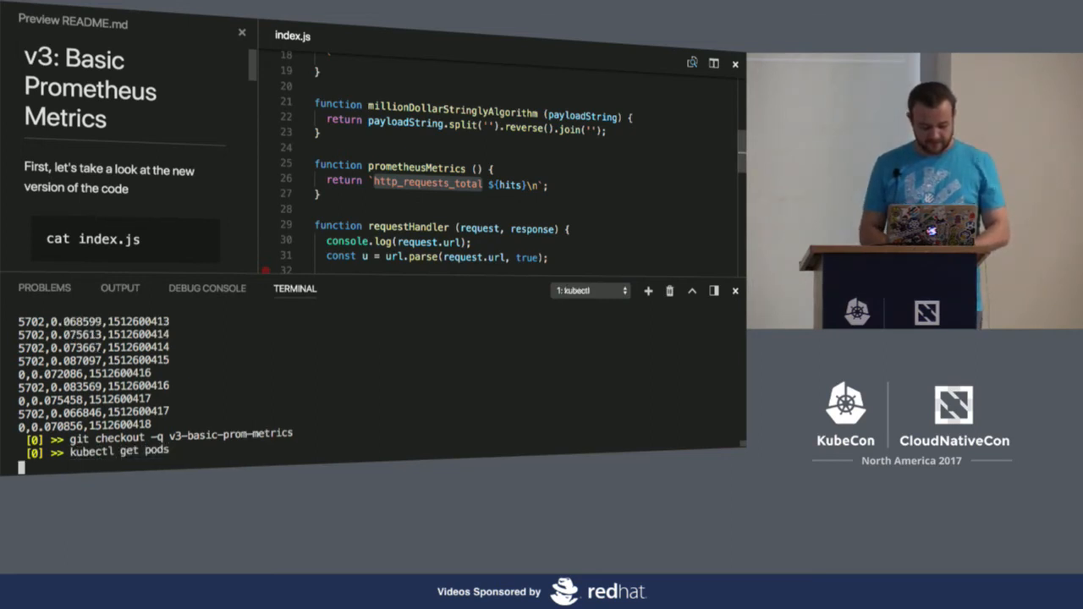
key(Return)
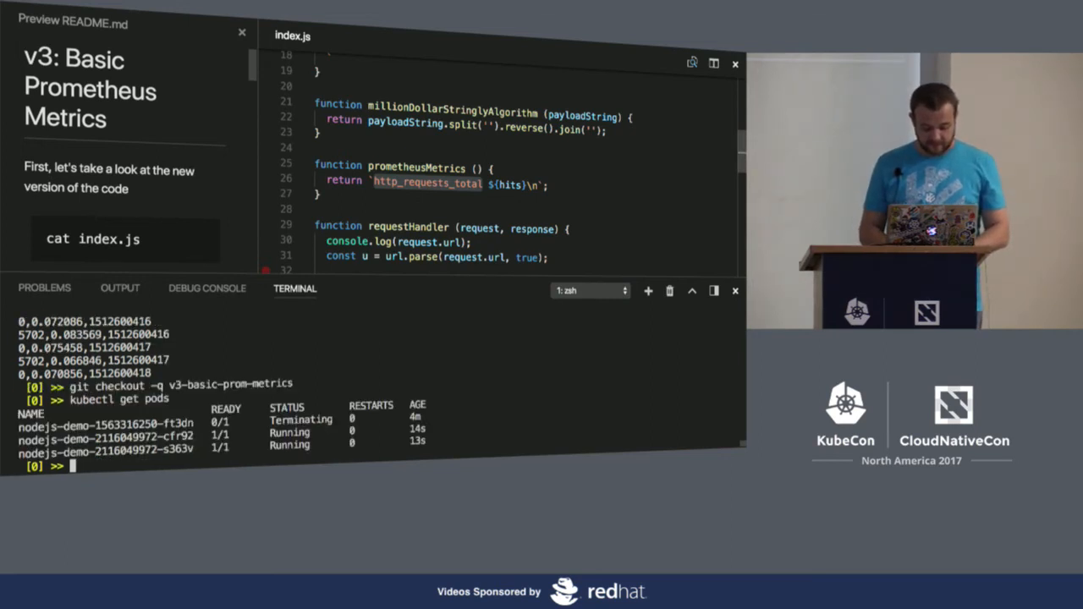
text(cat samples.csv)
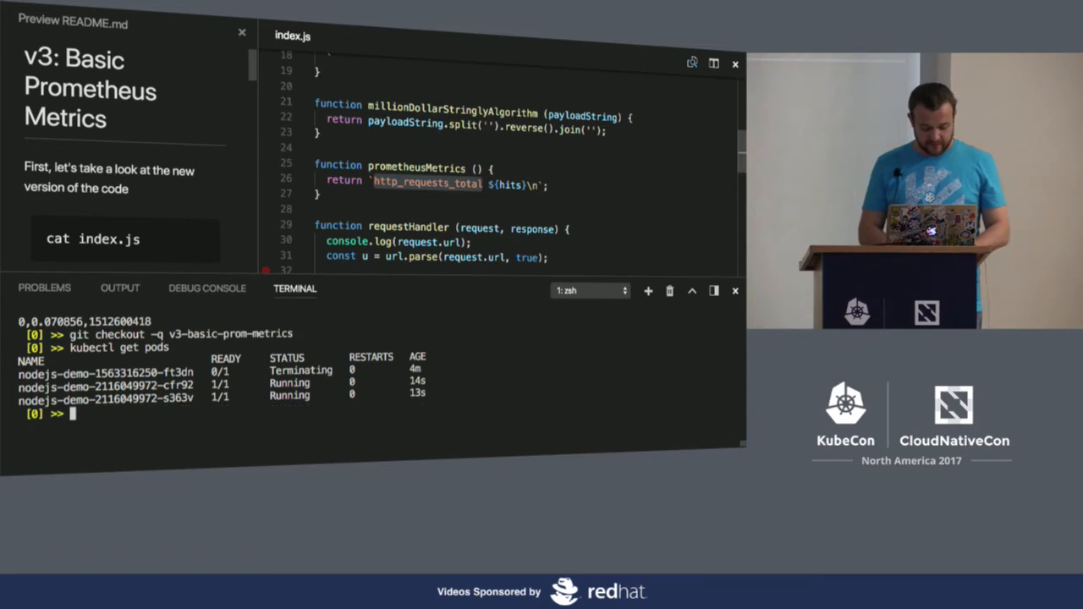
scroll(down, 3)
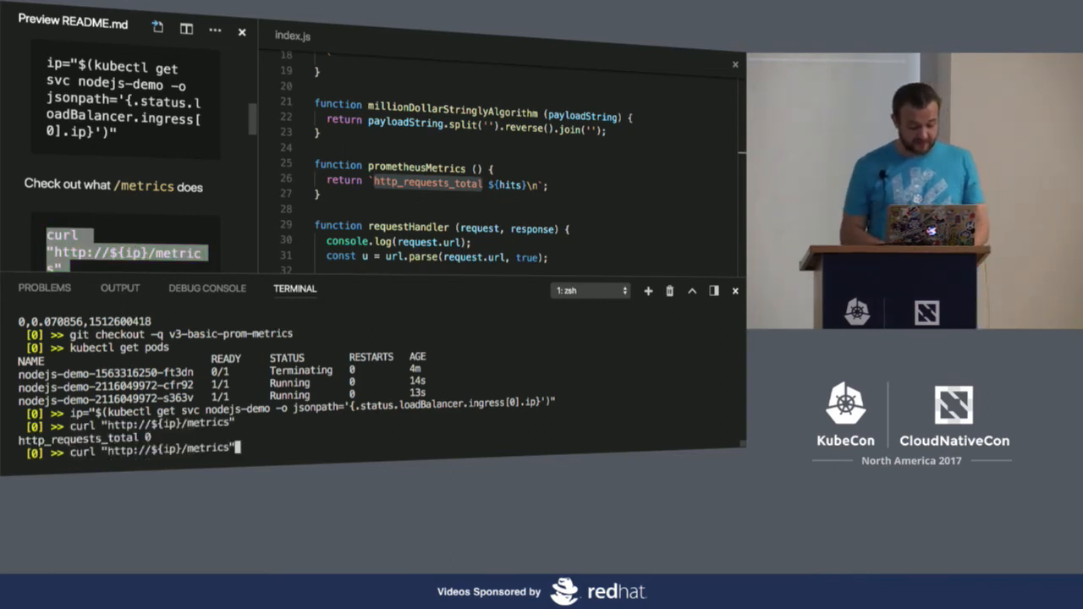
- Curl /metrics to confirm http_requests_total 0, then enter cat samples.csv
key(Return)
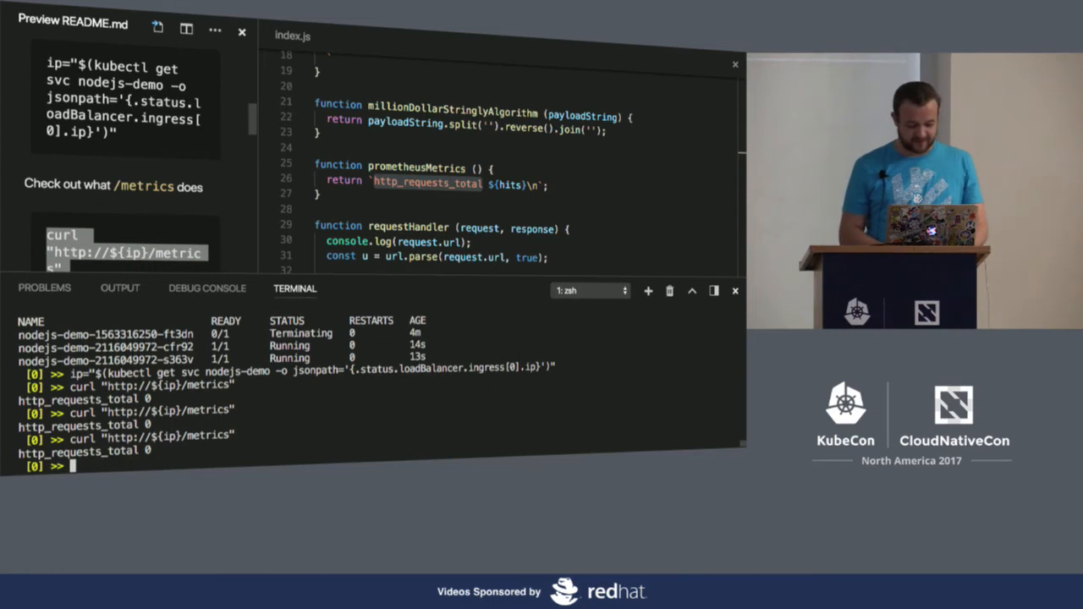
text(curl "http://${ip}/metrics")
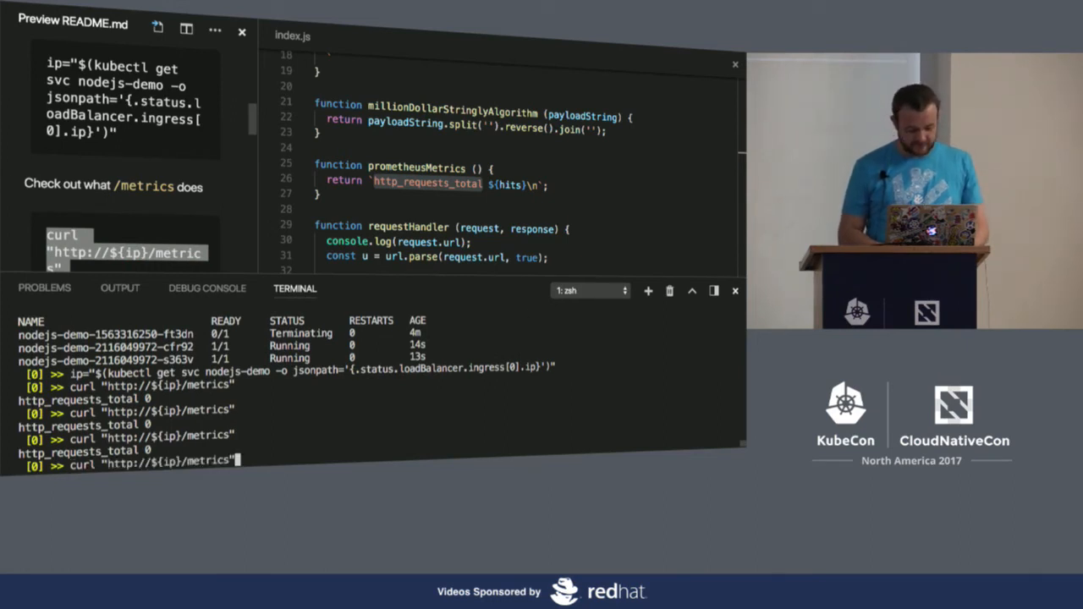
text(cat samples.csv)
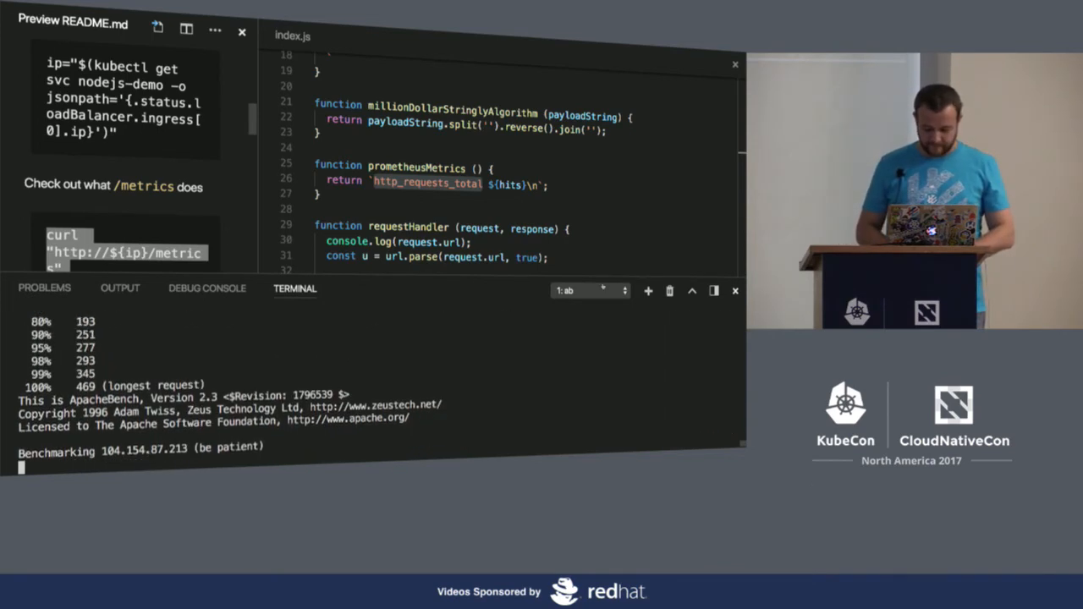
- Check the draft deployment terminal, then return to the zsh shell with load-test results
click(603, 291)
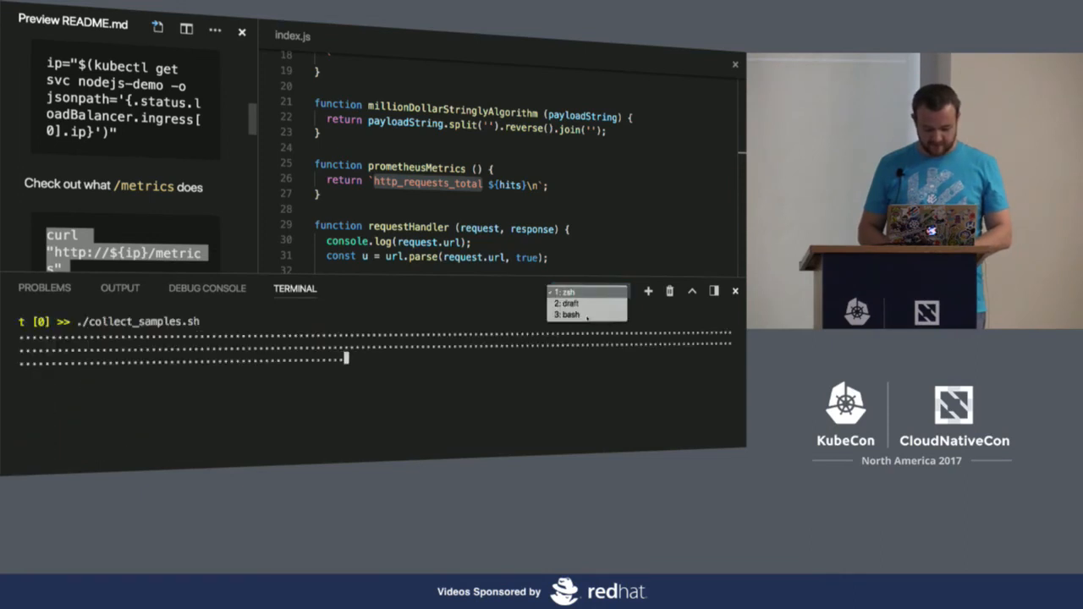
click(569, 313)
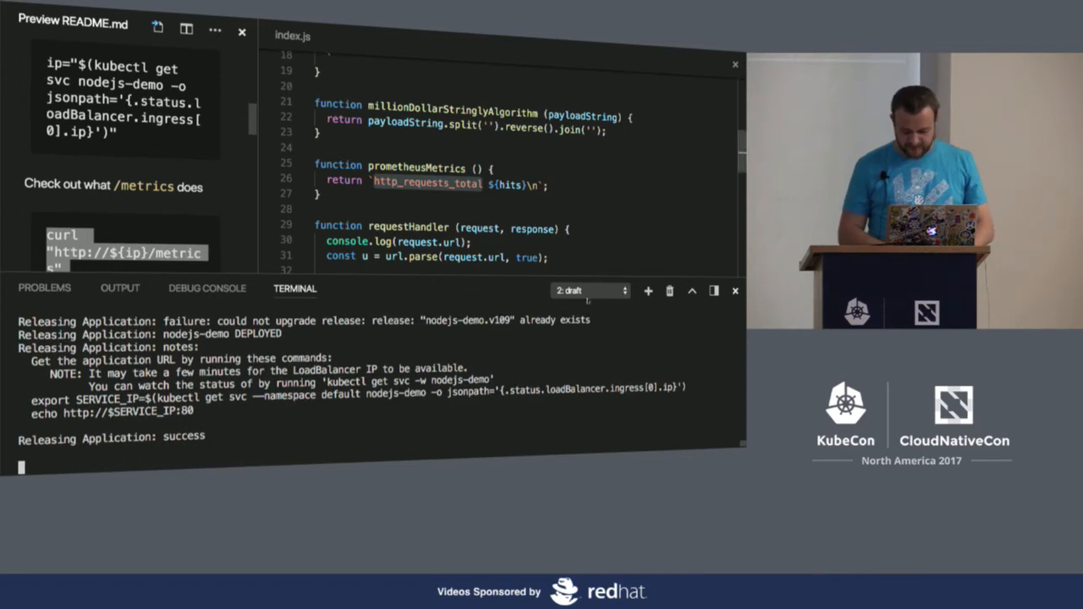
click(589, 291)
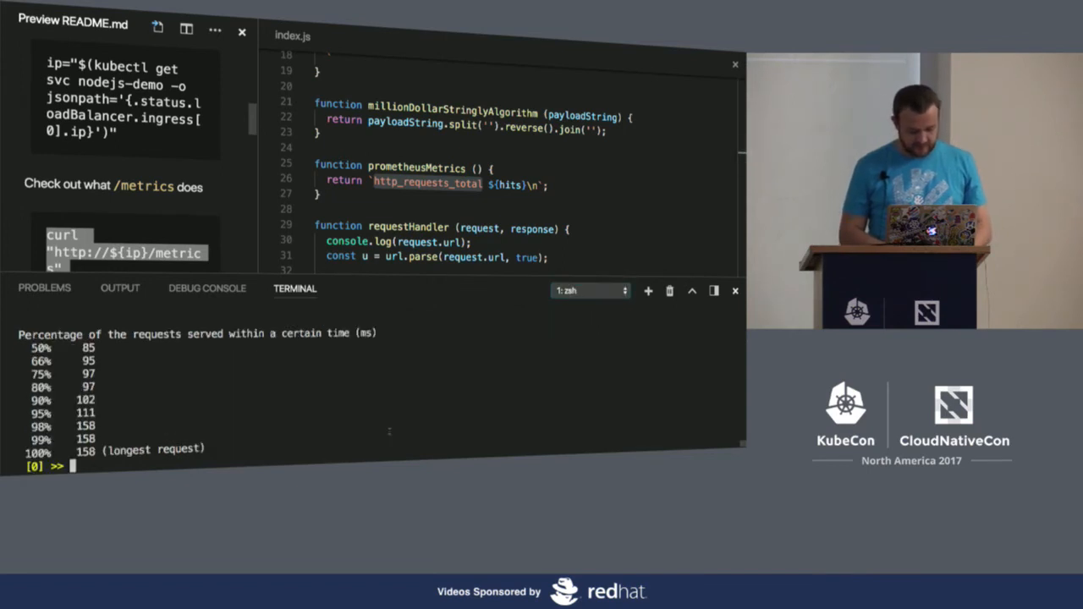
- Curl /metrics twice to confirm http_requests_total now reads 1364
text(curl "http://${ip}/metrics")
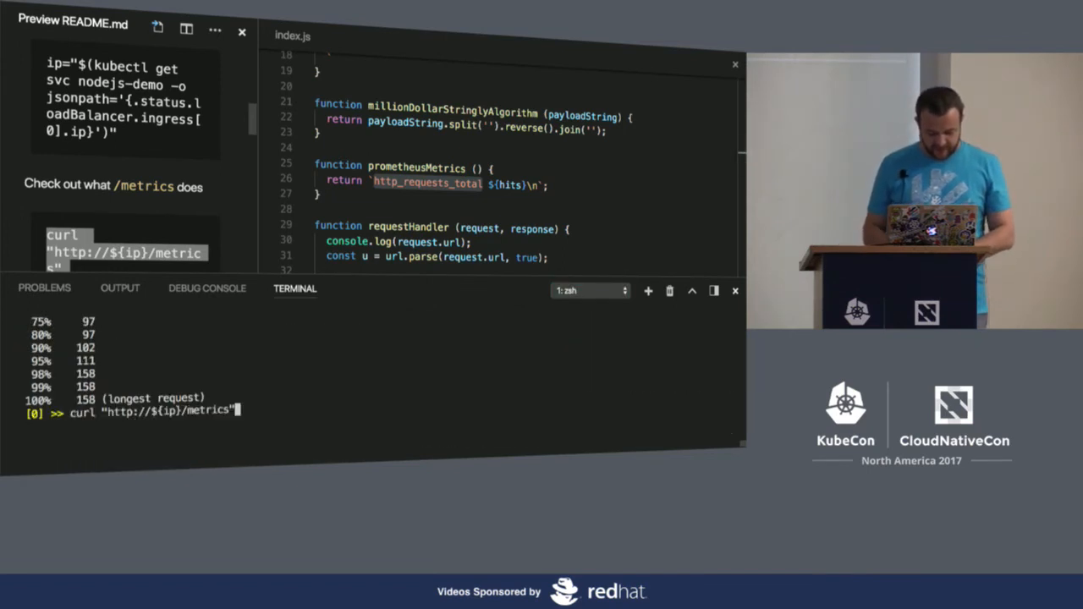
key(Return)
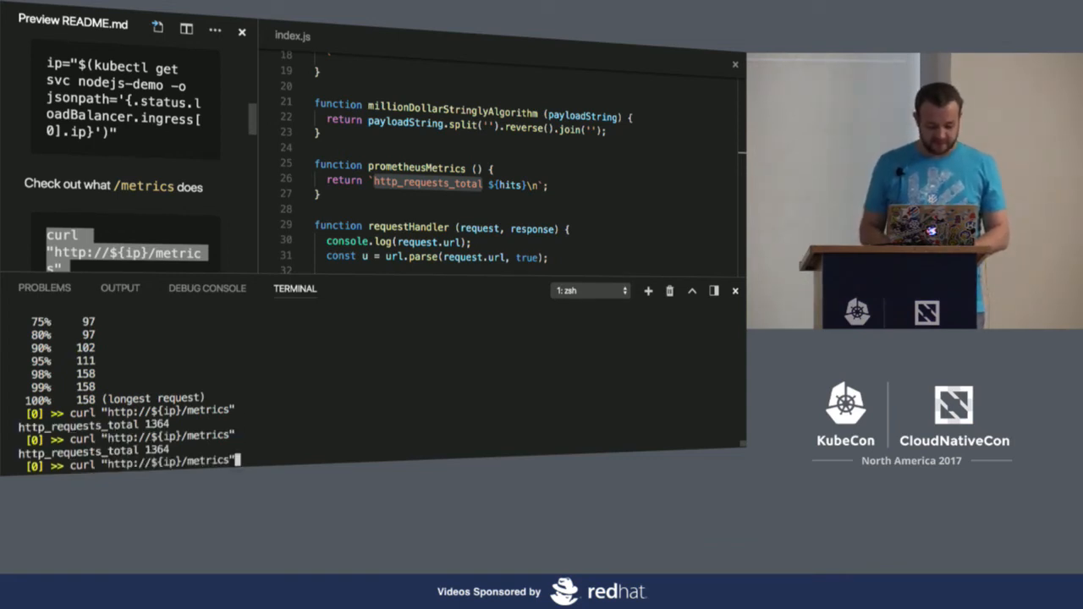
key(Return)
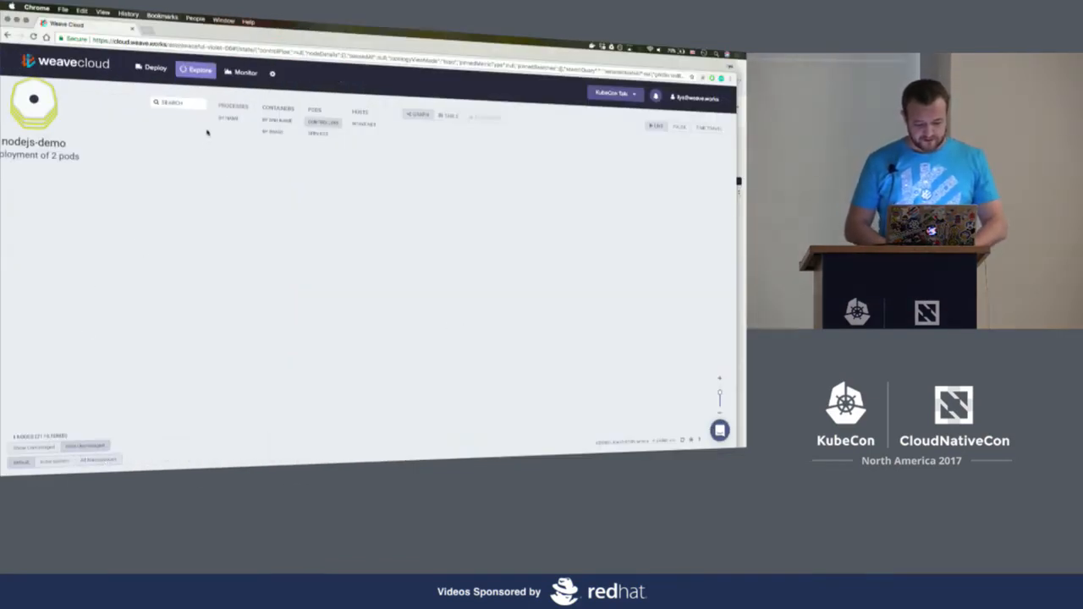
- Browse Monitor's Node and Service Resources dashboards, then create a Prometheus notebook
click(246, 71)
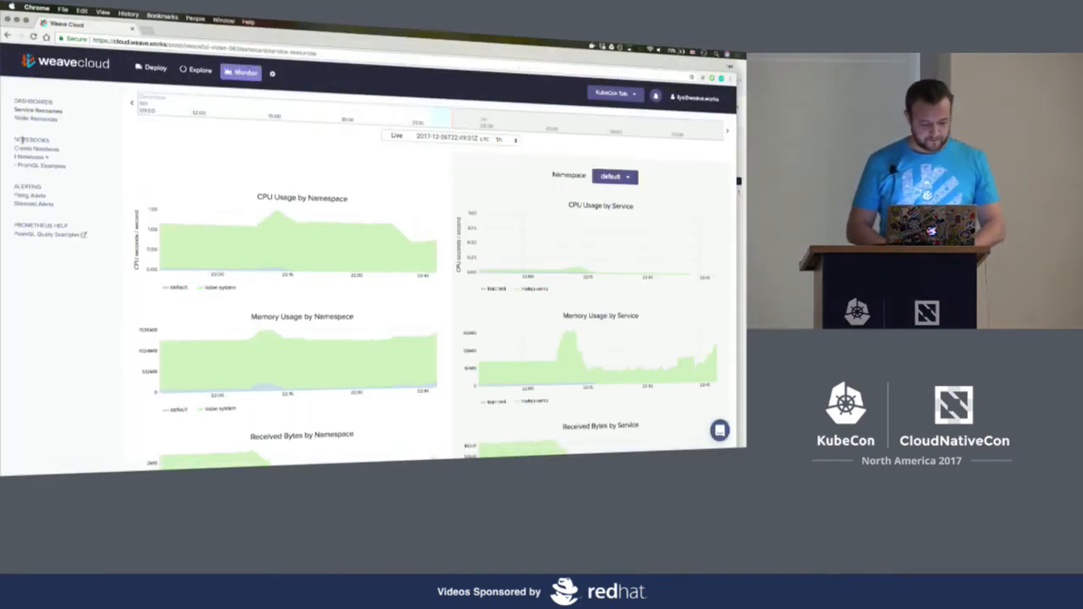
click(36, 118)
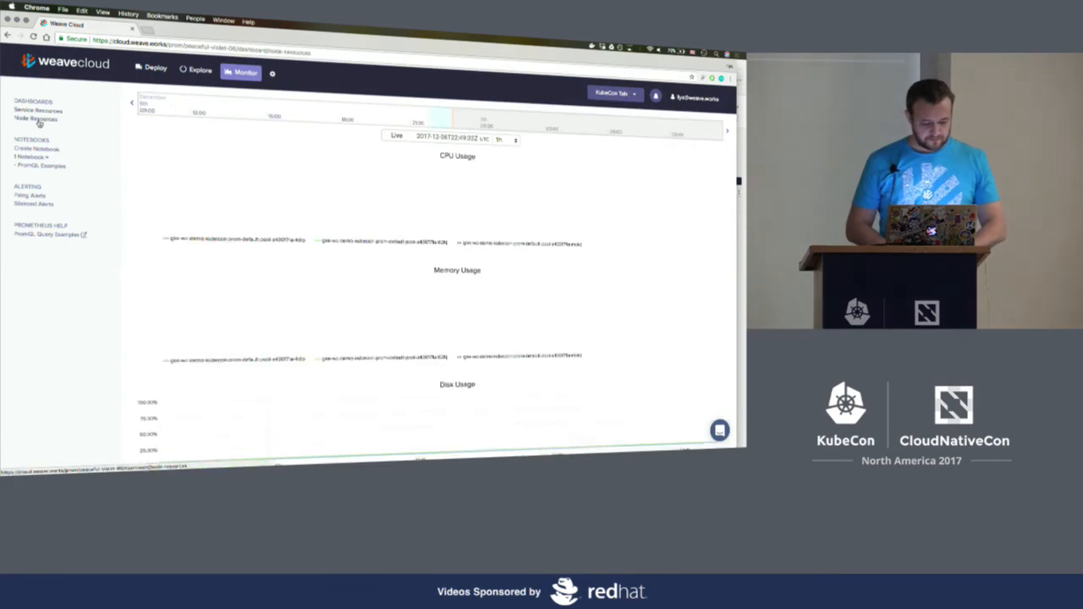
click(37, 139)
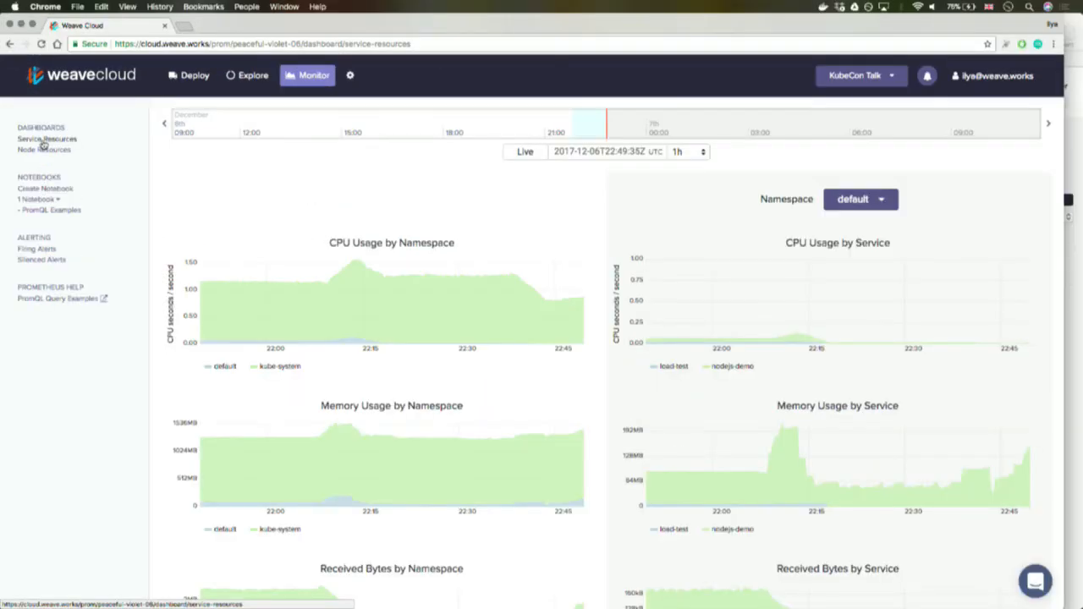
mouse_move(752, 278)
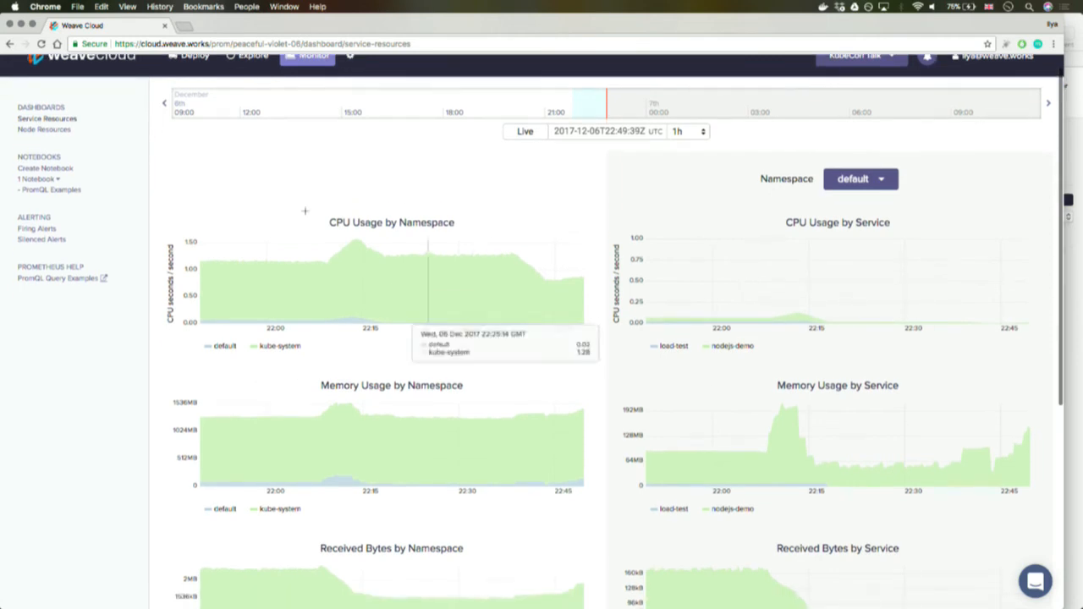
click(44, 167)
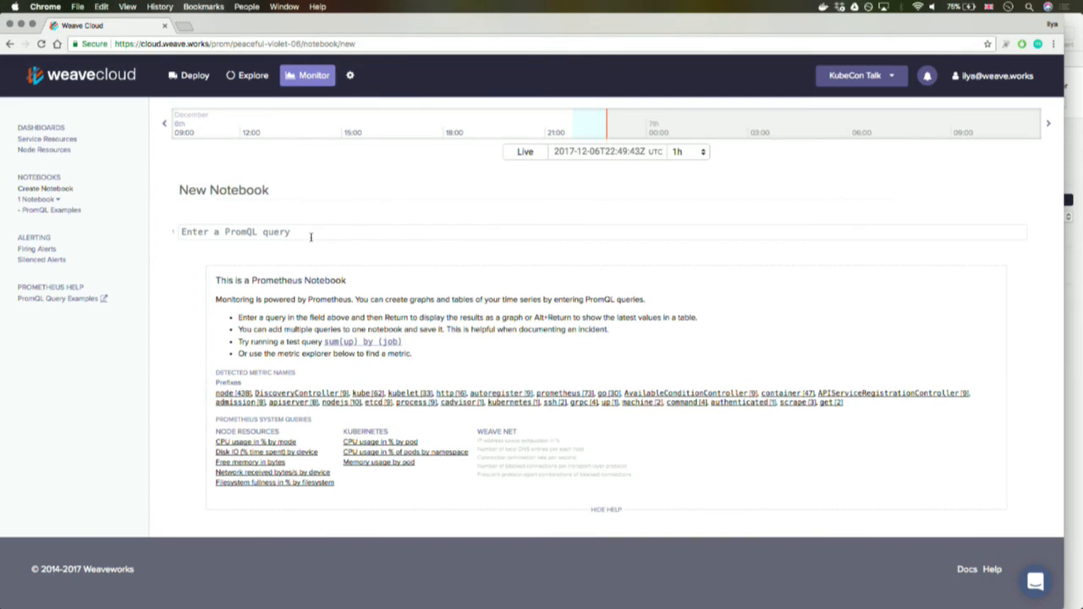
- Query http_requests_total in the notebook and run it as a graph
click(312, 230)
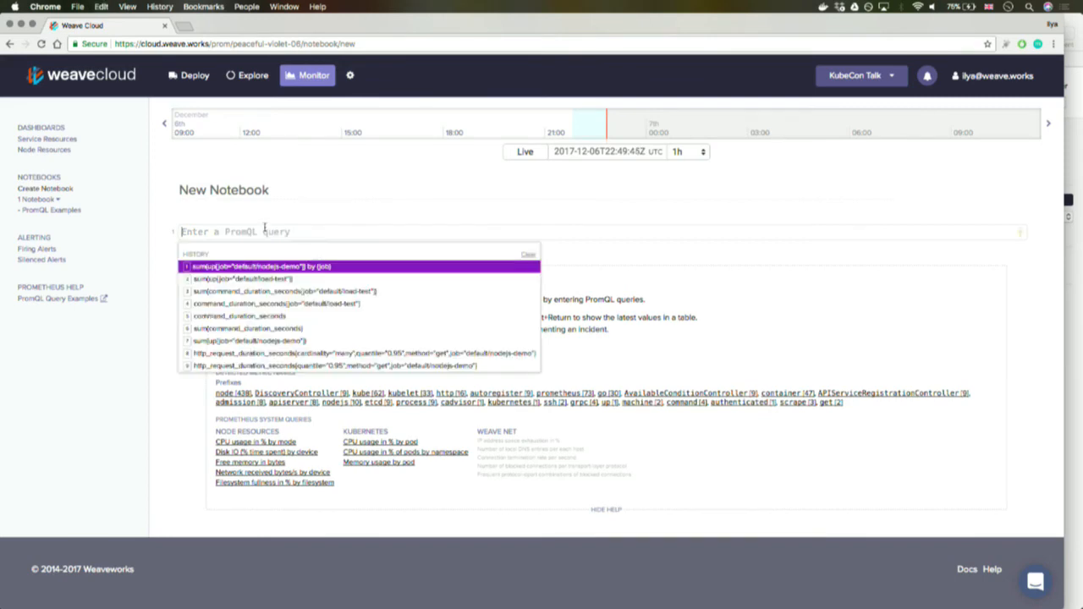
text(http_requests_total)
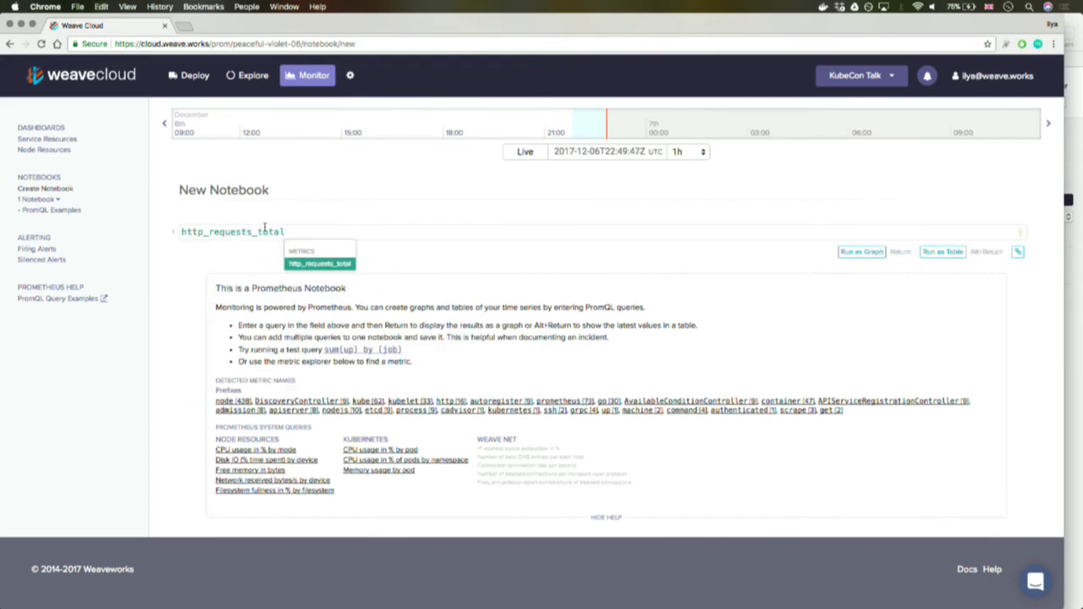
click(861, 250)
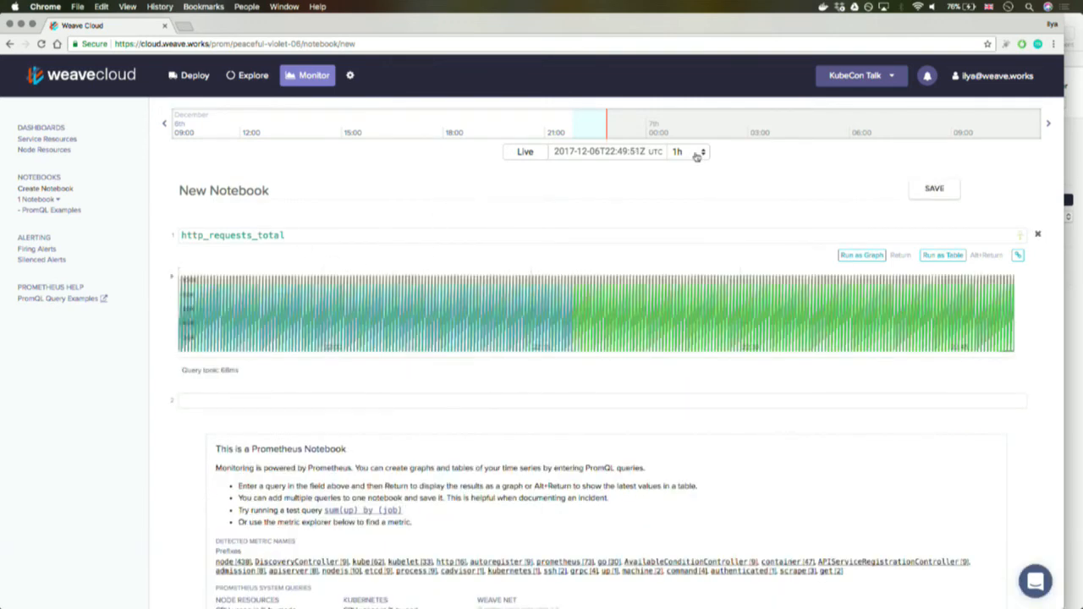
click(525, 153)
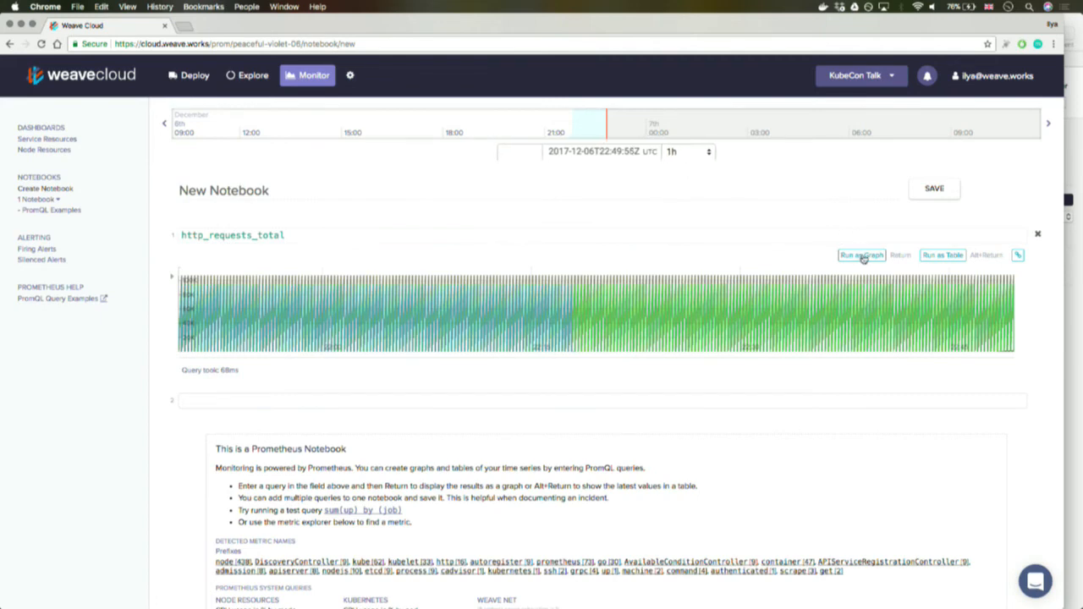
click(862, 254)
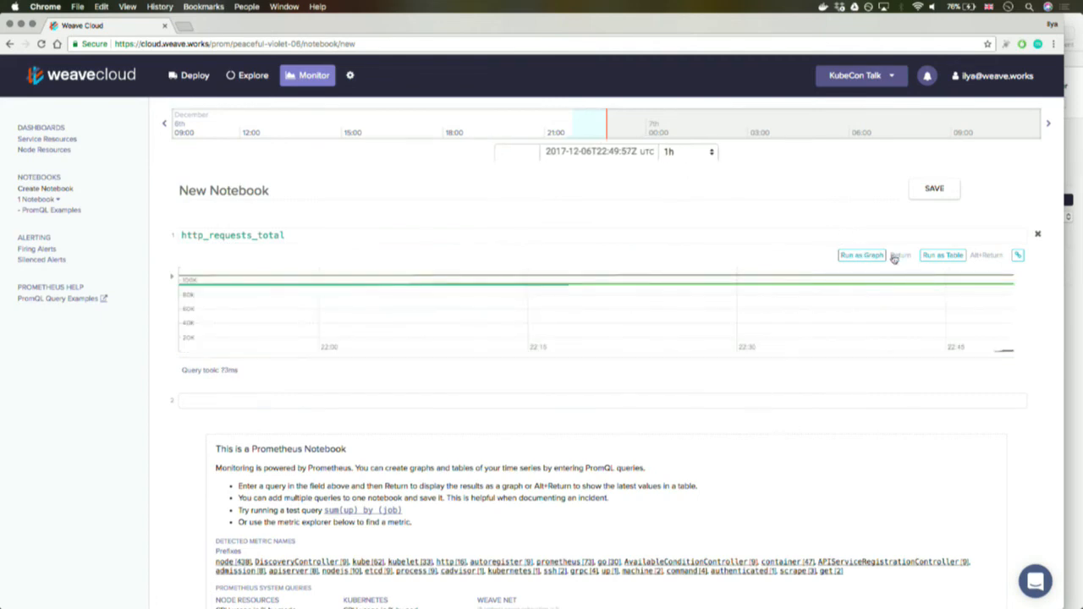
- Filter the query to job="default/nodejs-demo", viewing per-pod counts as table then graph
click(942, 254)
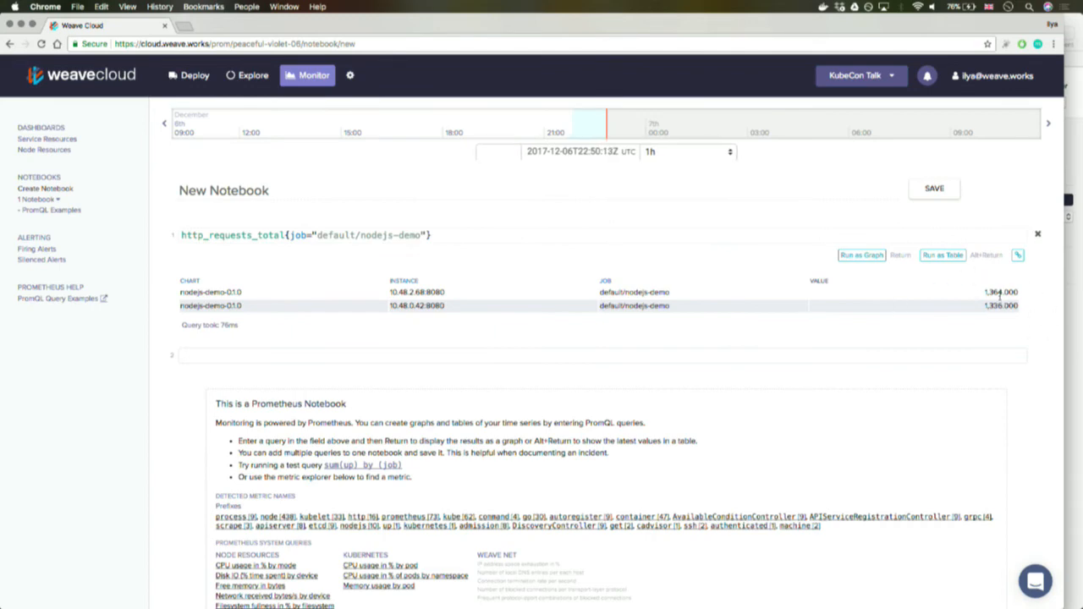
click(861, 254)
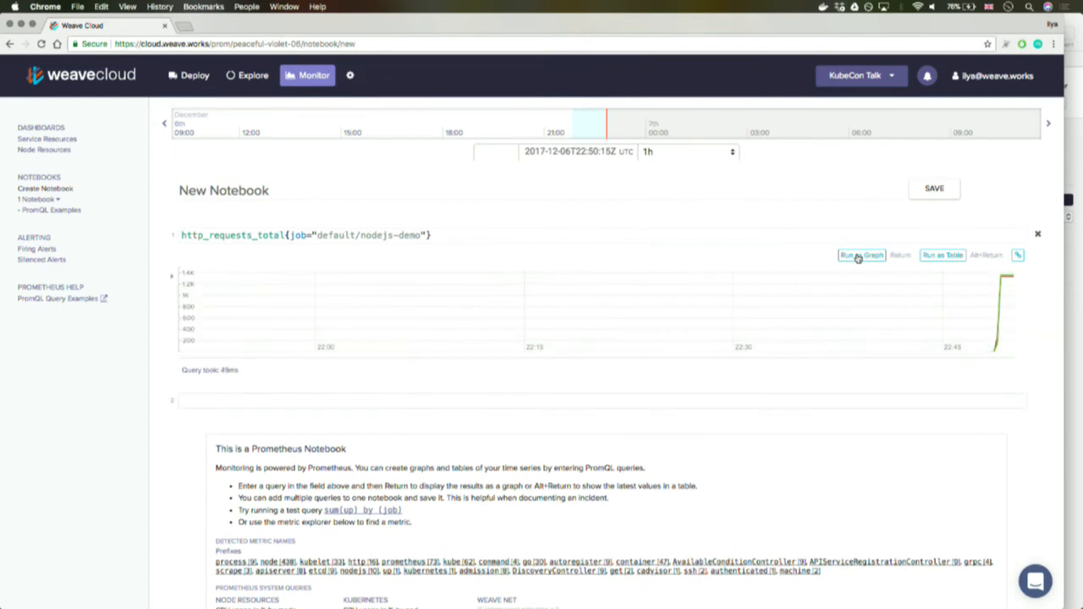
mouse_move(1016, 332)
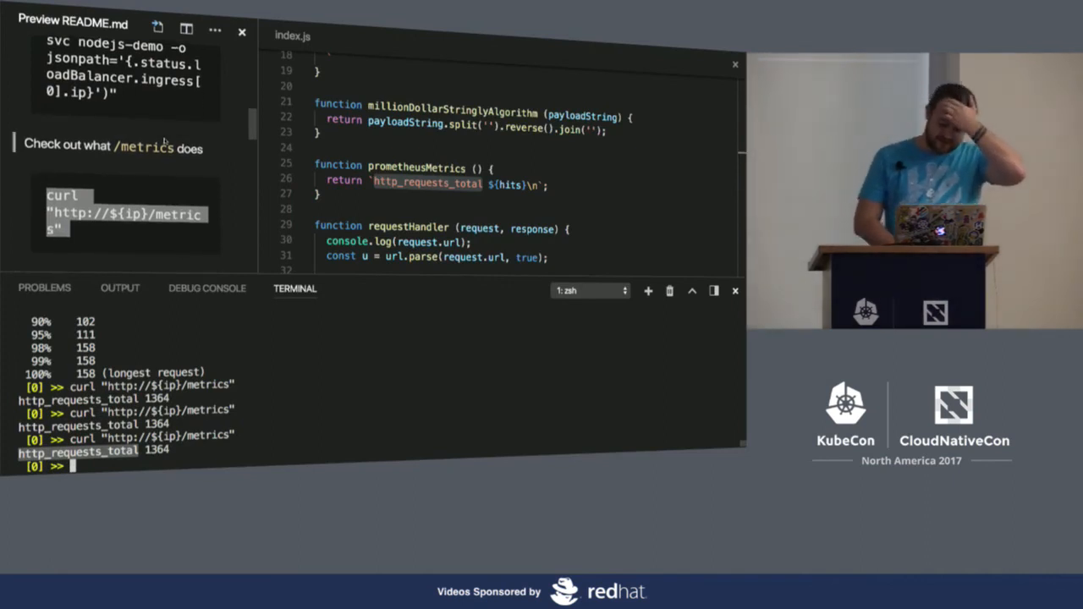
- Scroll through index.js reviewing the epimetheus instrumentation and the counter/timer TODO
scroll(down, 3)
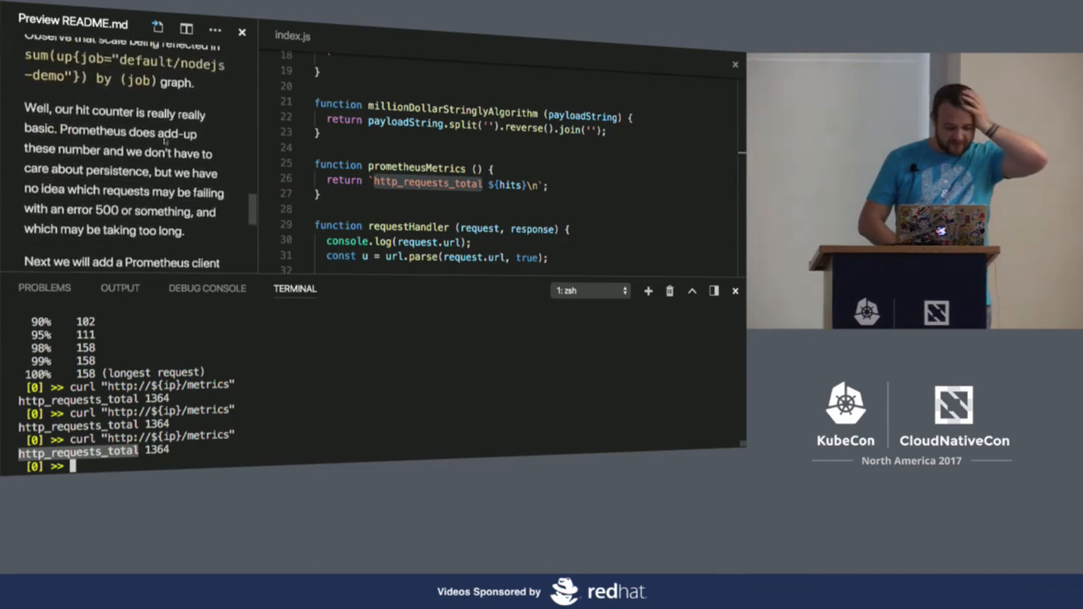
scroll(down, 3)
text(git checkout -q v4-prom-client)
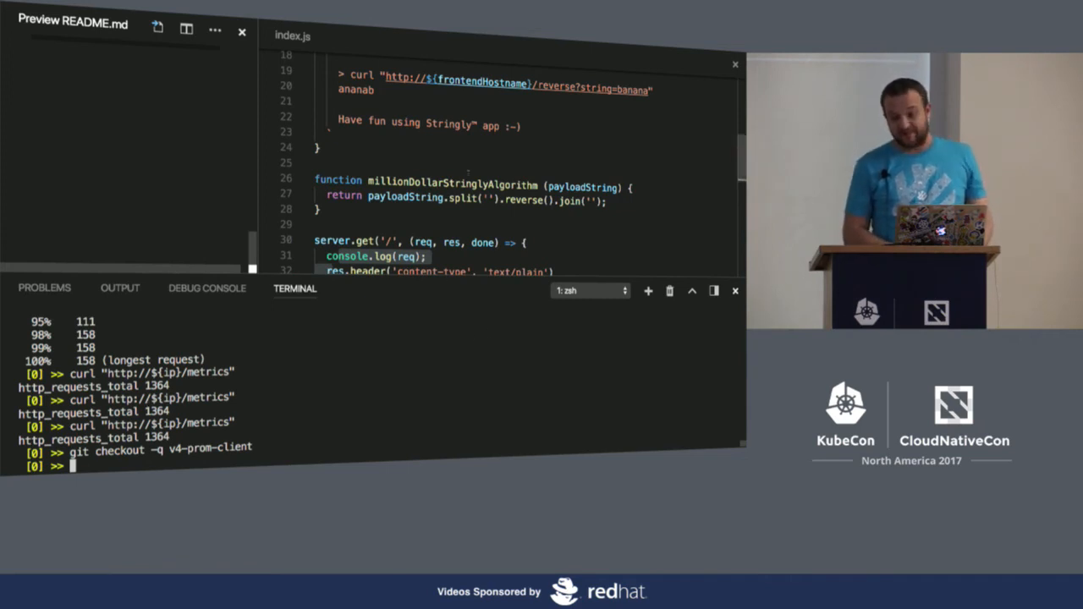
scroll(up, 3)
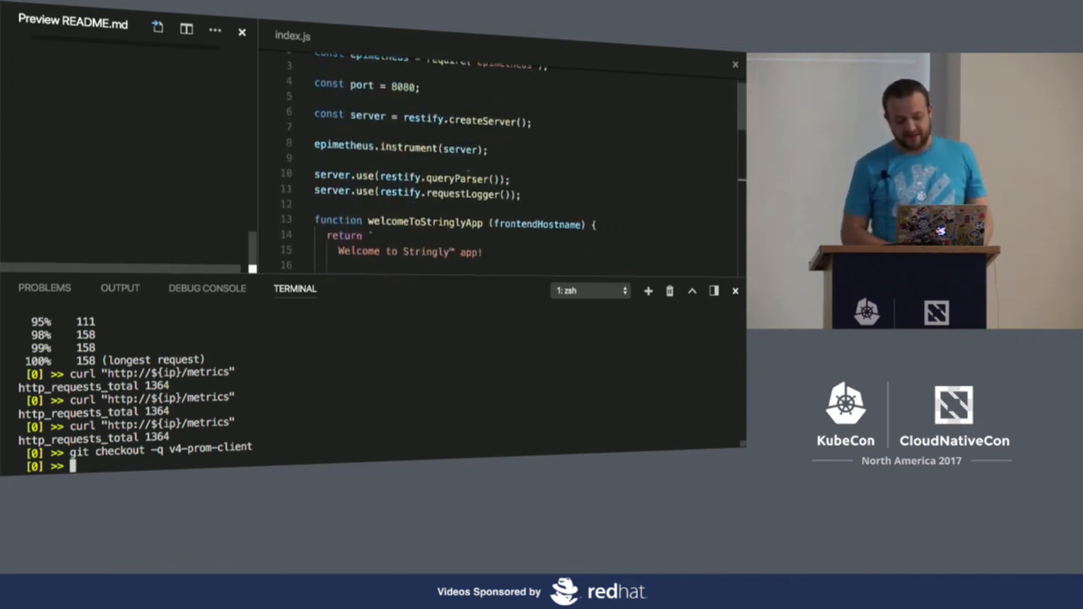
scroll(up, 3)
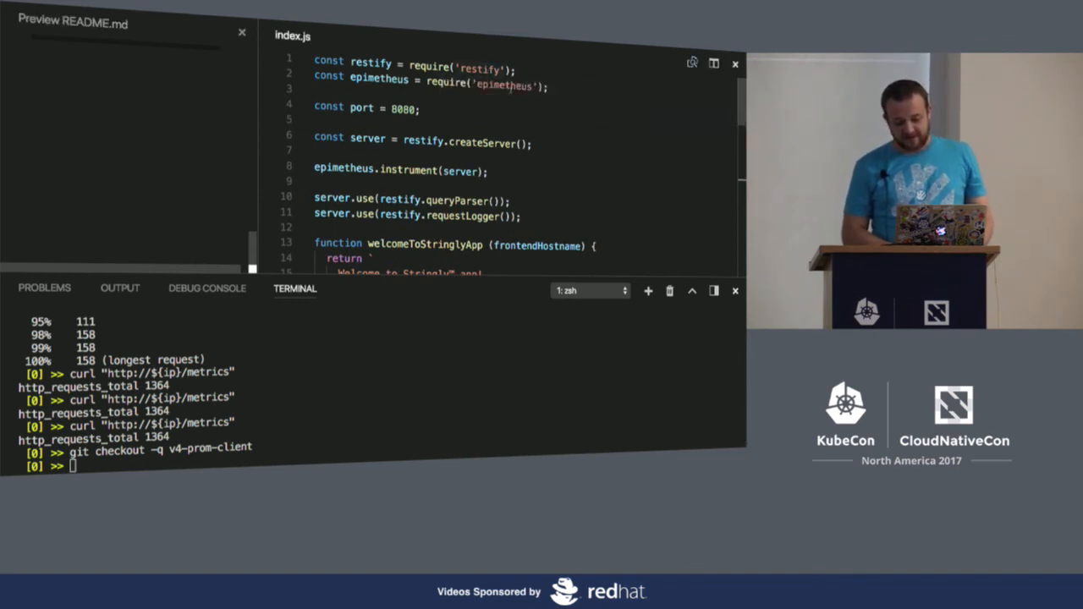
scroll(up, 3)
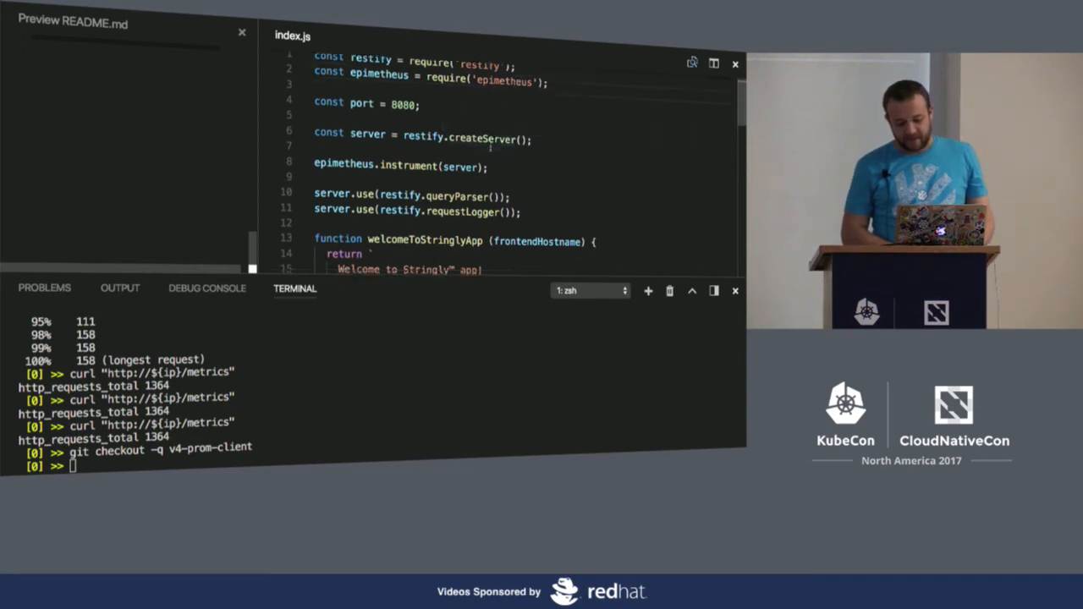
scroll(down, 3)
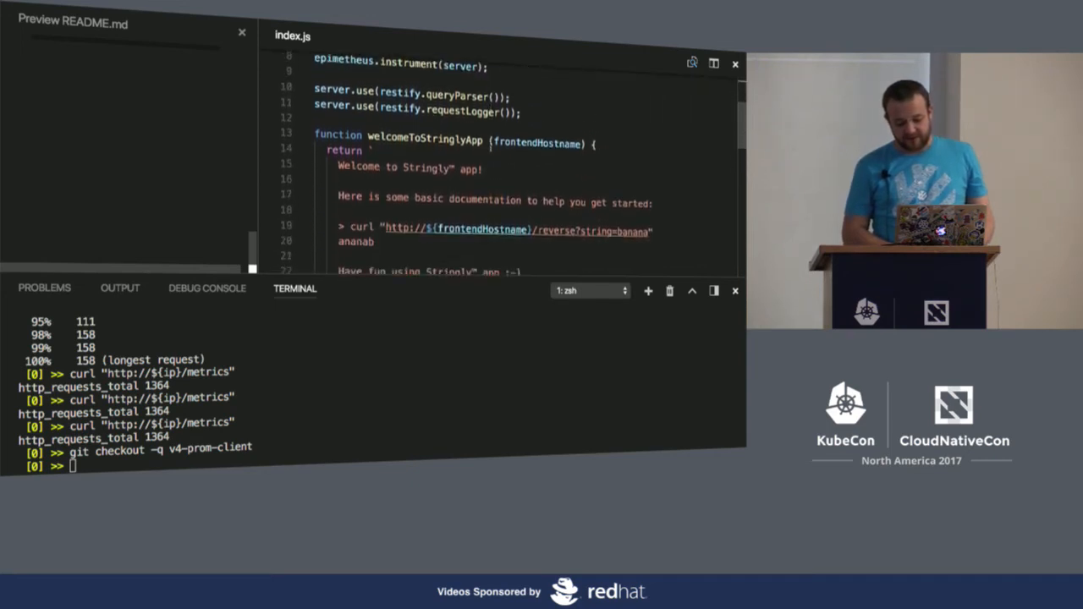
scroll(up, 3)
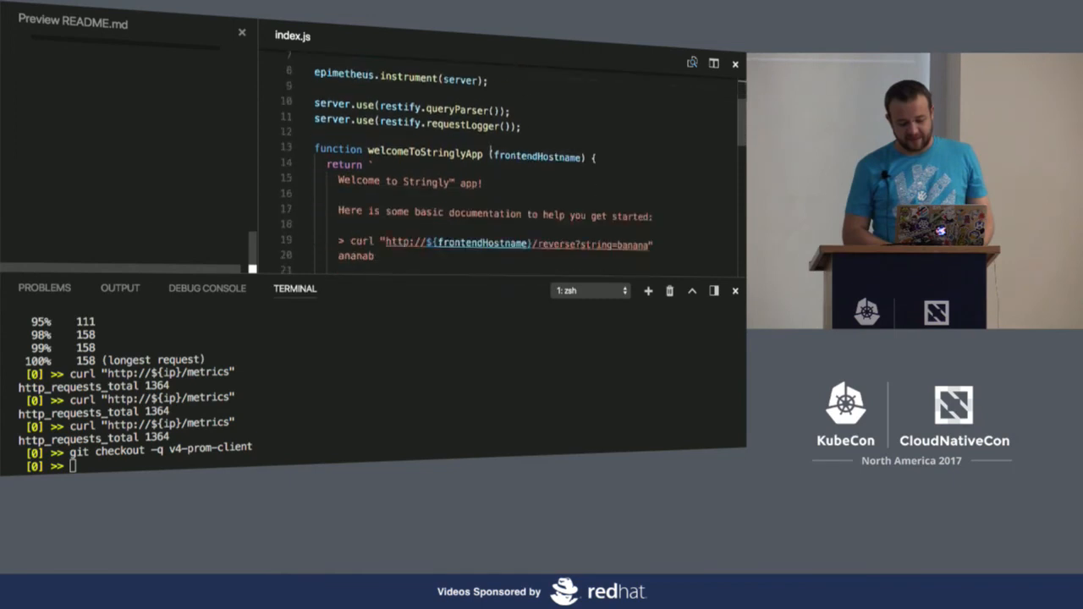
scroll(down, 3)
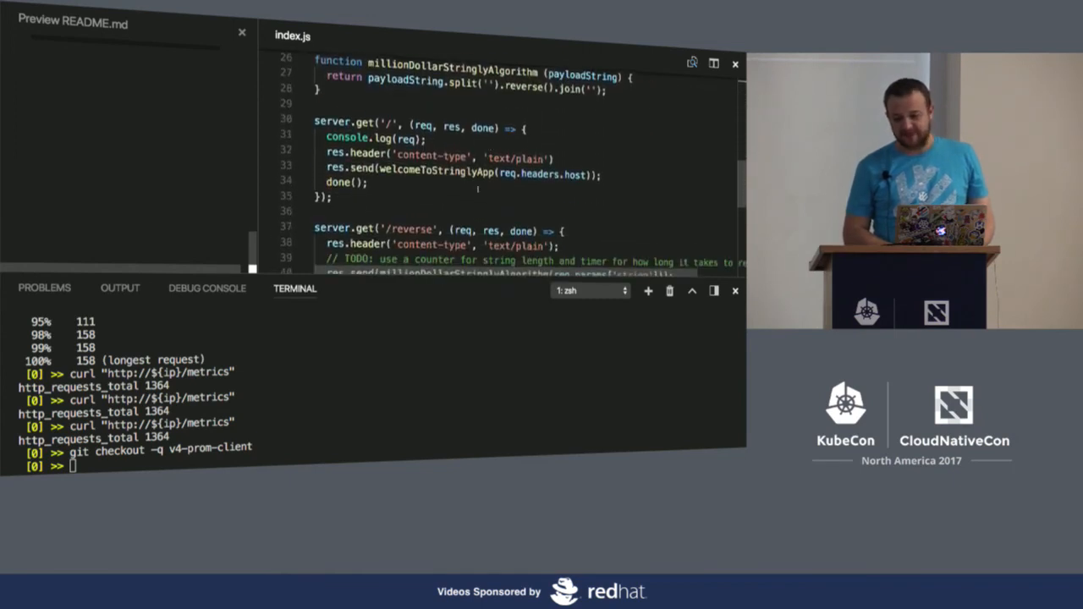
scroll(down, 3)
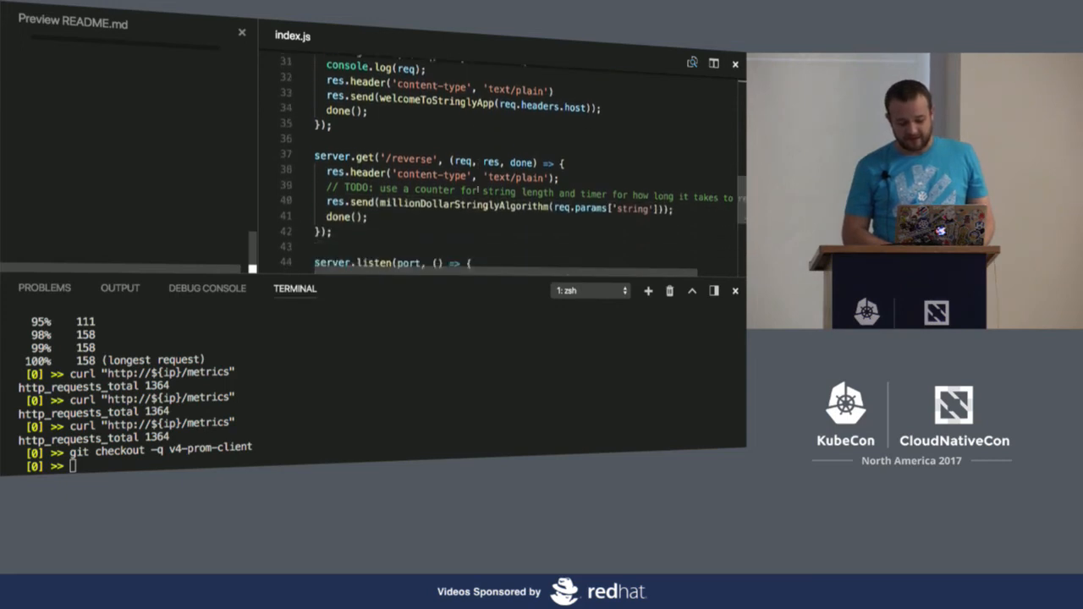
scroll(up, 3)
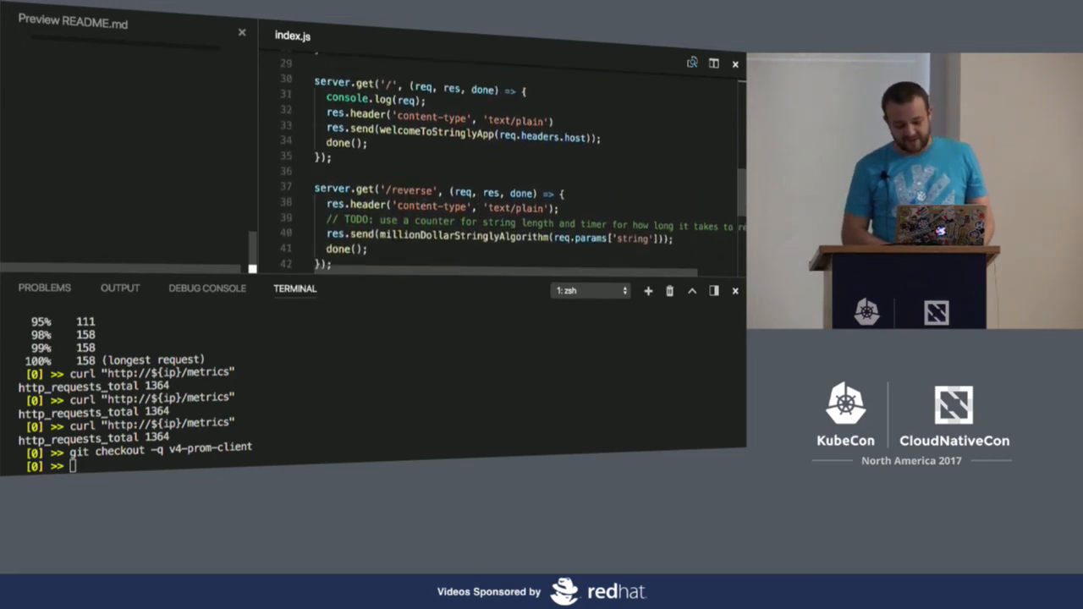
scroll(down, 3)
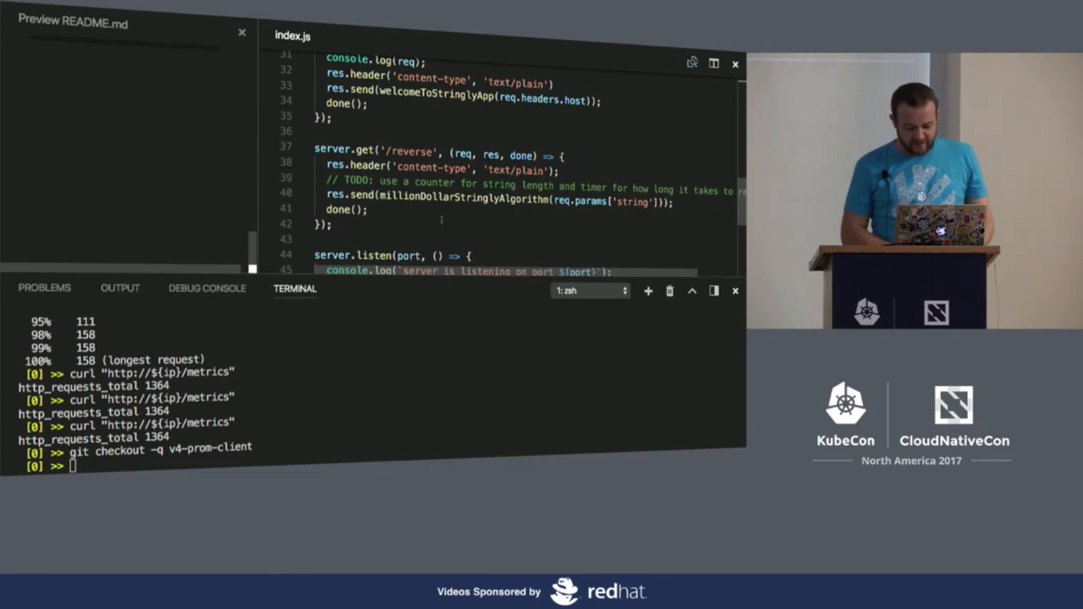
scroll(up, 3)
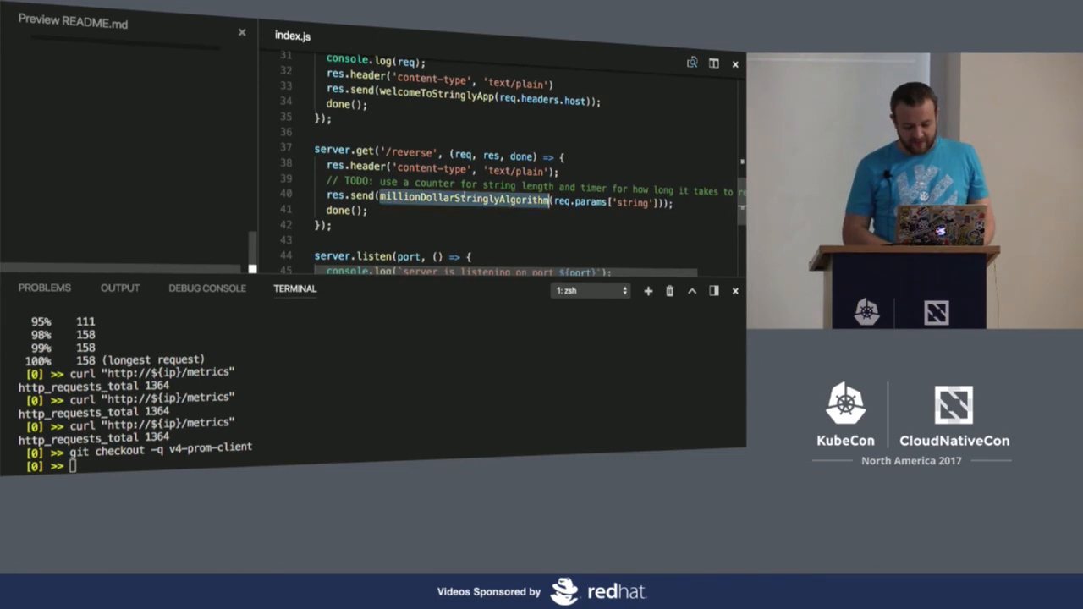
scroll(up, 3)
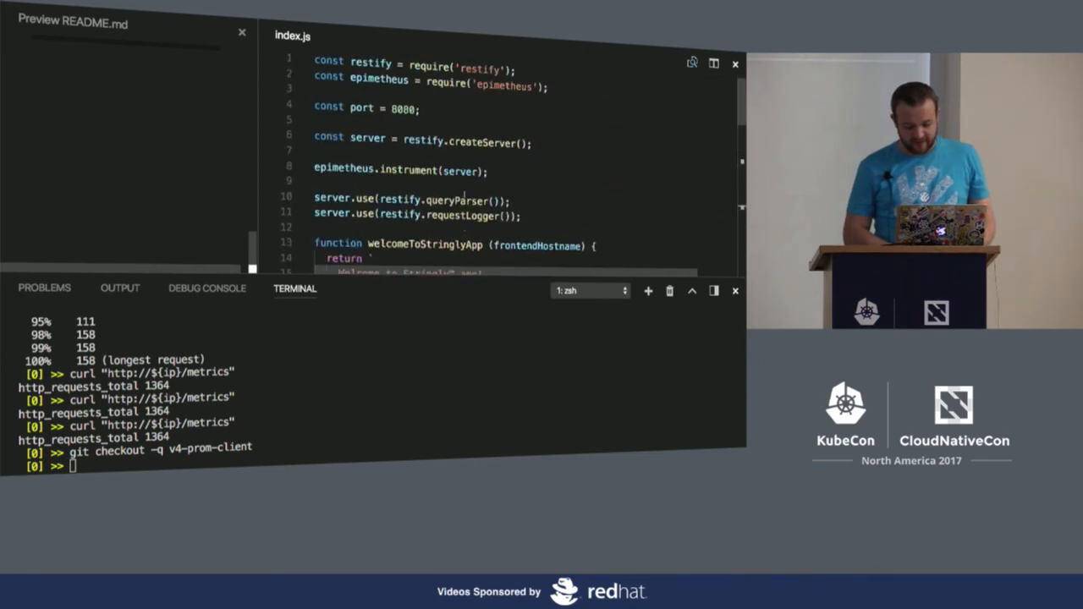
scroll(down, 3)
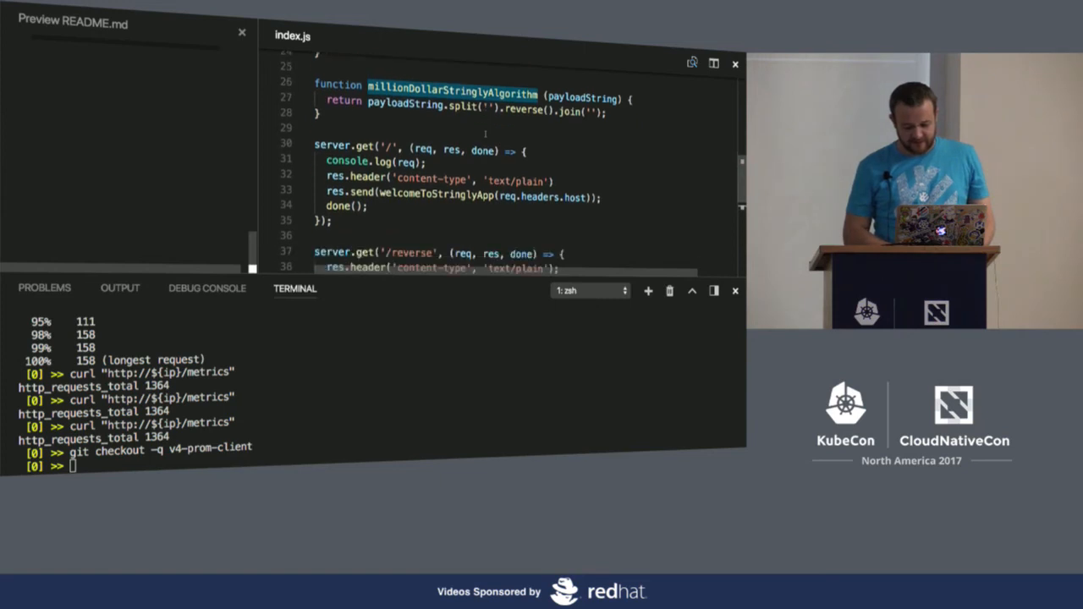
scroll(down, 3)
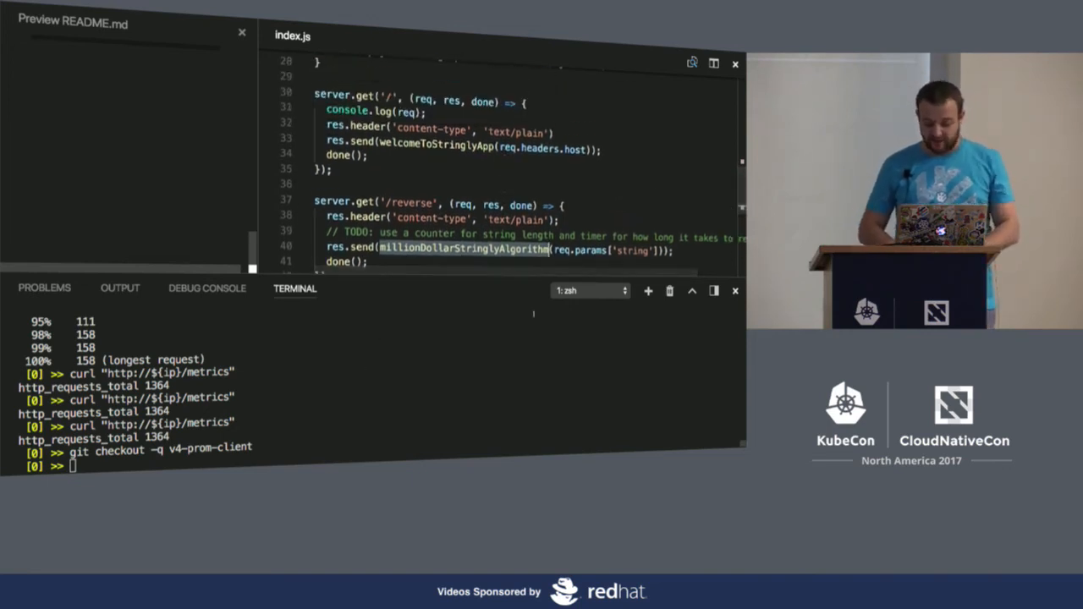
- Switch the terminal to the 3: zsh session and attempt the /metrics curl
click(589, 291)
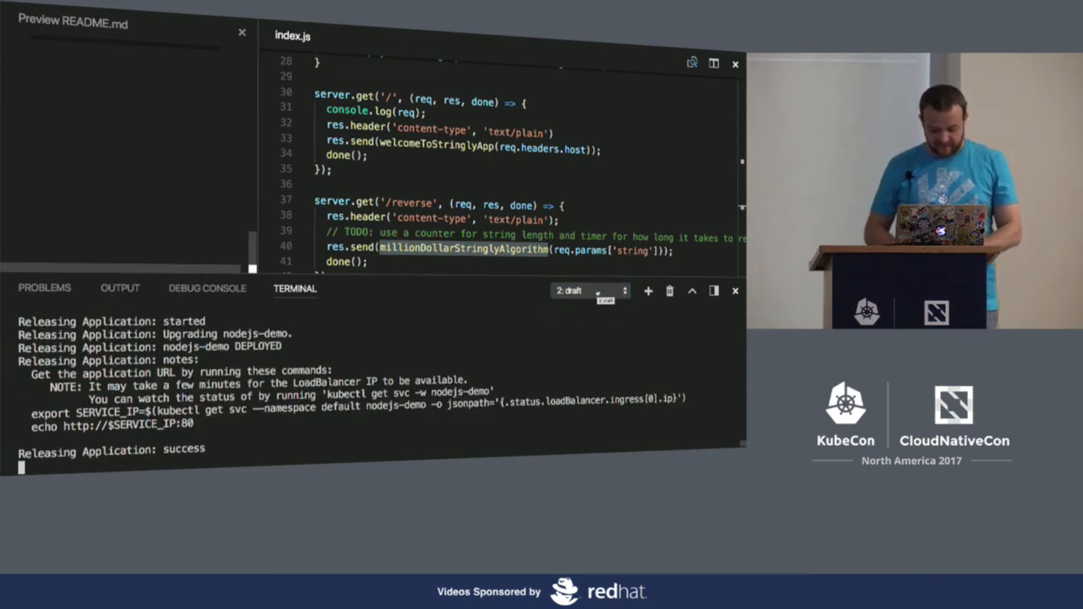
click(590, 291)
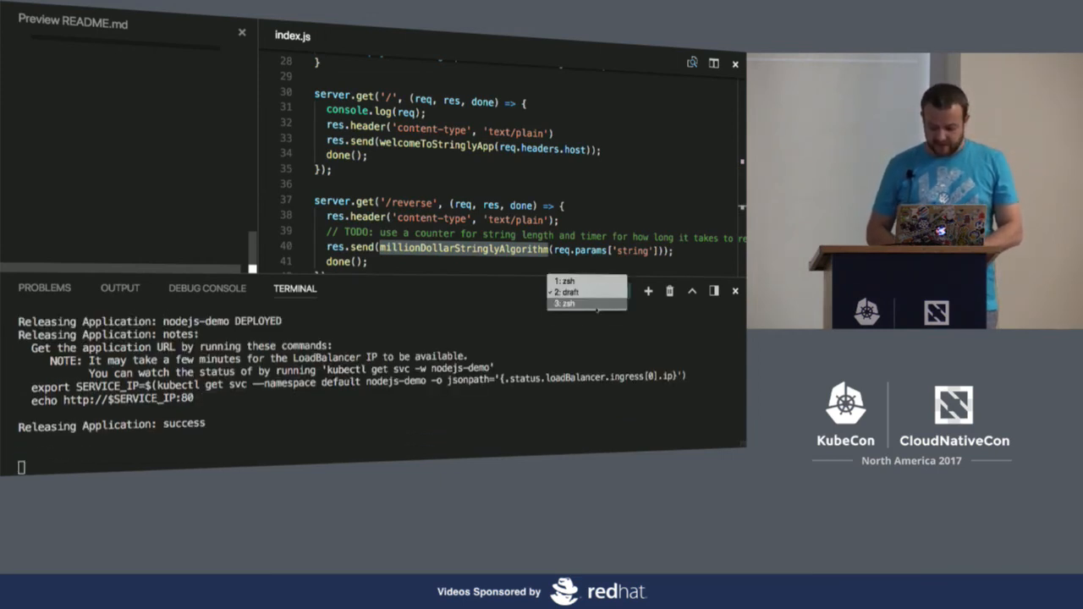
click(567, 303)
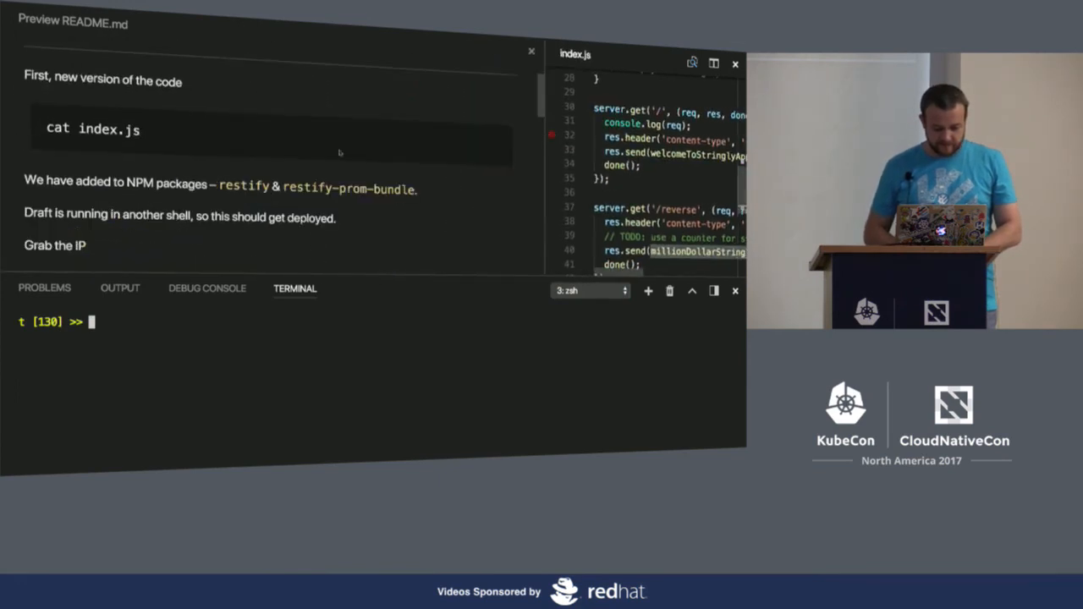
scroll(down, 3)
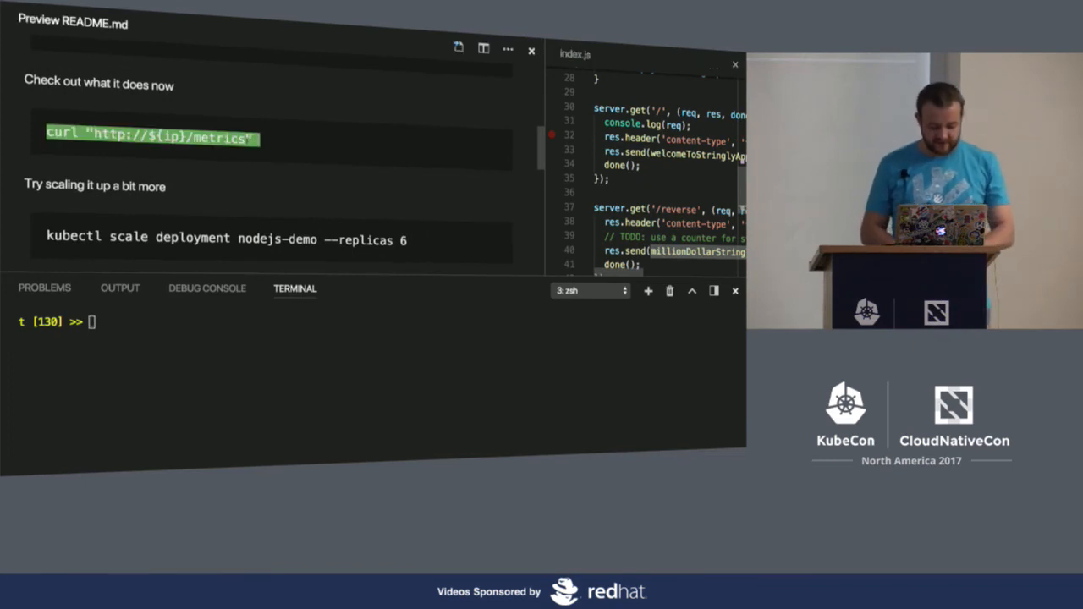
key(Return)
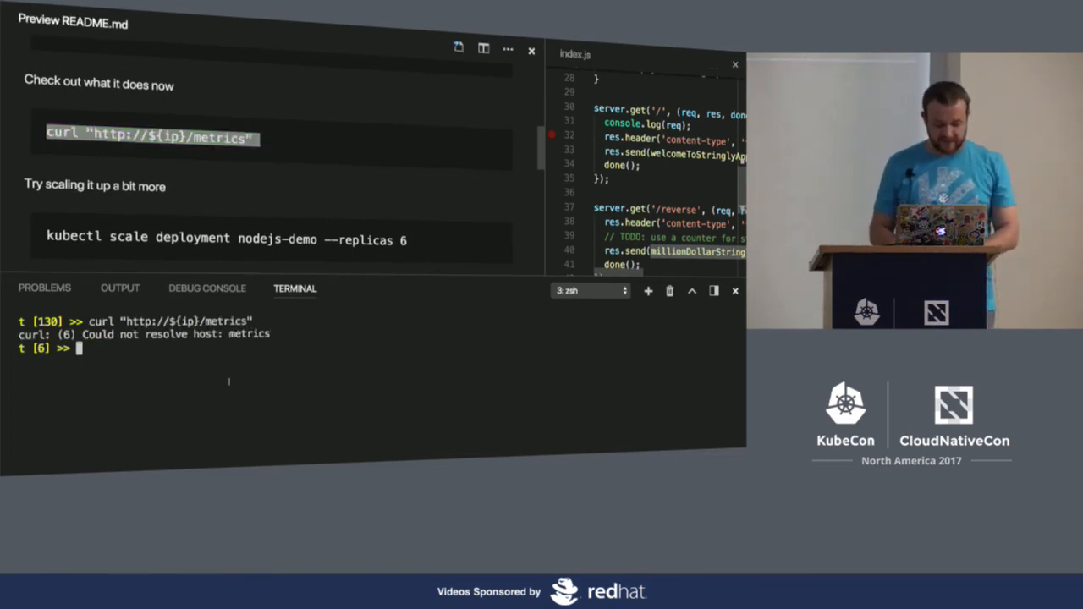
- Set ip from kubectl get svc, then curl /metrics to show Node process metrics
scroll(up, 3)
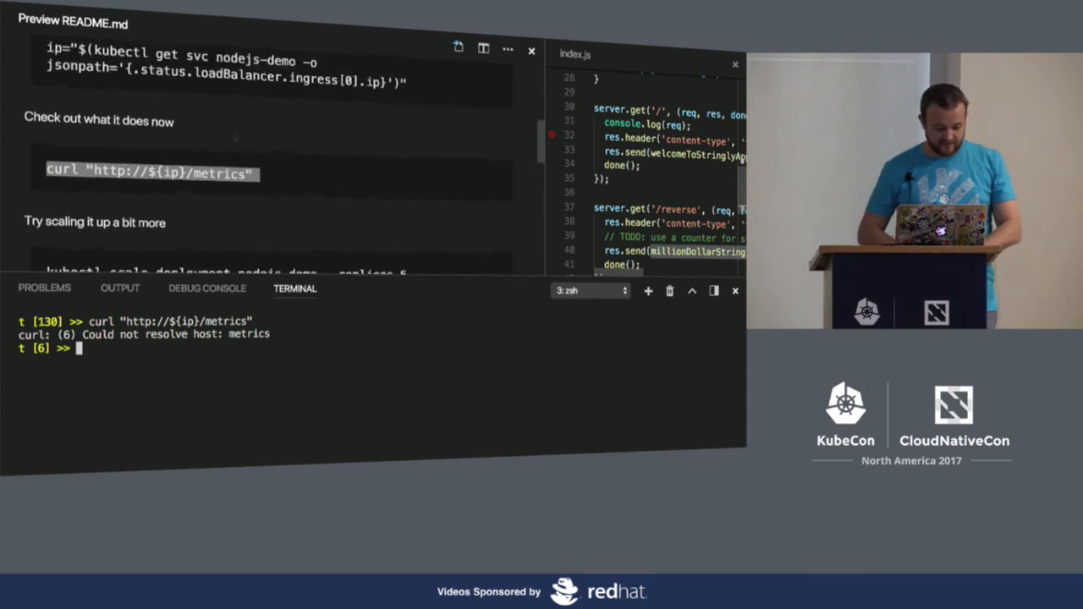
scroll(up, 3)
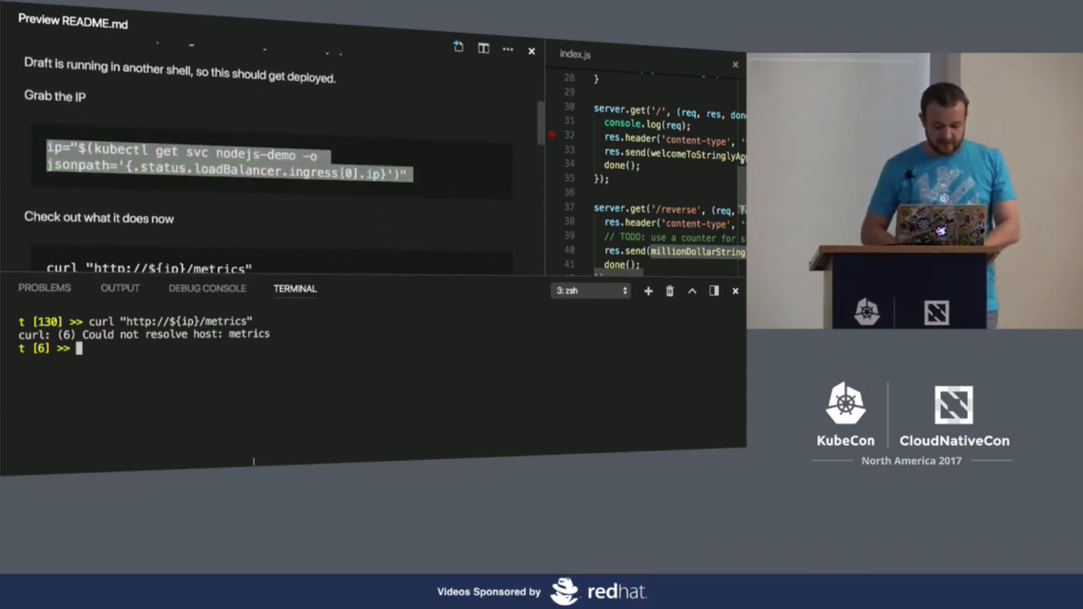
key(Return)
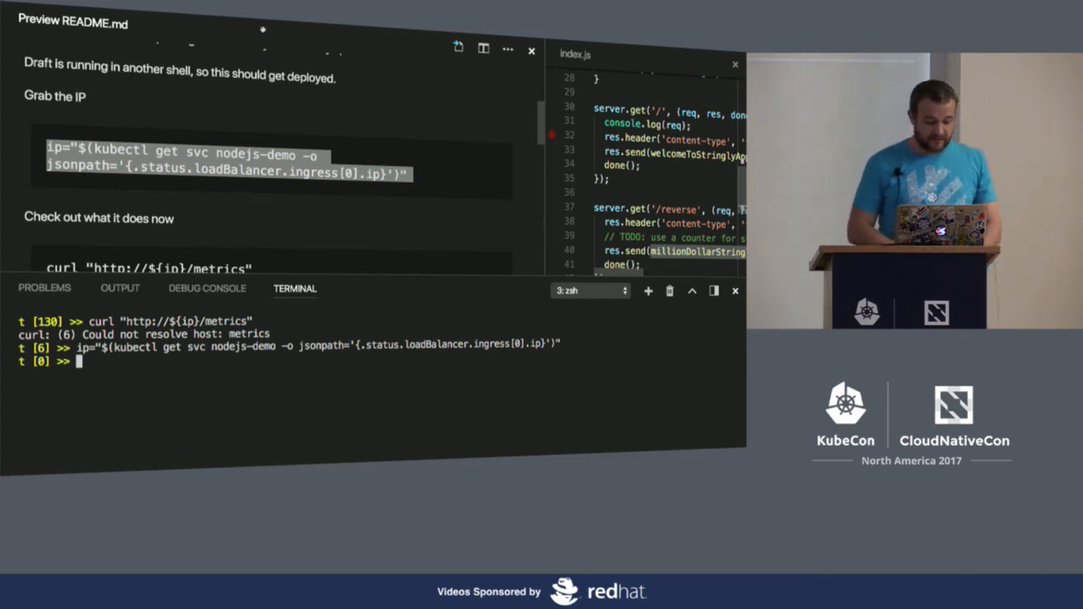
scroll(down, 3)
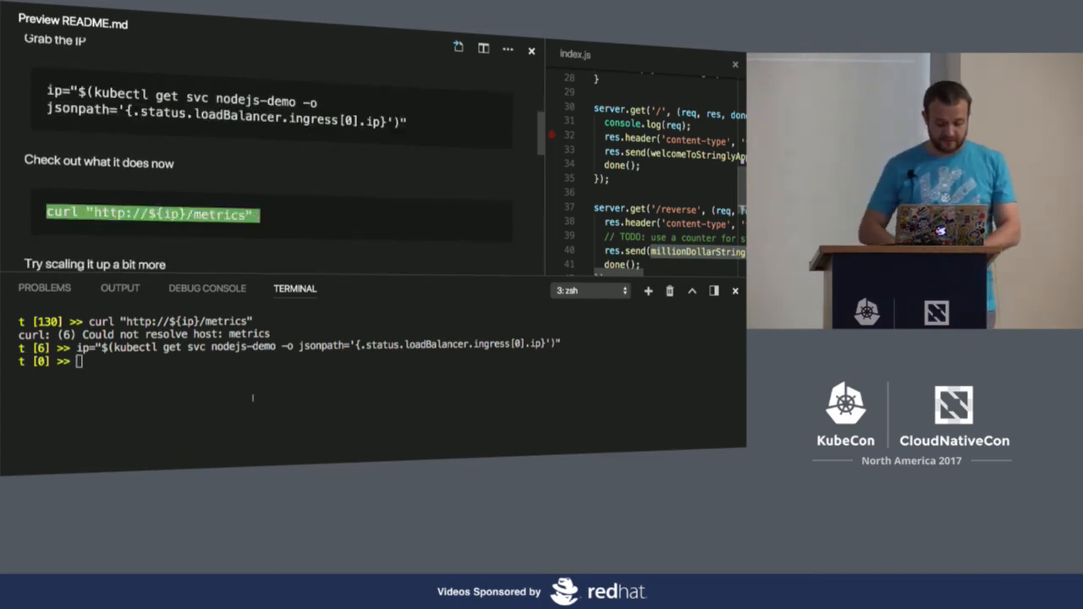
key(Return)
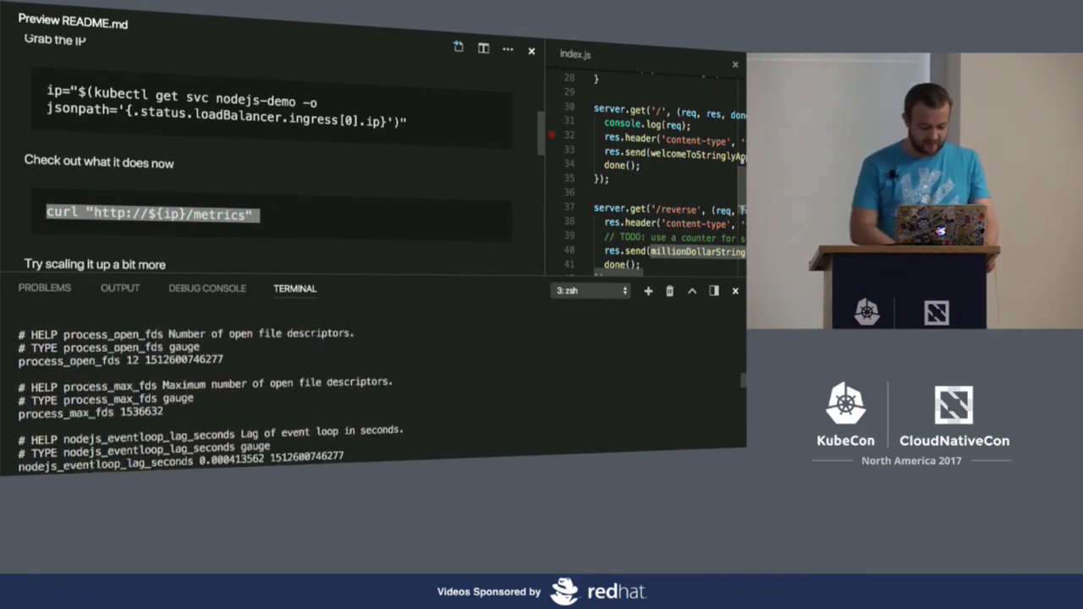
scroll(up, 3)
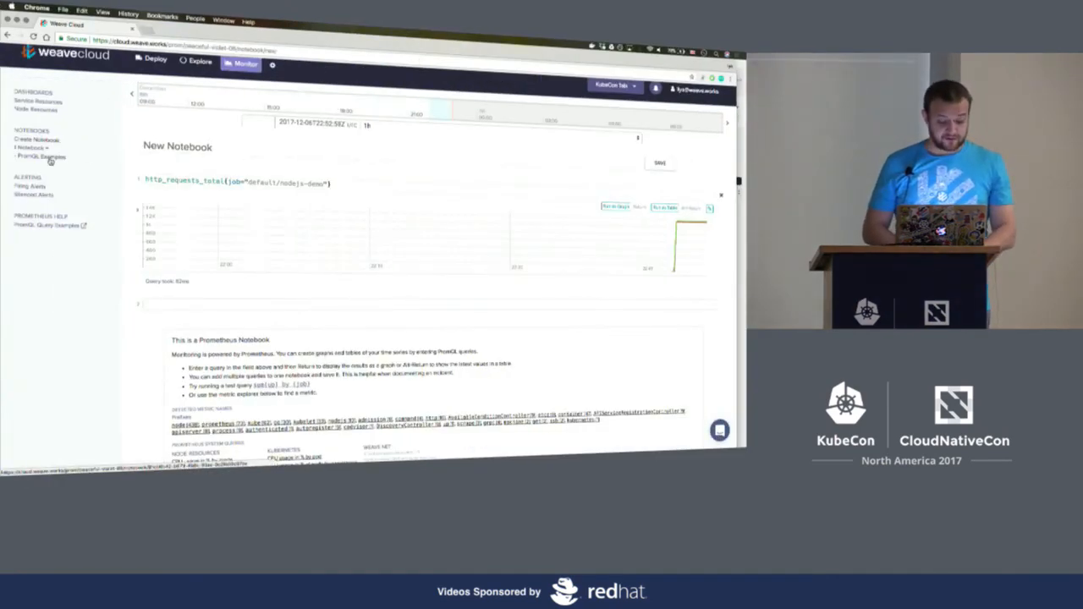
- Open the PromQL Examples notebook and scroll through its queries
click(40, 155)
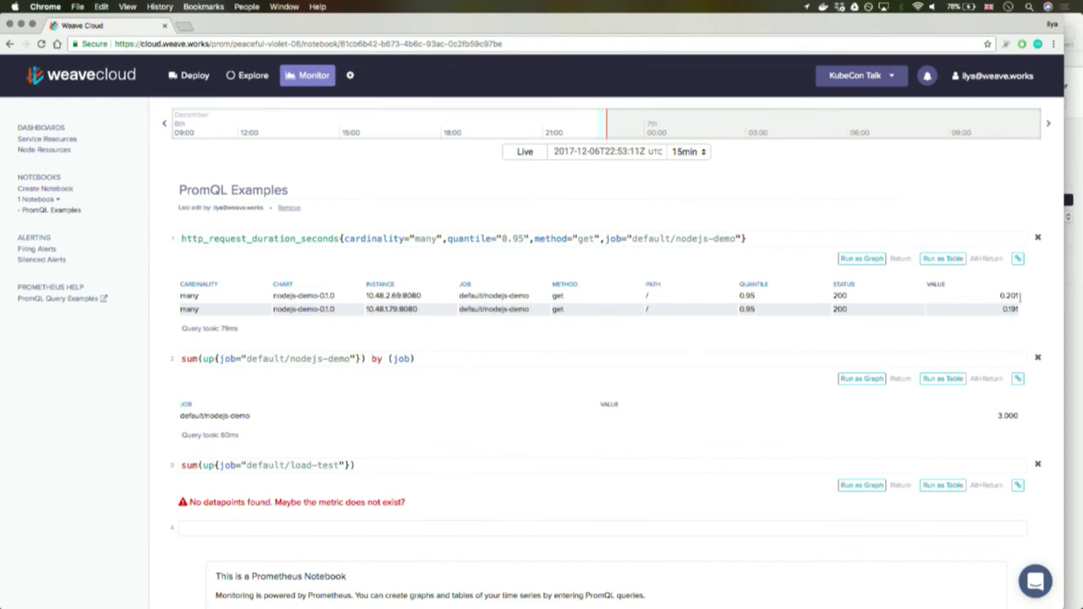
scroll(down, 3)
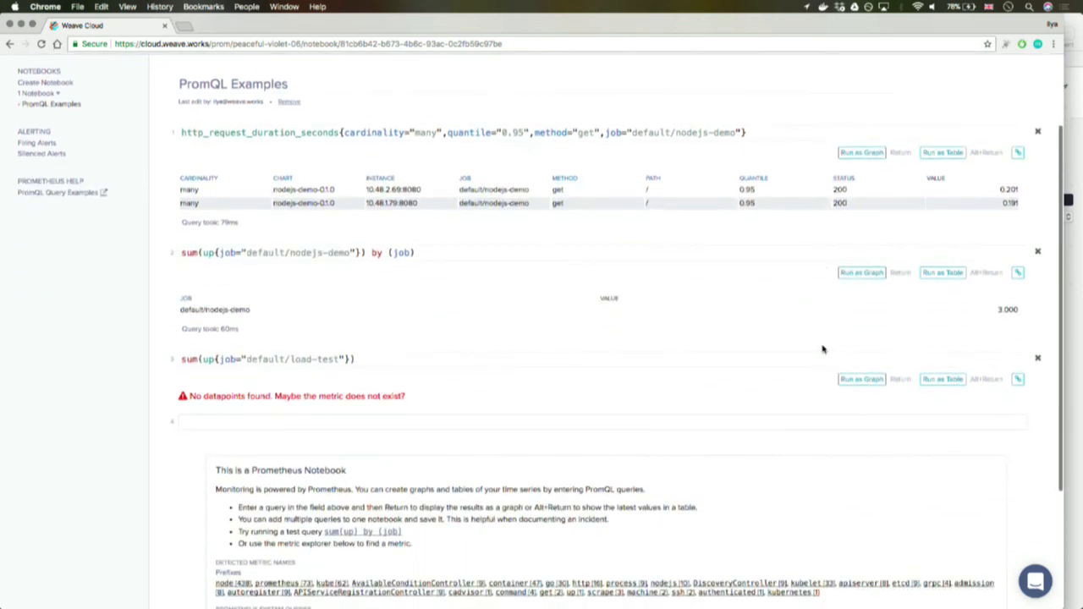
mouse_move(810, 362)
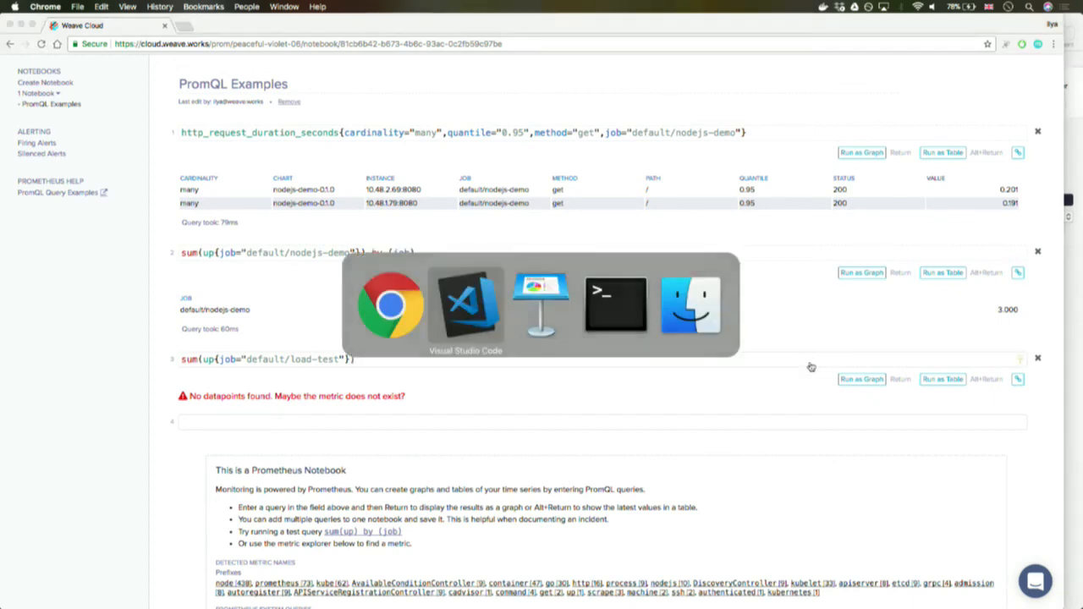
- Run kubectl create -f ./load-test/ in the terminal to deploy the load-test resources
click(464, 305)
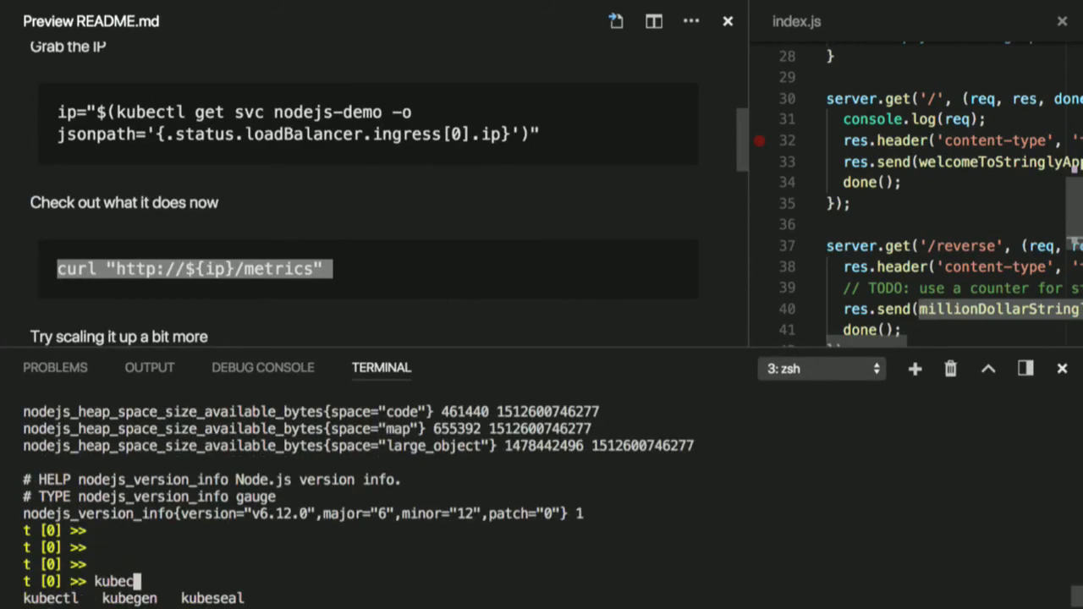
text(tl ap)
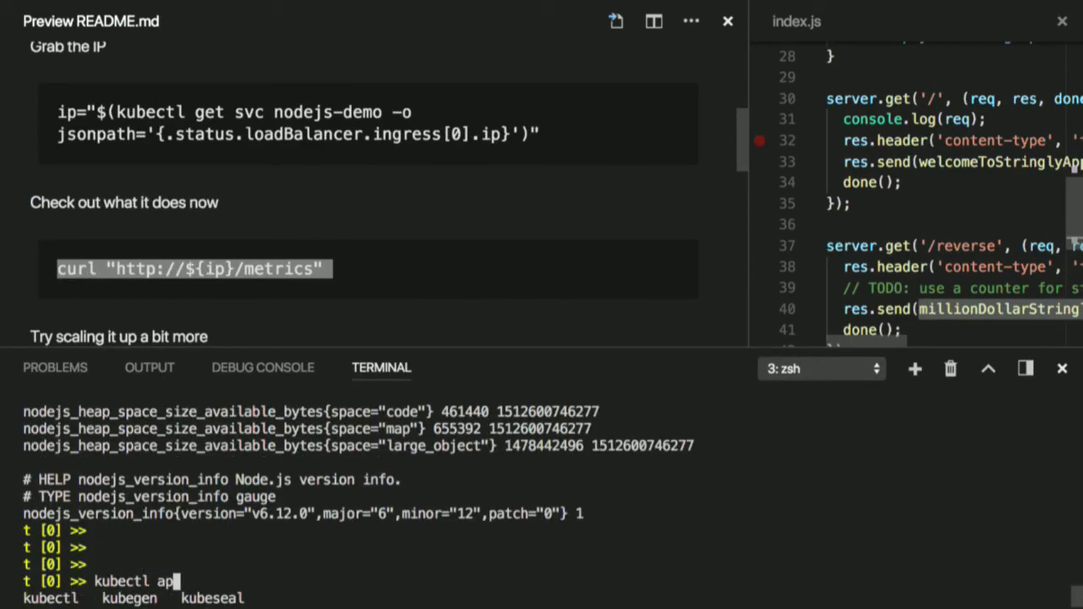
text(create -f)
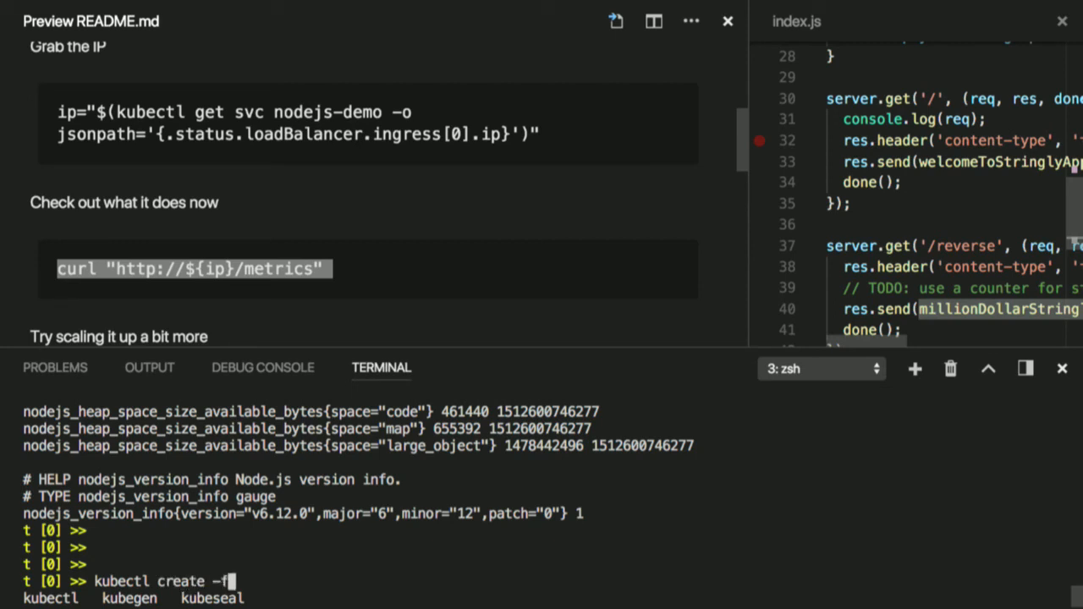
text(./load-test/)
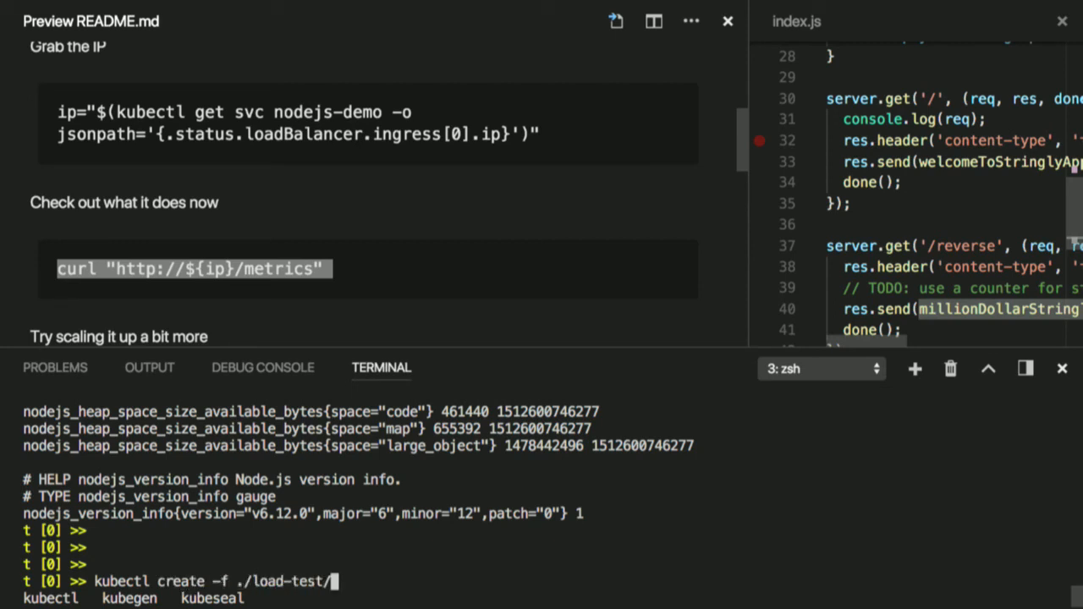
key(Return)
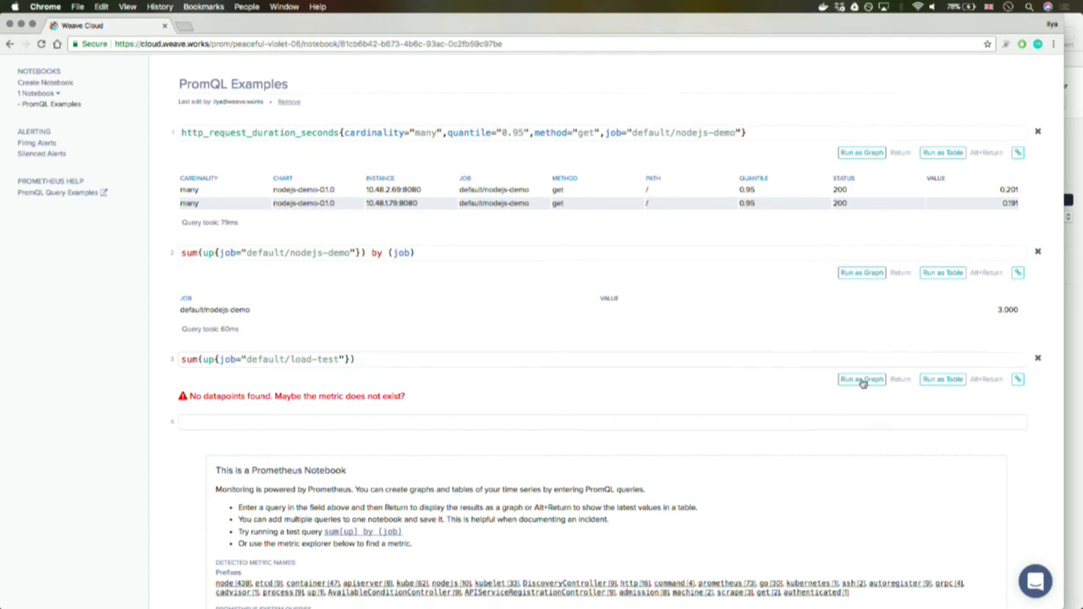
- Rerun sum(up{job="default/load-test"}) as graph then table, now returning 1
click(860, 379)
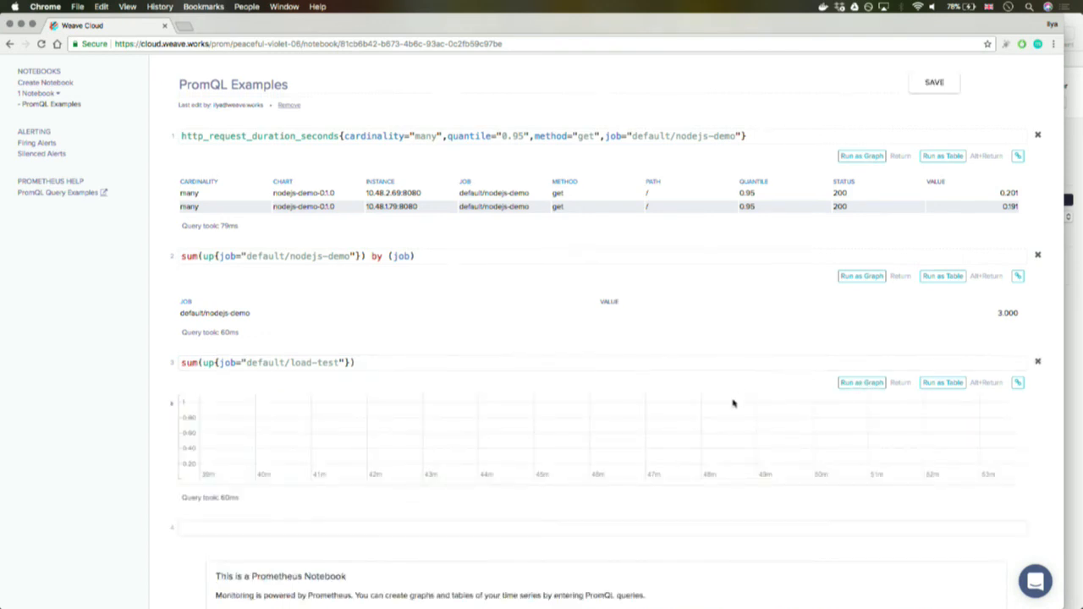
click(943, 382)
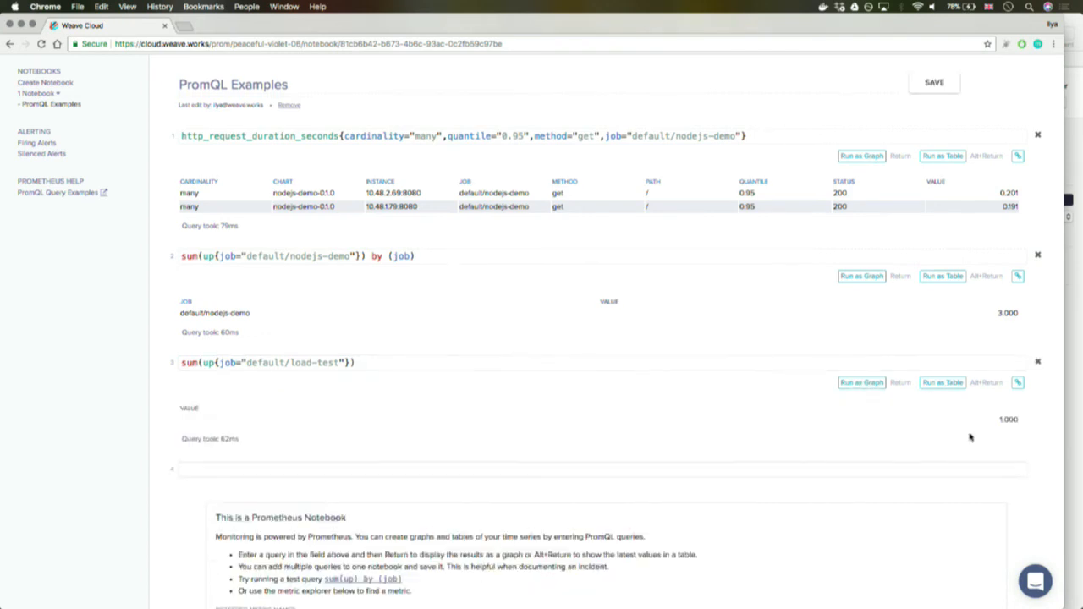
mouse_move(450, 377)
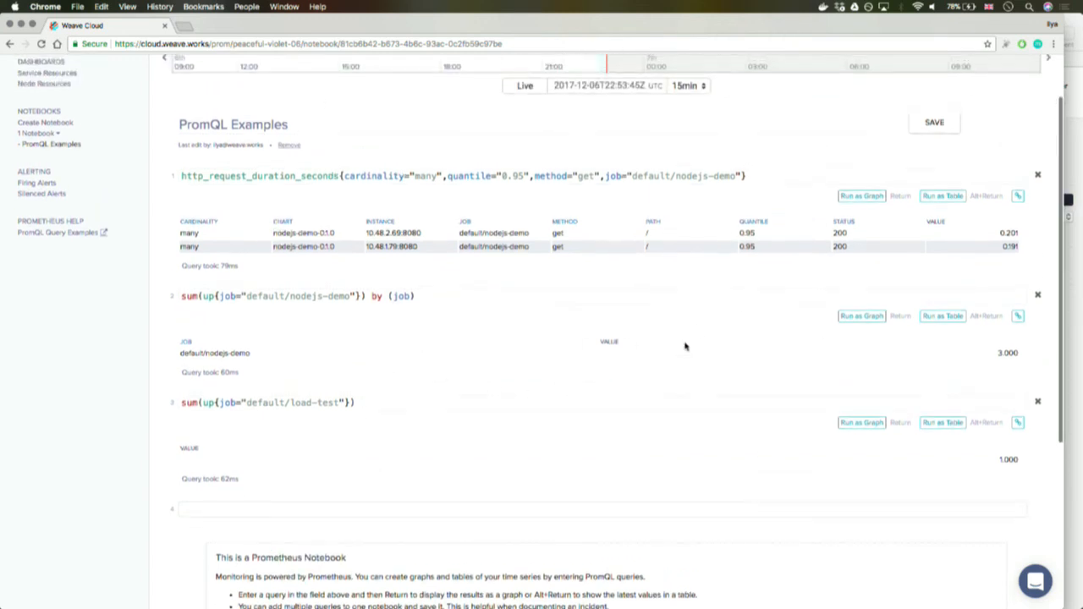
mouse_move(686, 347)
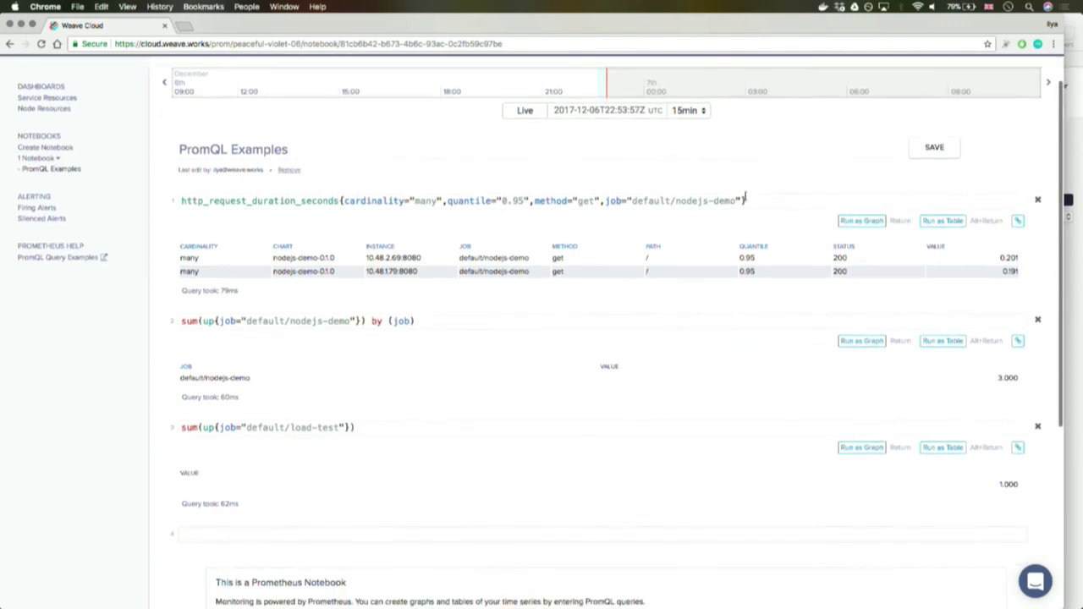
- Copy the duration query into a new cell wrapped in sum(...), run as table, and start adding a reverse path label
click(457, 200)
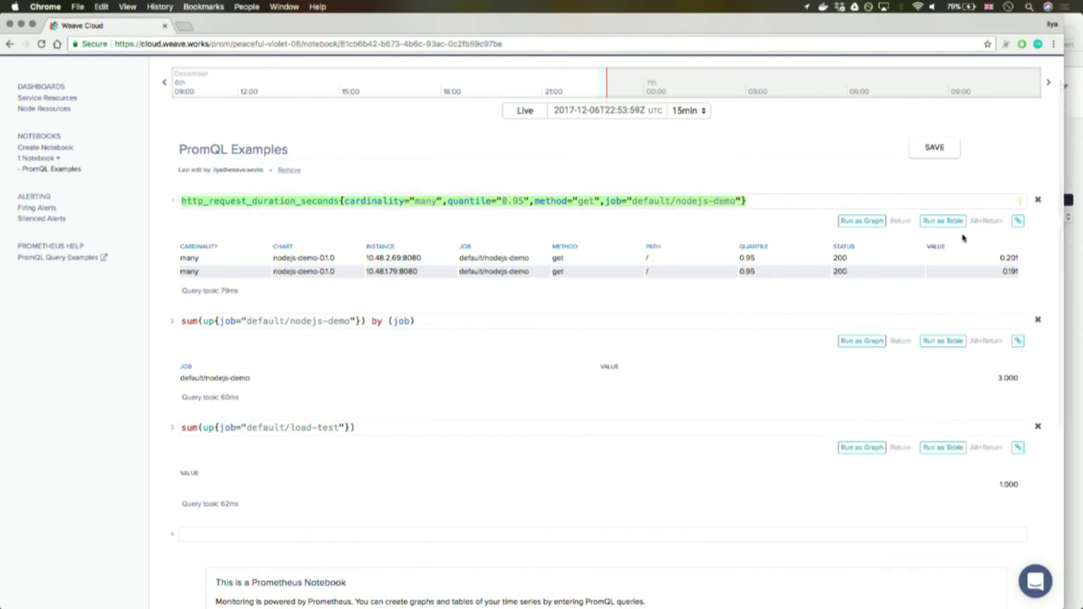
scroll(down, 3)
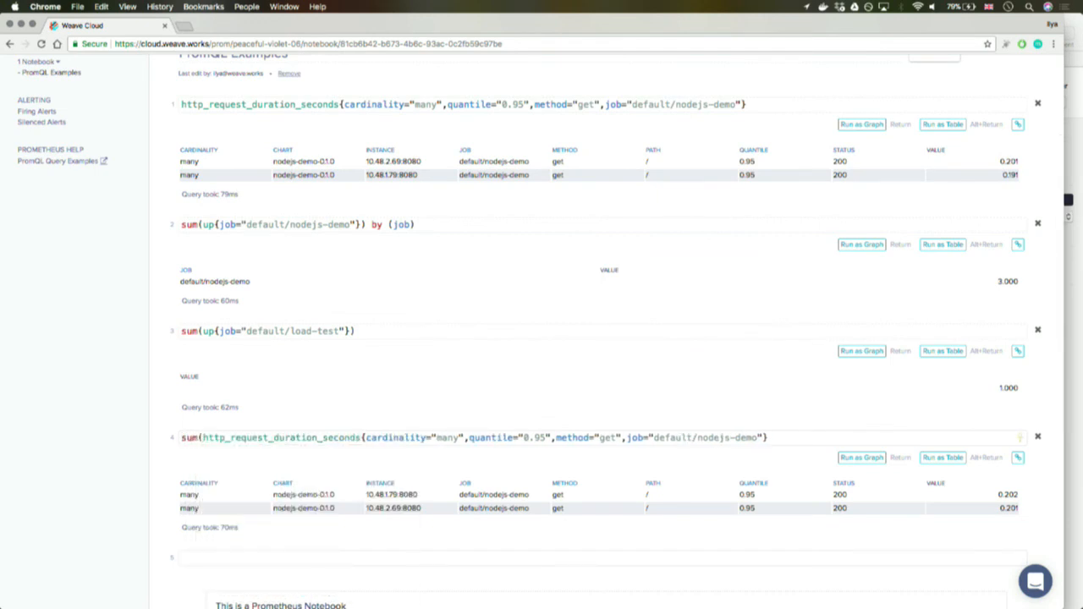
click(862, 457)
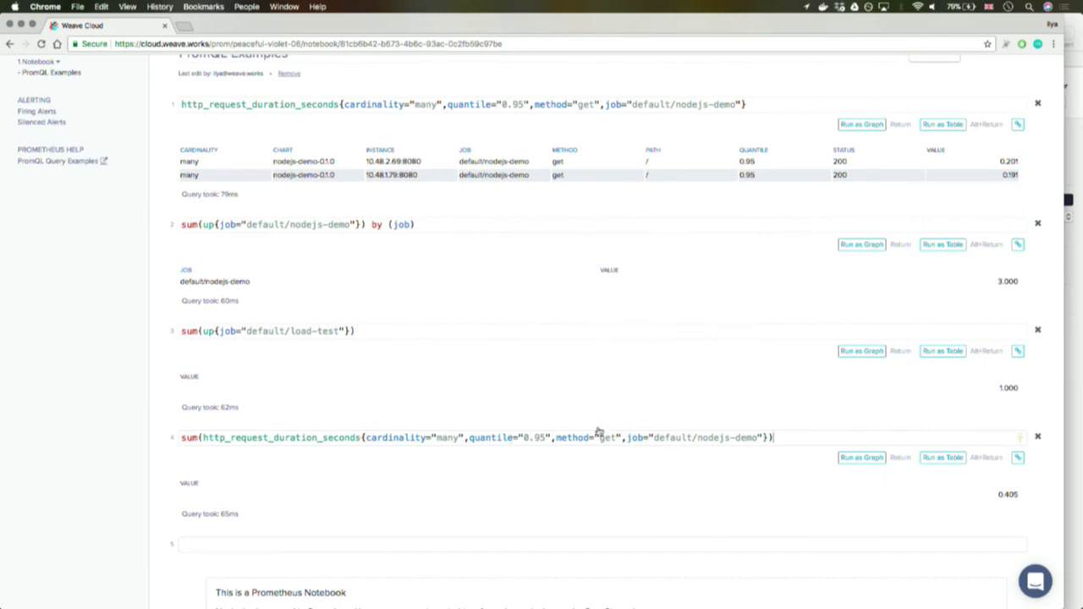
mouse_move(372, 430)
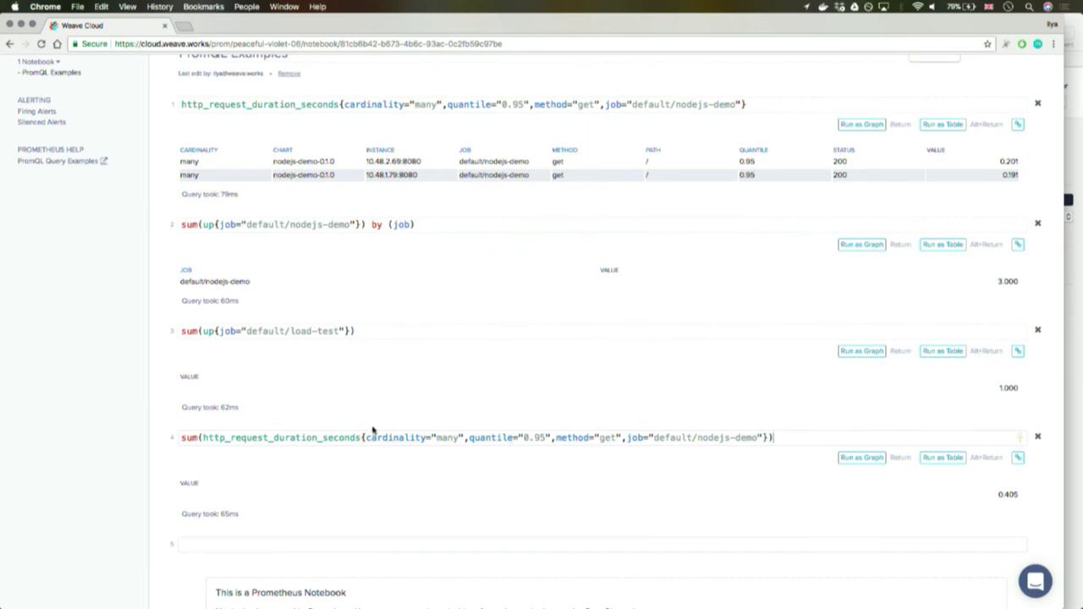
mouse_move(709, 432)
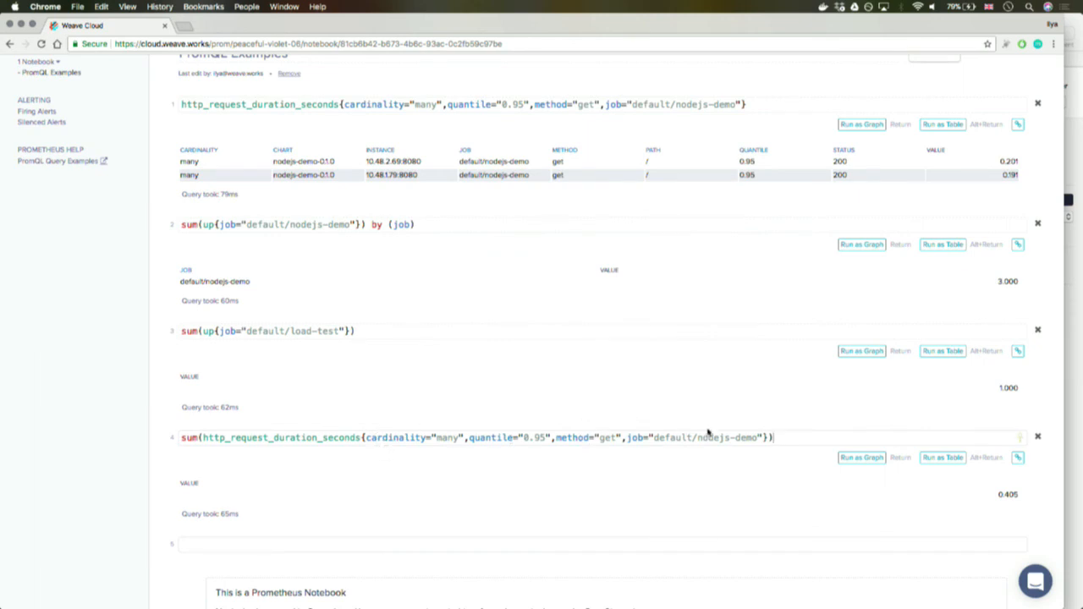
mouse_move(816, 451)
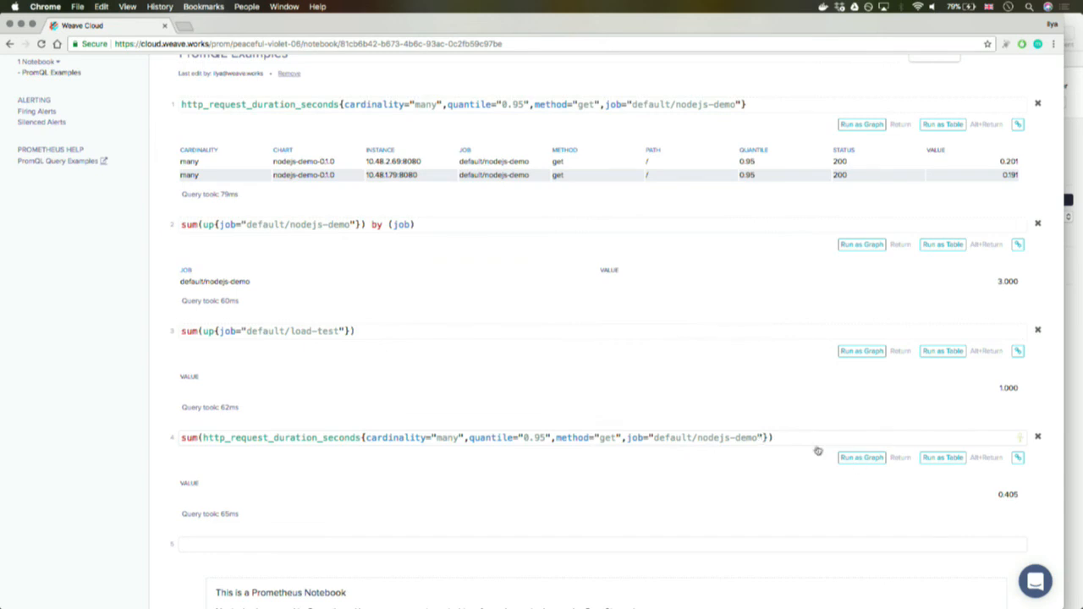
scroll(up, 3)
text(,path=)
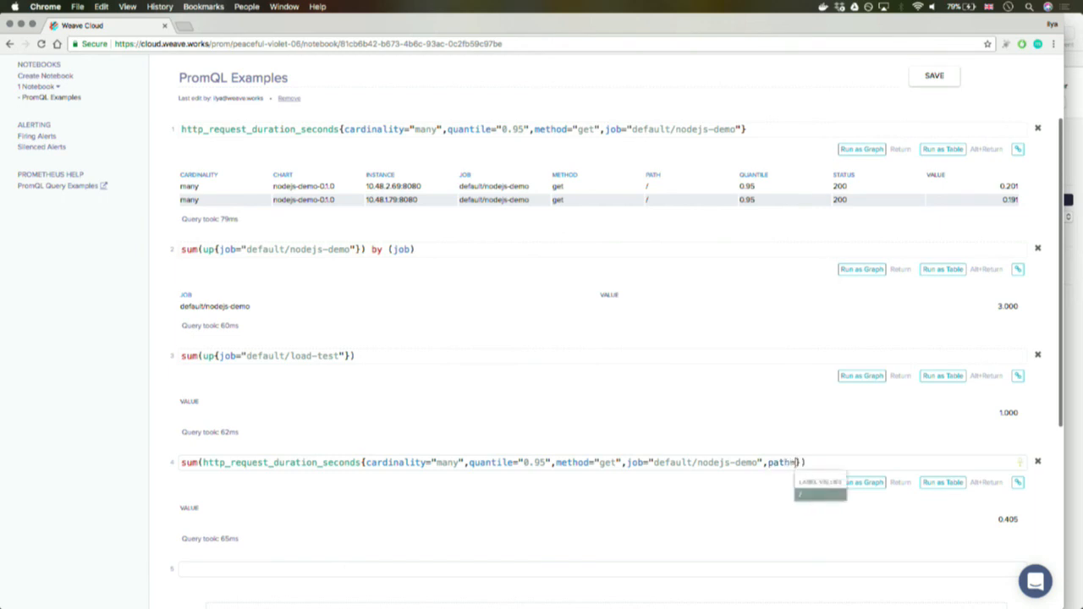
text(reverse)
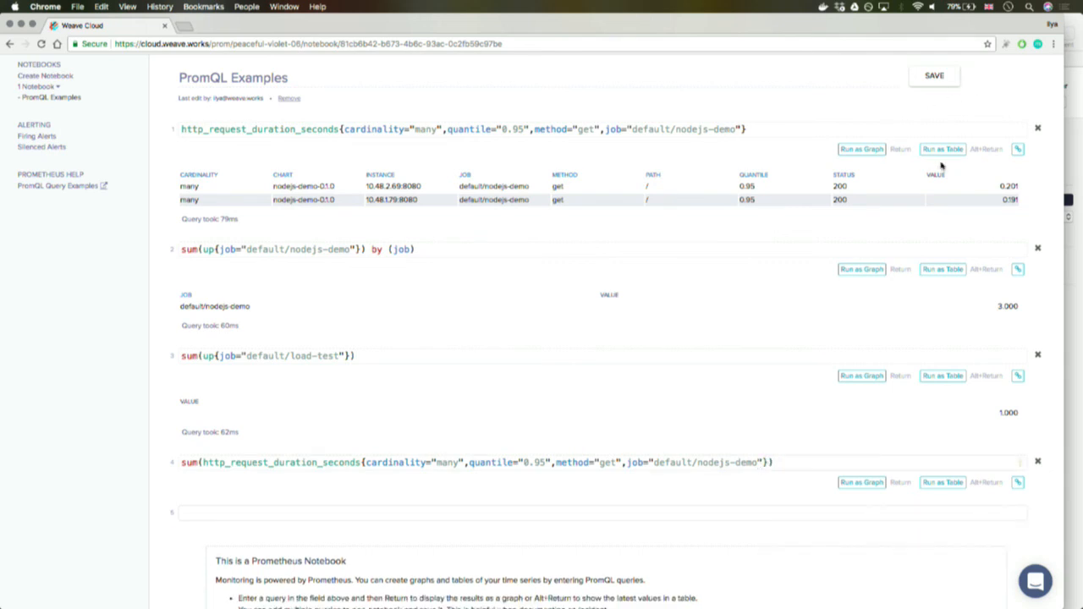
- Open load-test/load-test-deployment.yaml from the terminal and view its metrics port 9152
click(941, 149)
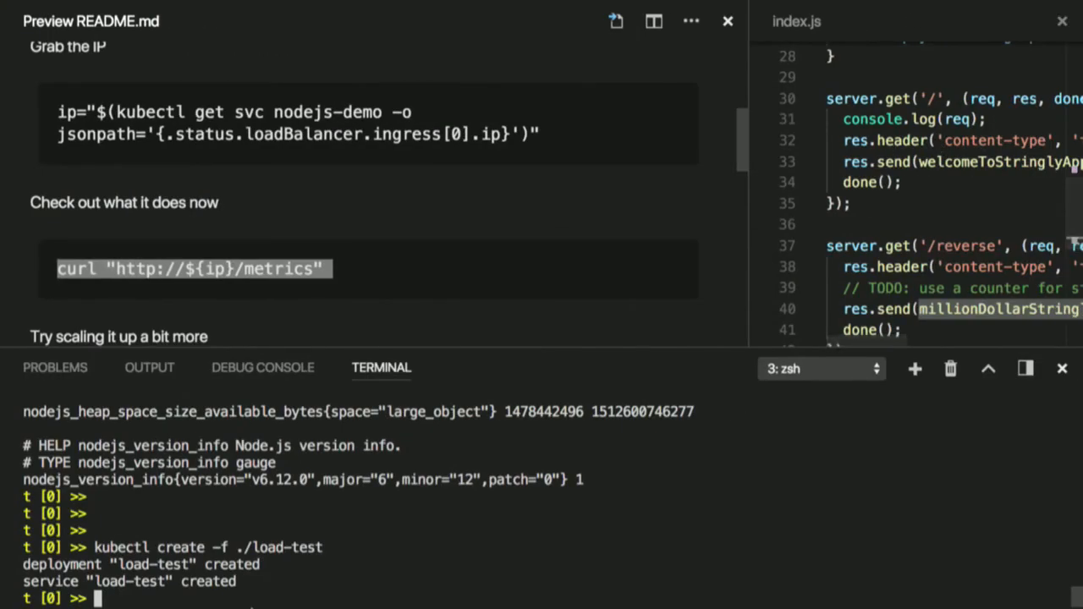
text(o)
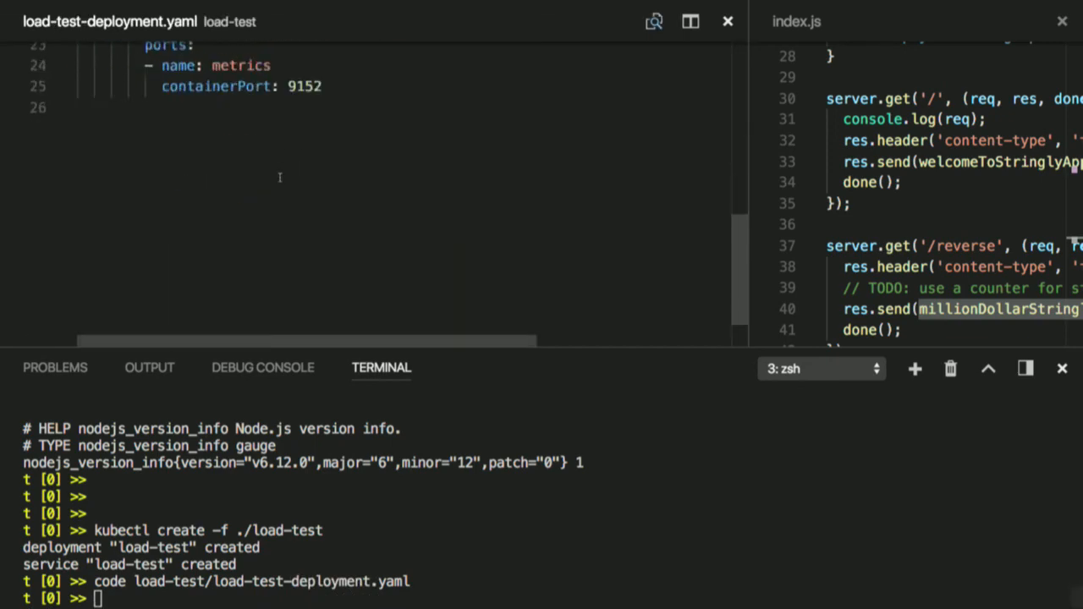
scroll(up, 3)
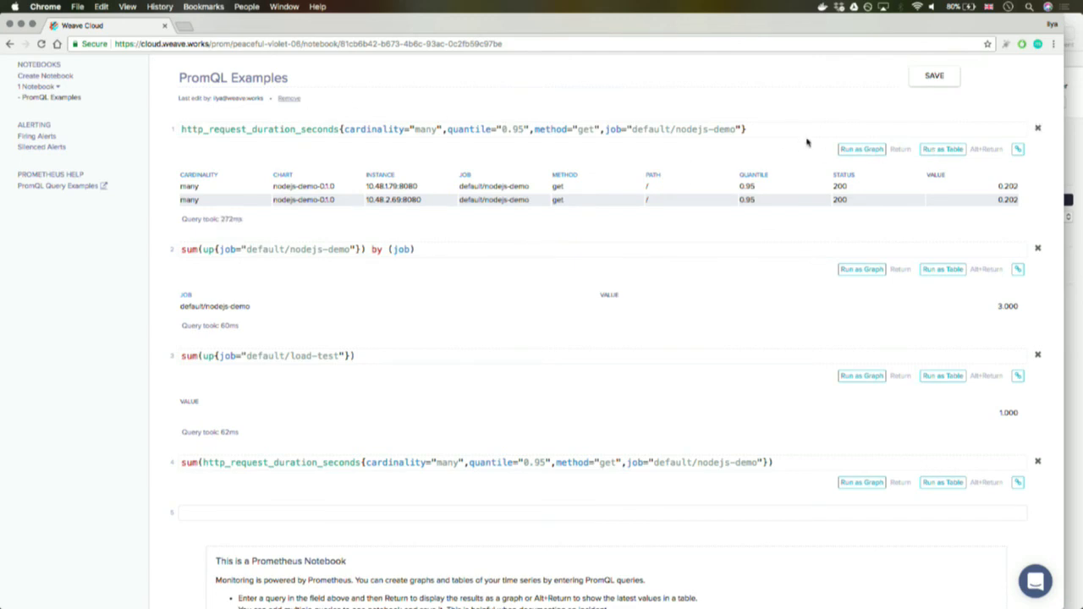
- Change the first query to http_request_duration_seconds{job="default/nodejs-demo"}, run as table, and pick the count metric
click(942, 149)
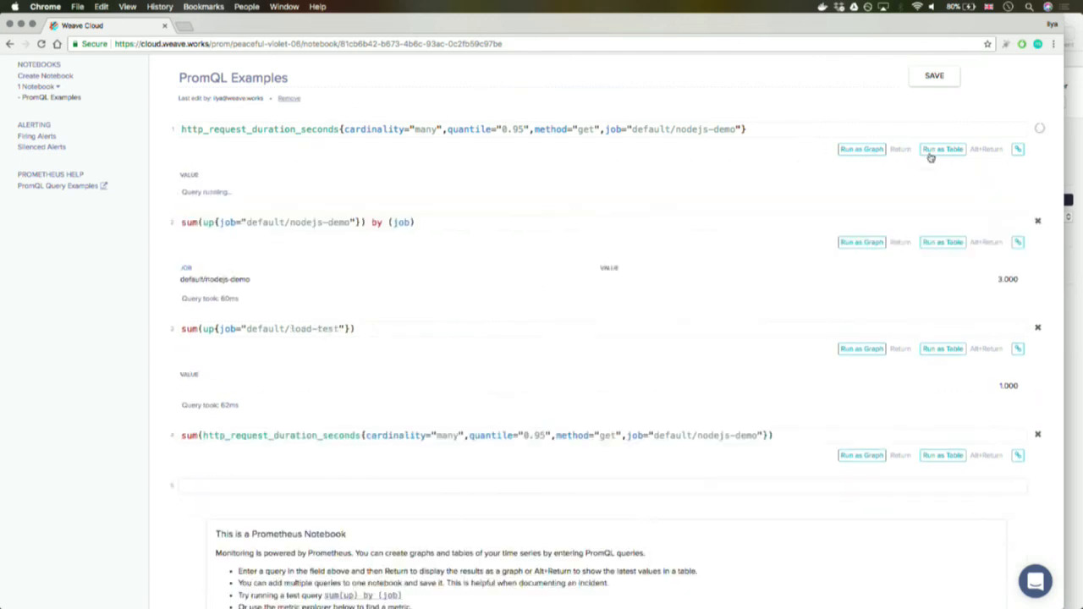
click(941, 149)
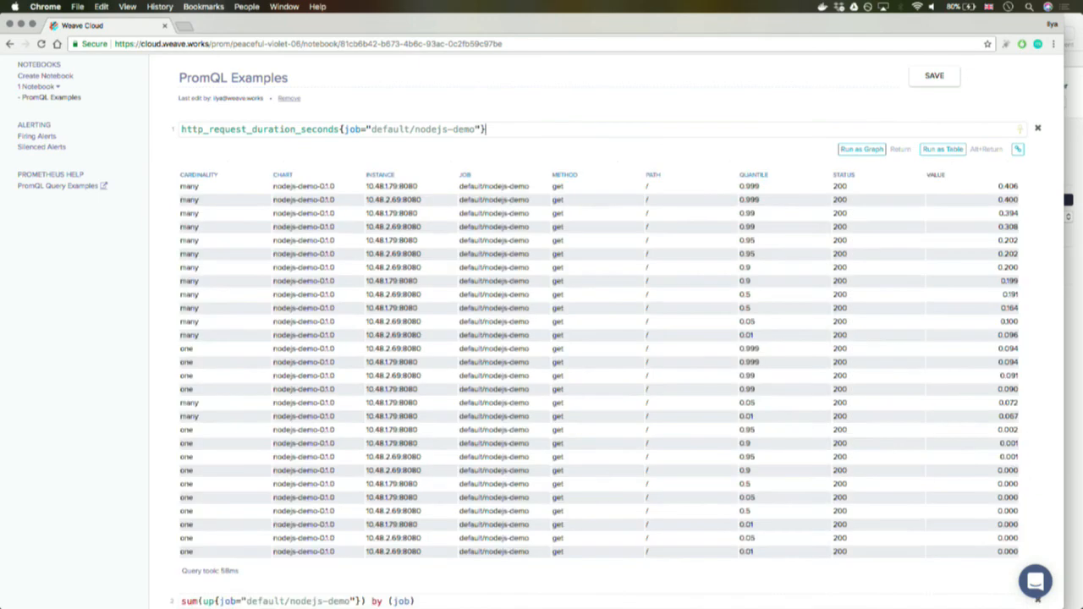
scroll(down, 3)
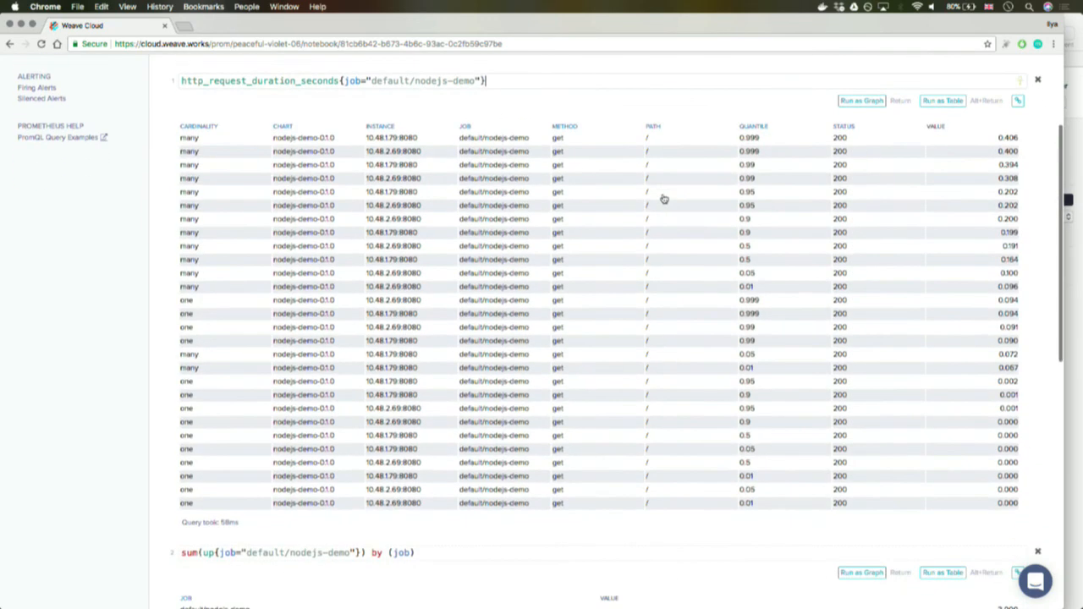
scroll(down, 3)
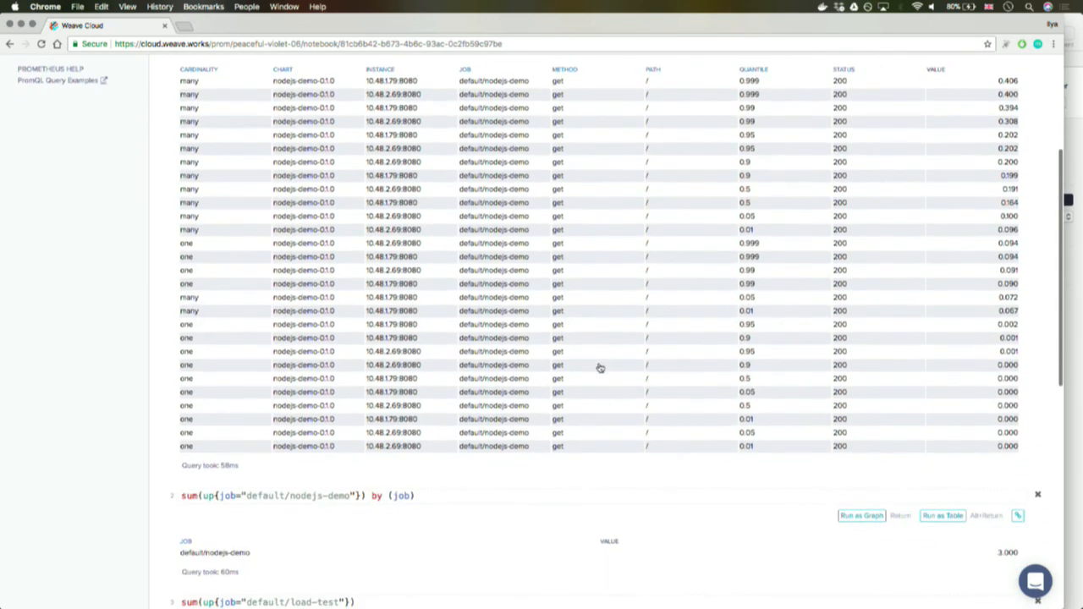
scroll(up, 3)
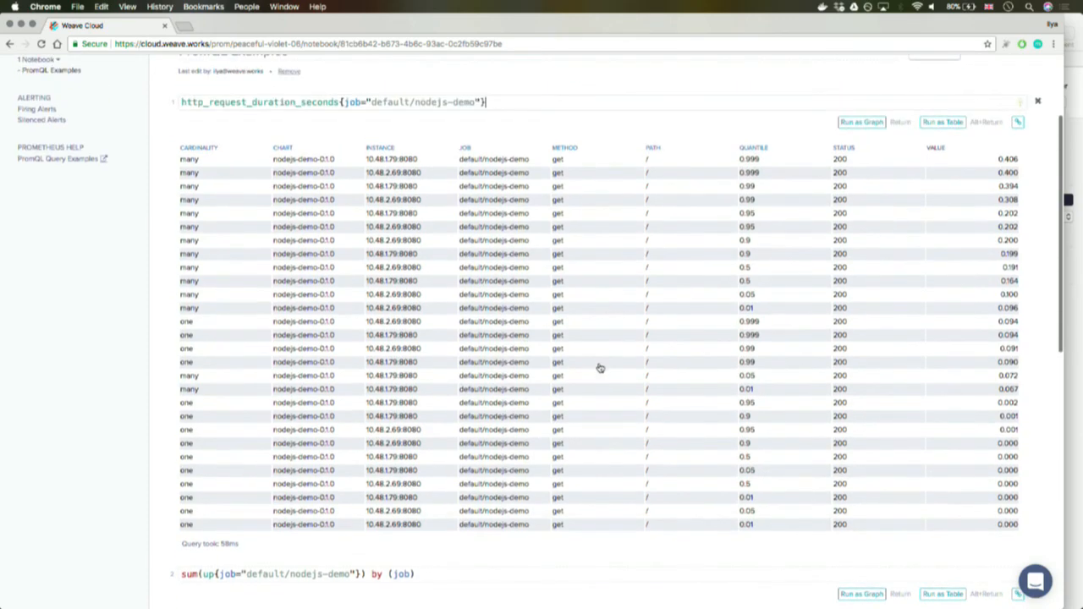
scroll(up, 3)
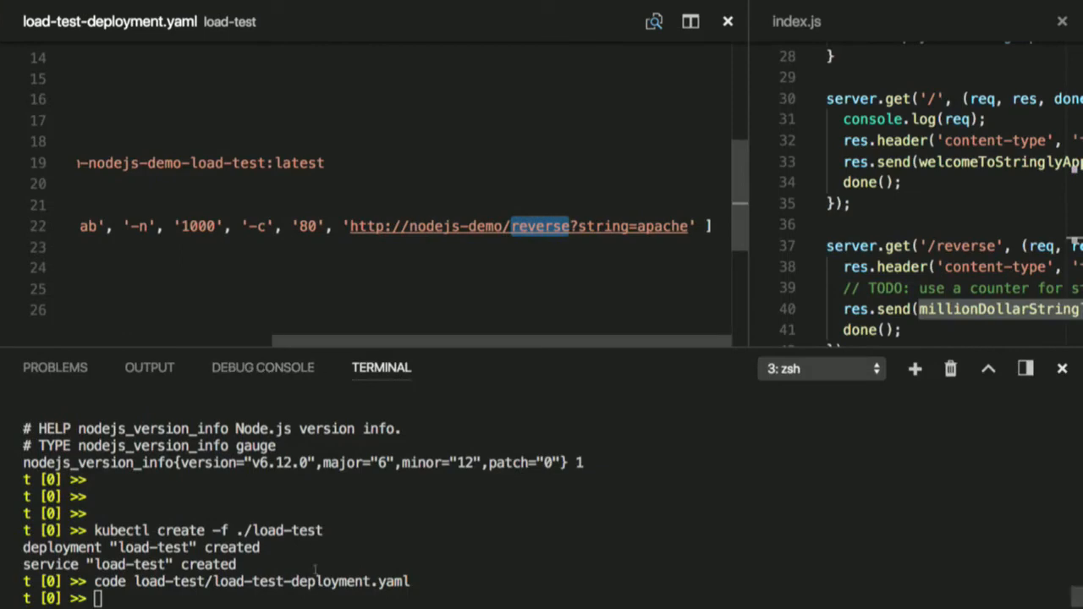
scroll(up, 3)
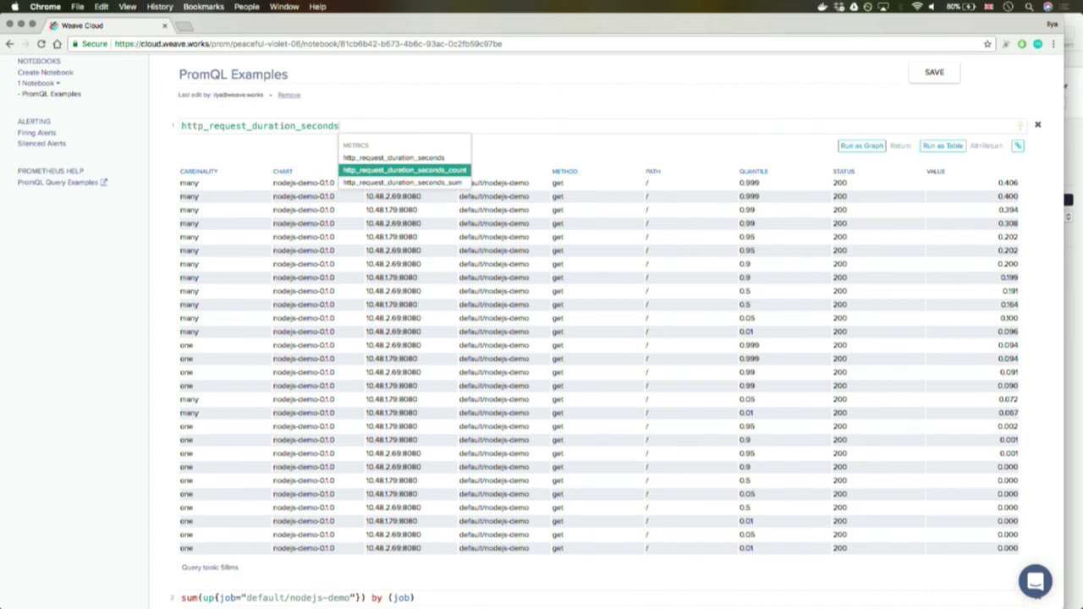
click(404, 169)
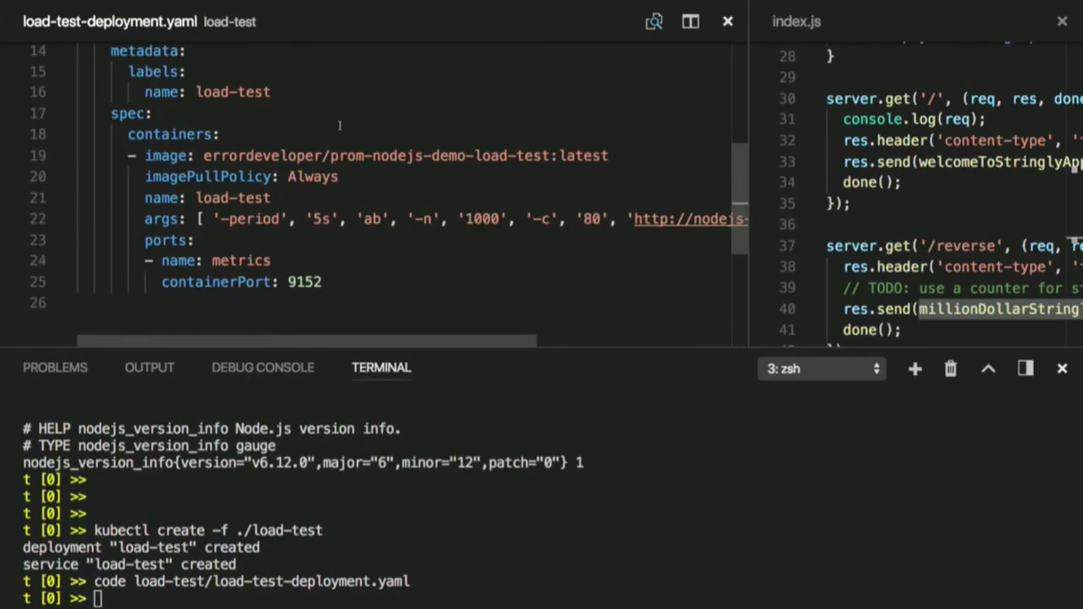
text(code load-test/load-test-deployment.yaml)
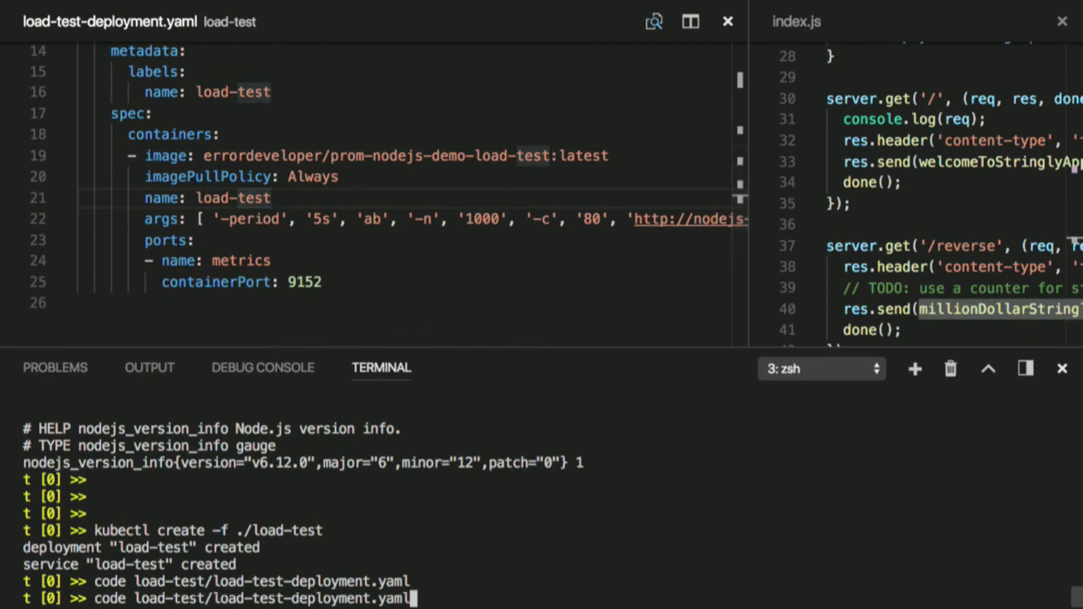
text(curl "http://${ip}/metrics")
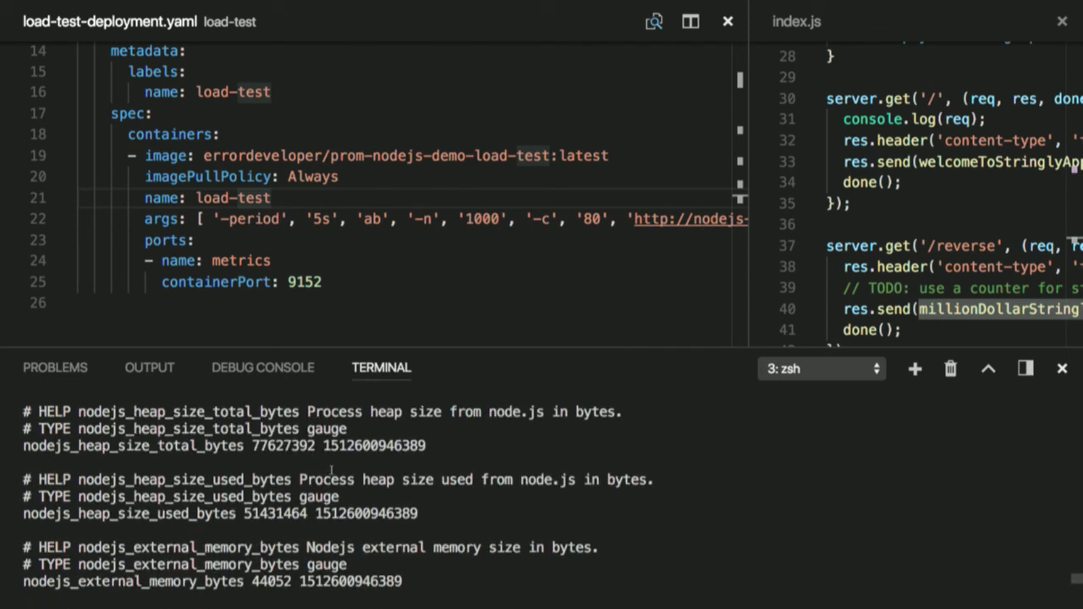
scroll(down, 3)
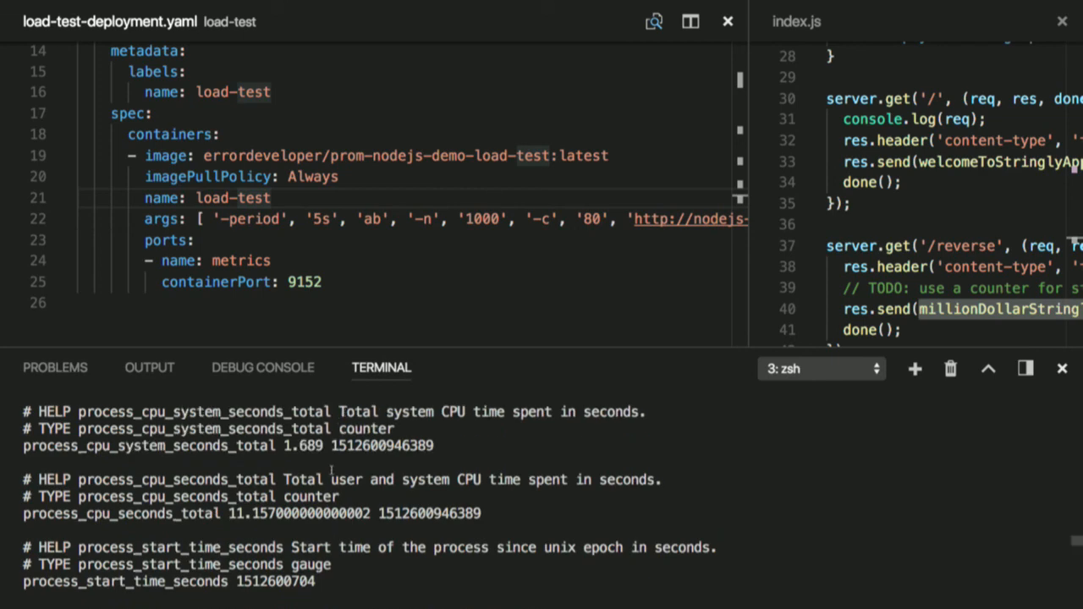
scroll(down, 3)
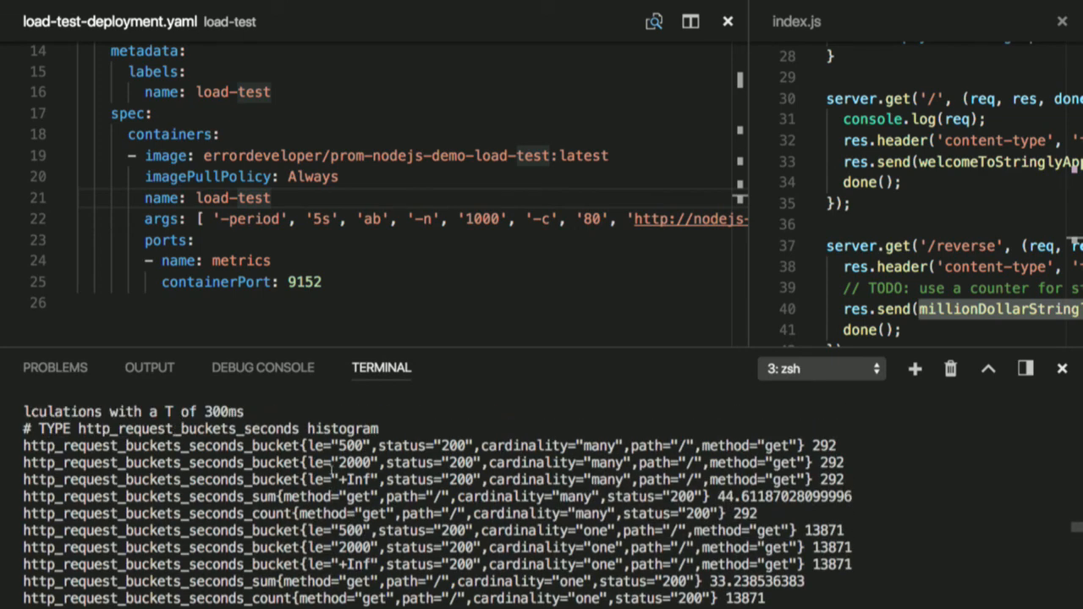
scroll(down, 3)
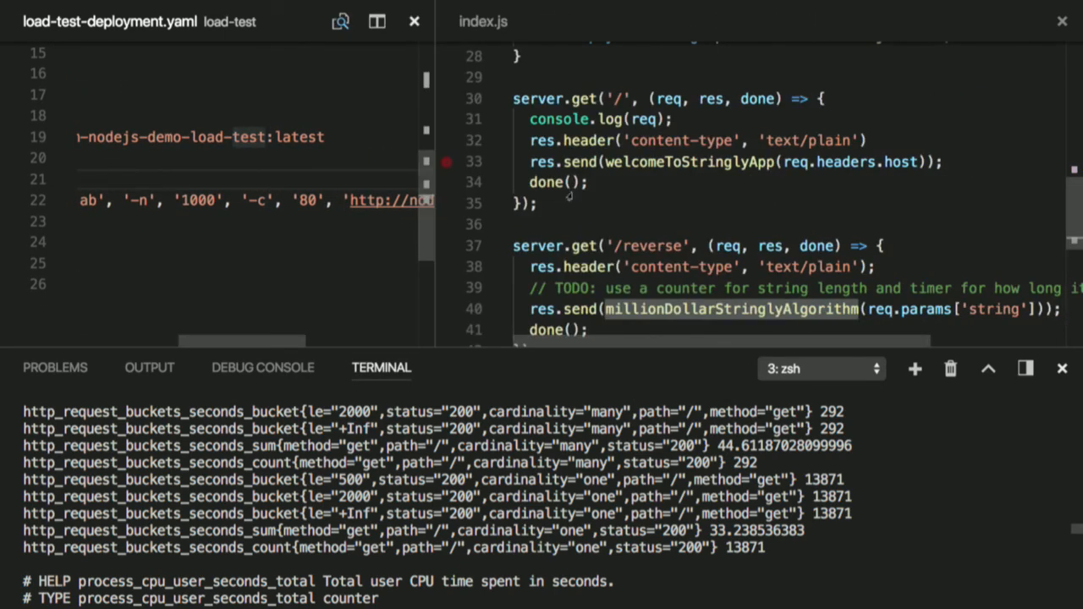
scroll(down, 3)
text(curl "http:)
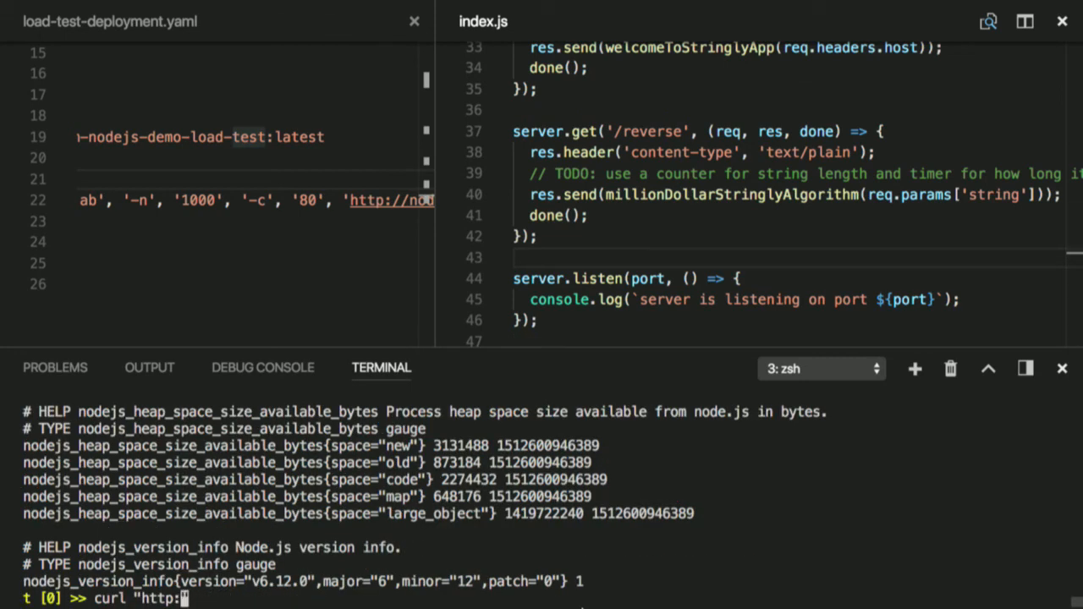
text(//)
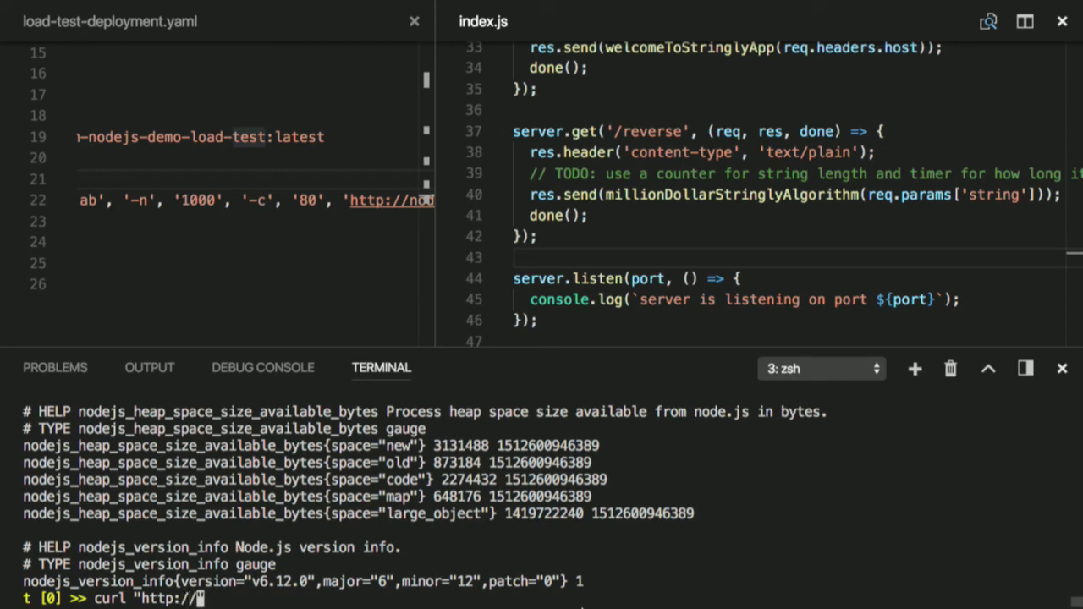
text(${ip)
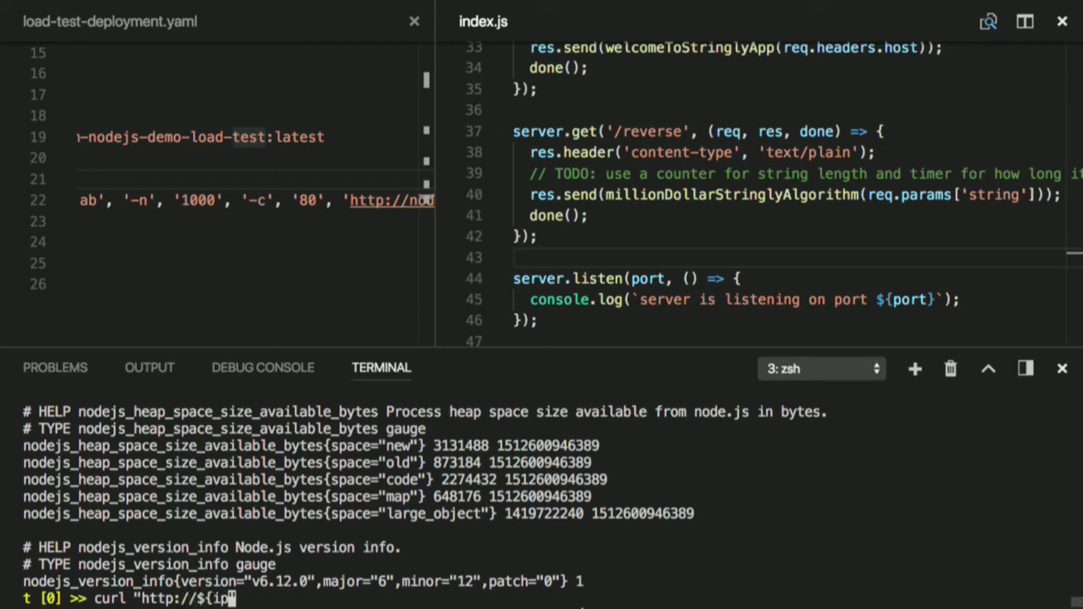
text(}/reverse)
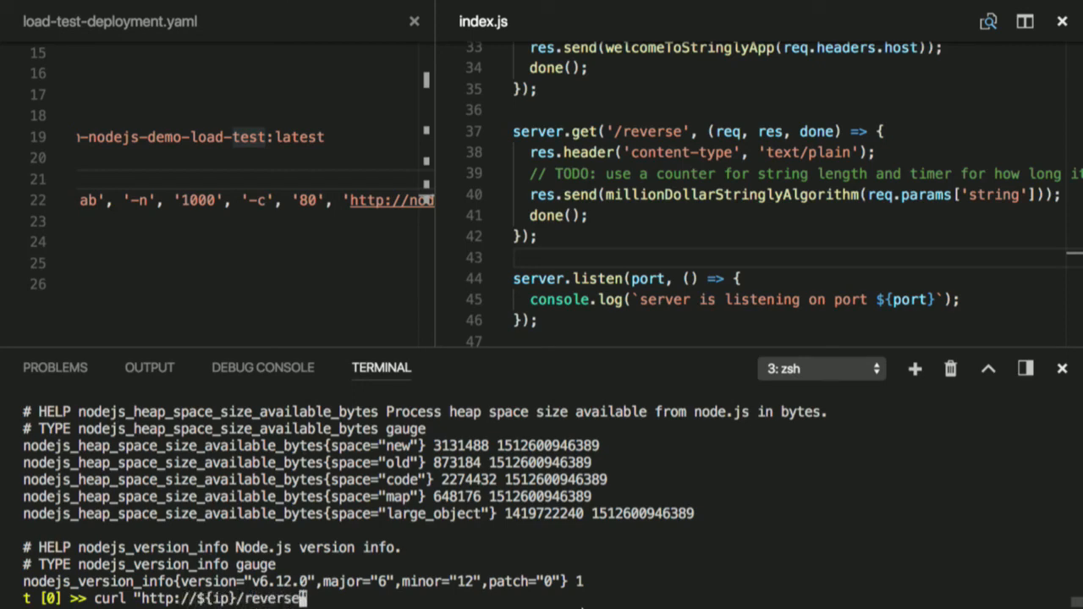
text(?strin)
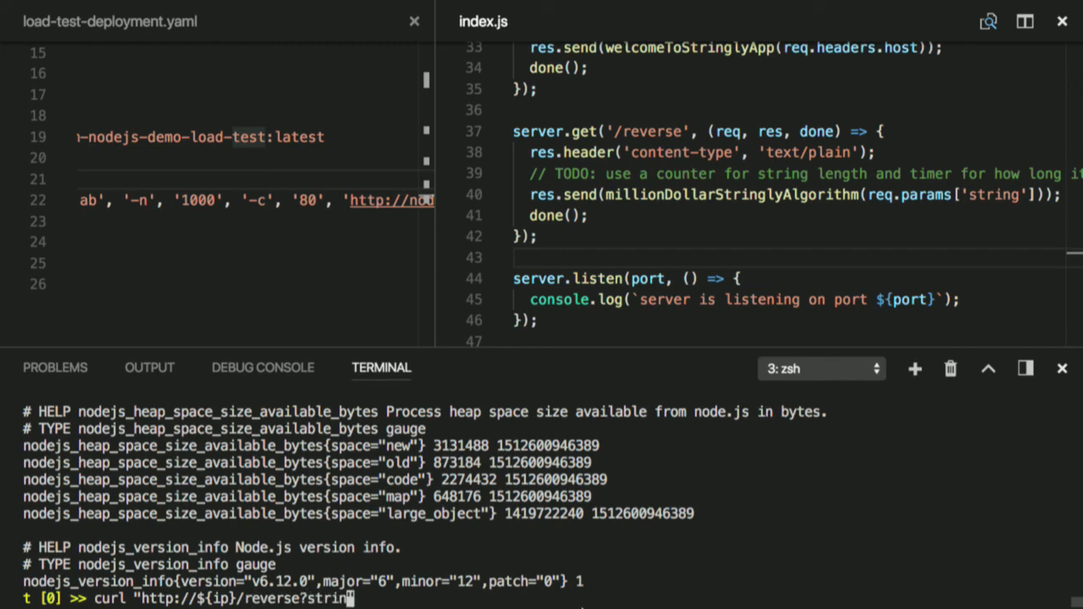
key(Return)
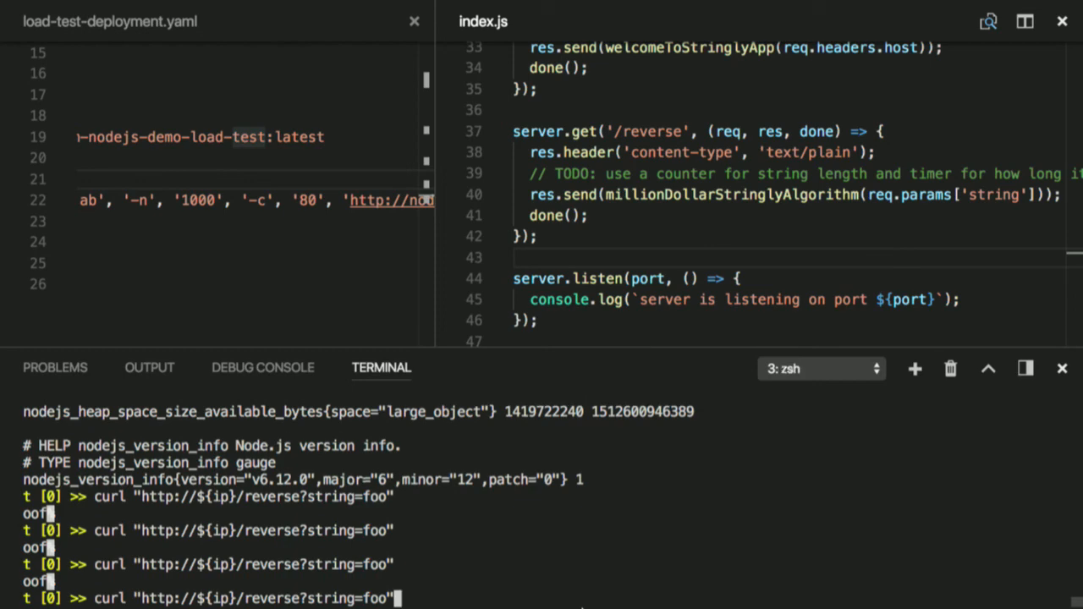
key(Return)
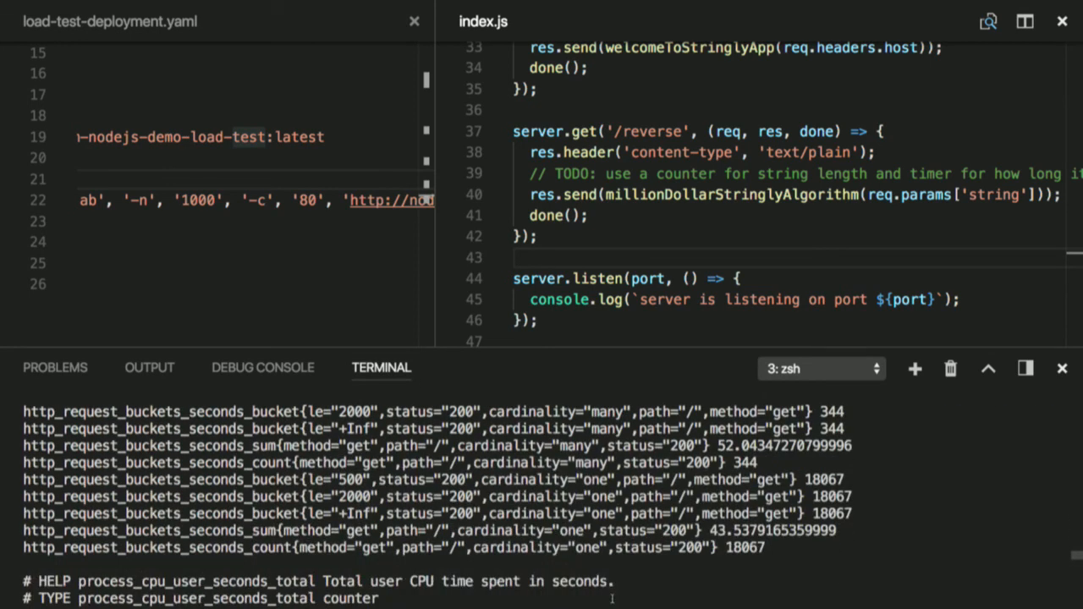
- Fetch /metrics again and scroll through the updated heap and version metrics
scroll(up, 3)
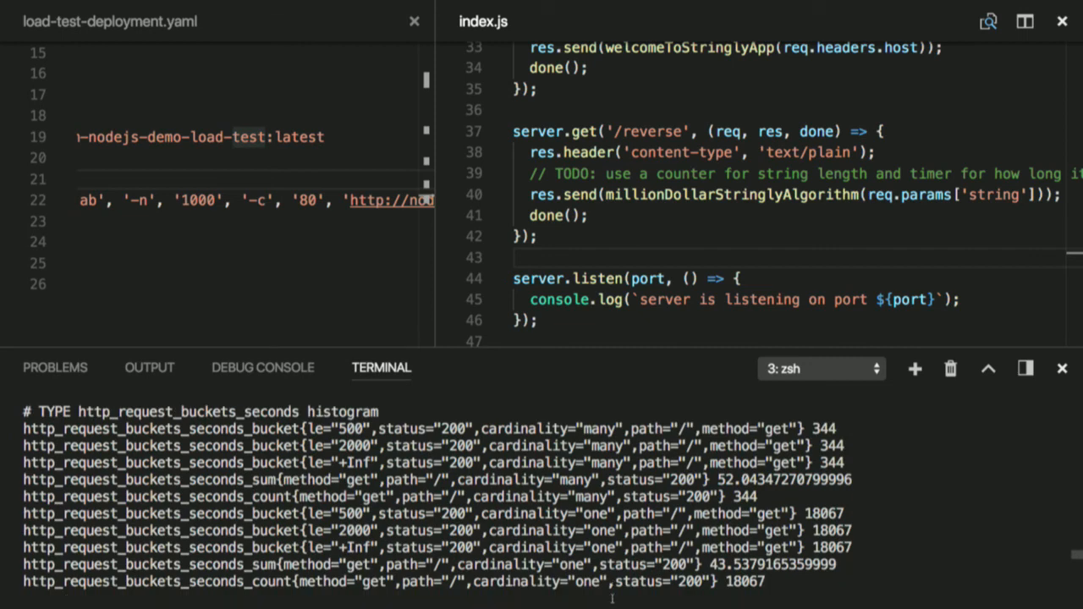
scroll(down, 3)
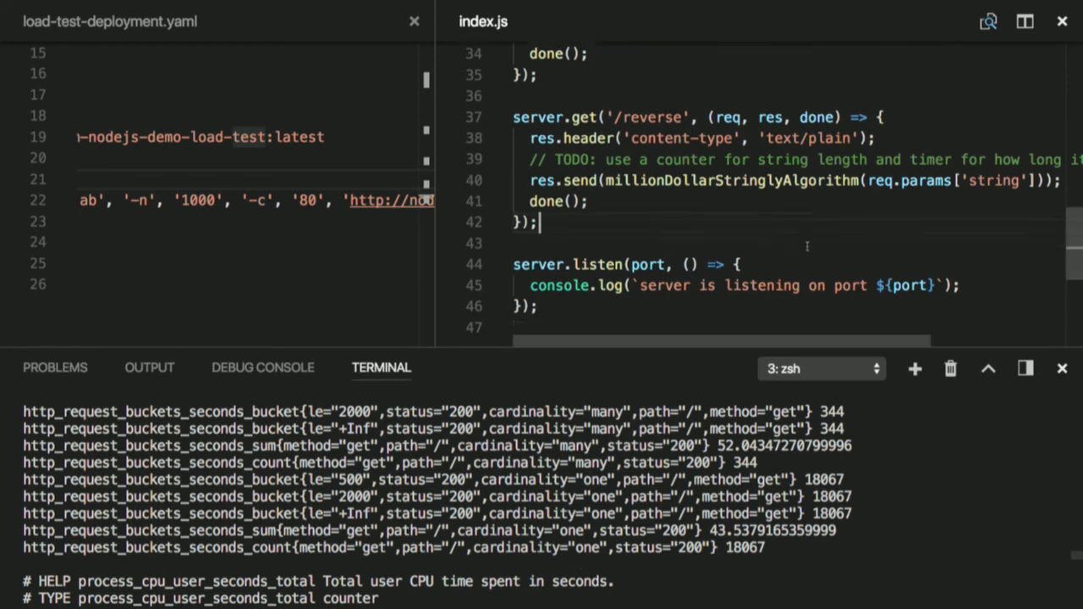
scroll(up, 3)
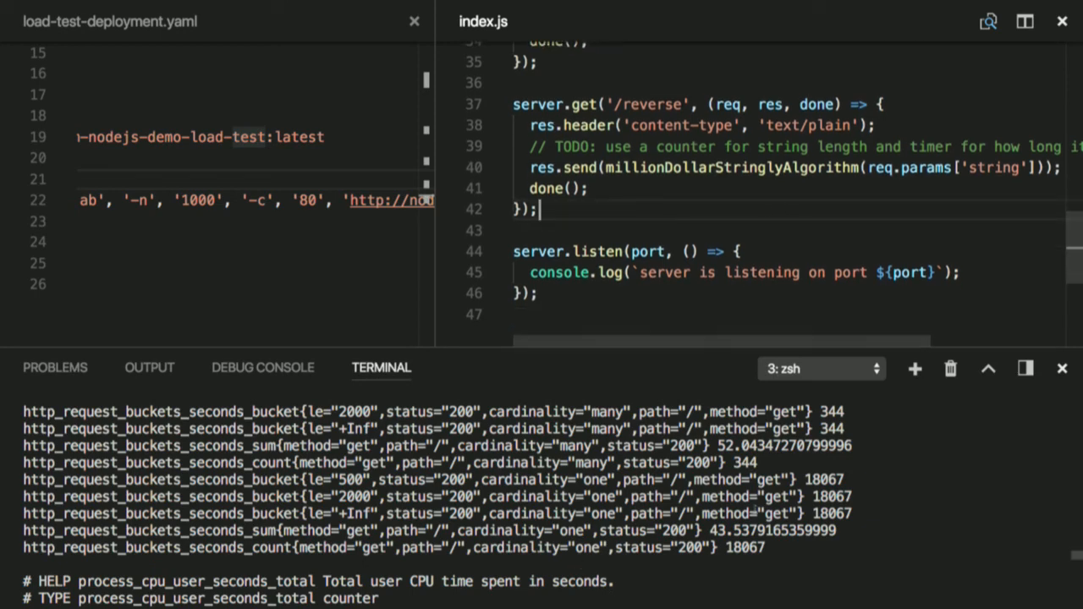
scroll(down, 3)
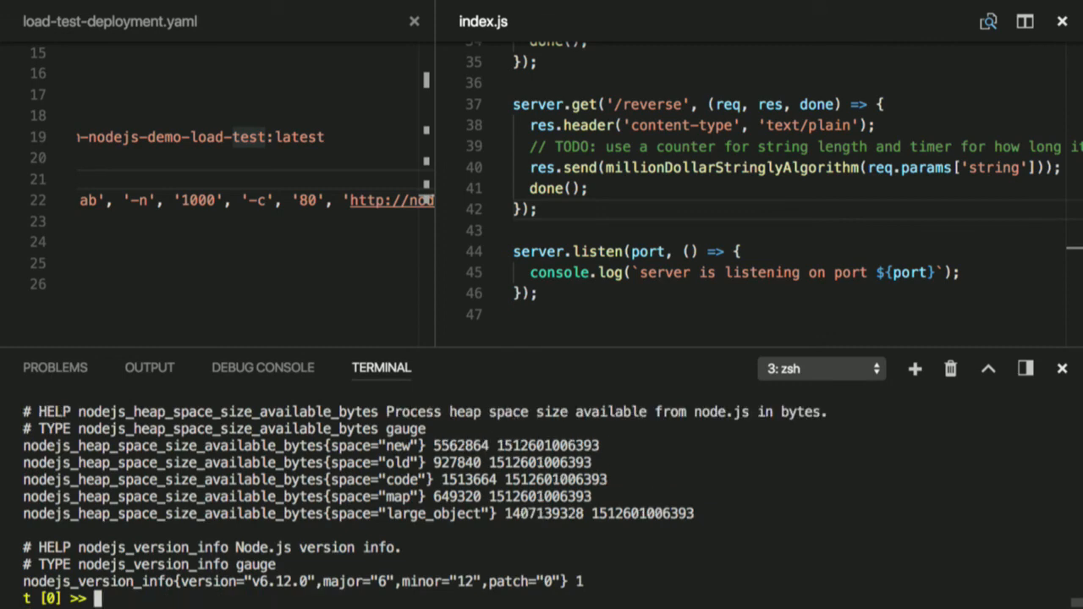
- Fetch /metrics filtered with grep reverse, find no entries, and scroll the README back to v4: Prometheus Client
text(curl "http://${ip}/metrics" | grep)
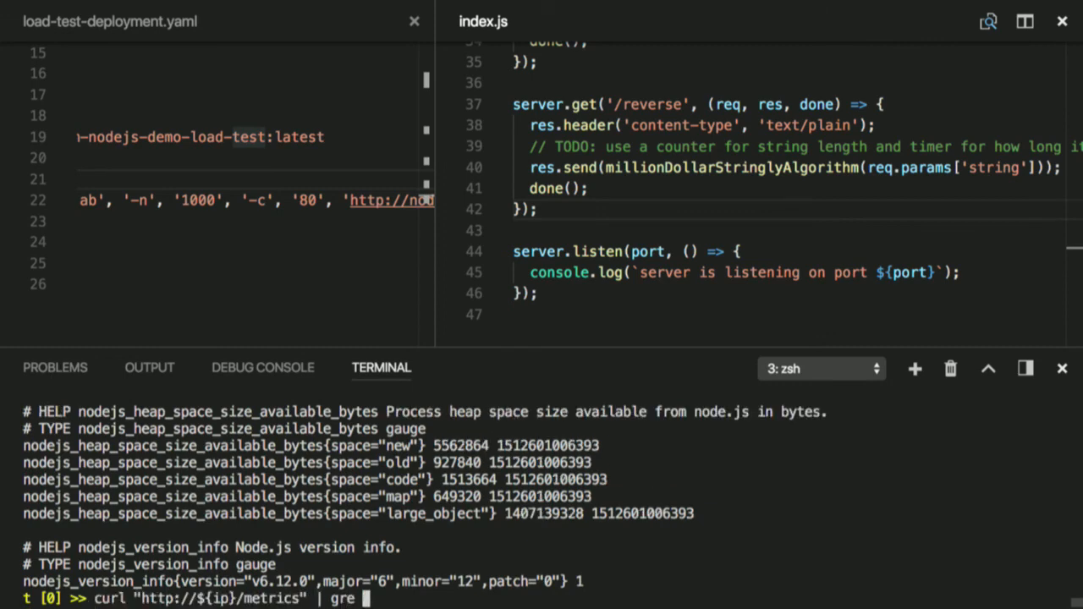
text(p reverse)
key(Return)
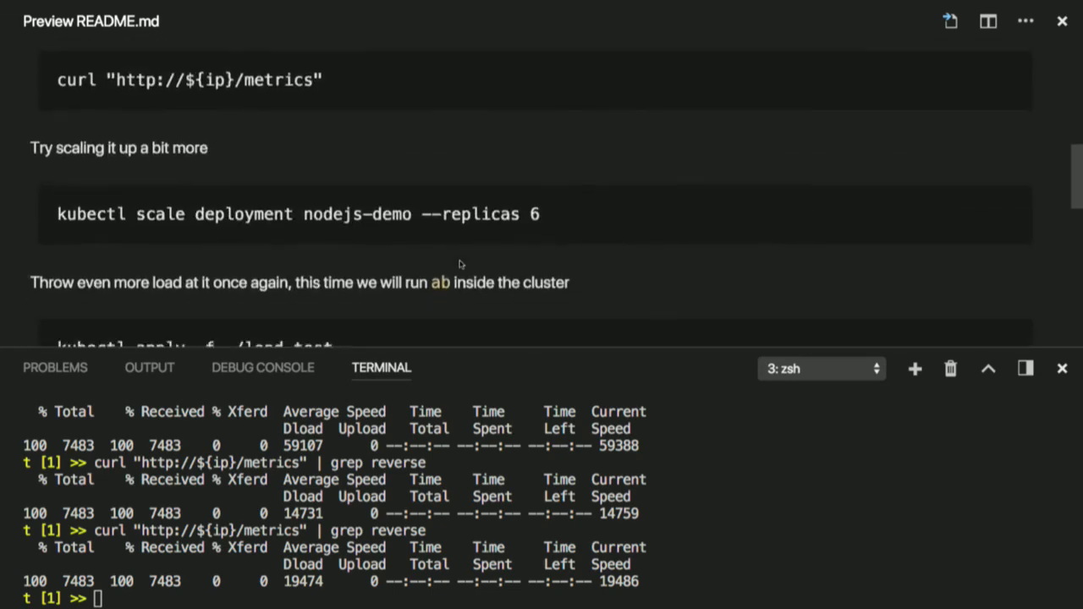
scroll(up, 3)
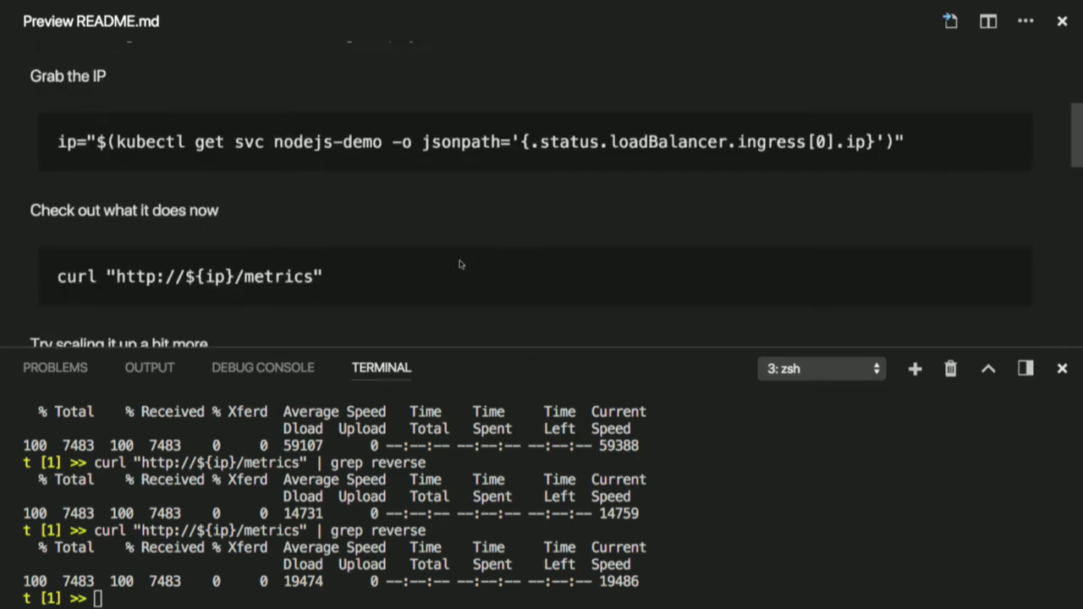
scroll(up, 3)
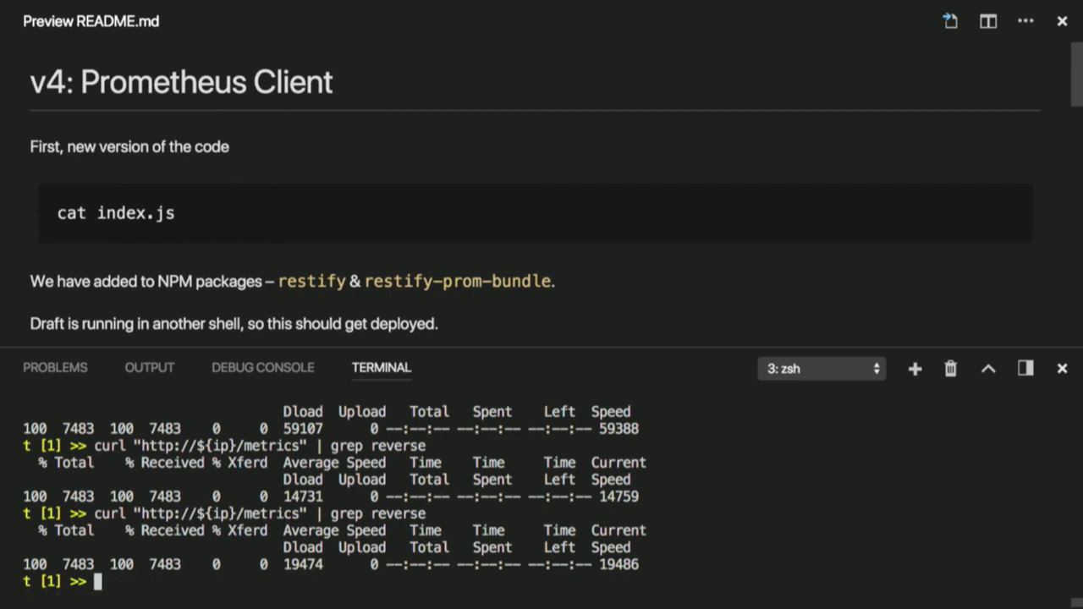
- Rerun the ApacheBench load test against the reverse endpoint in the first shell session
click(819, 369)
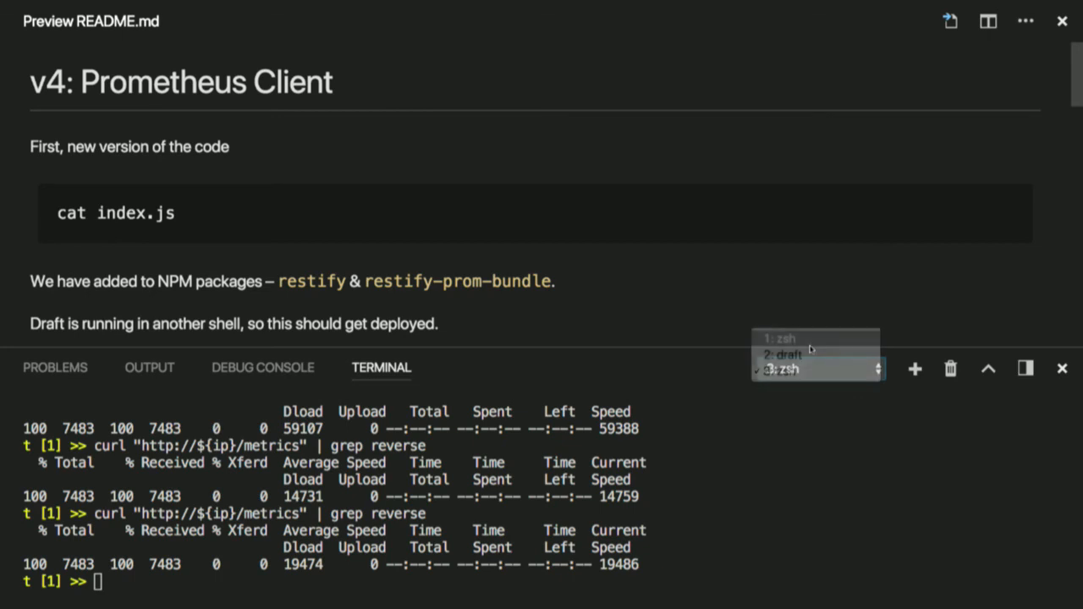
click(779, 338)
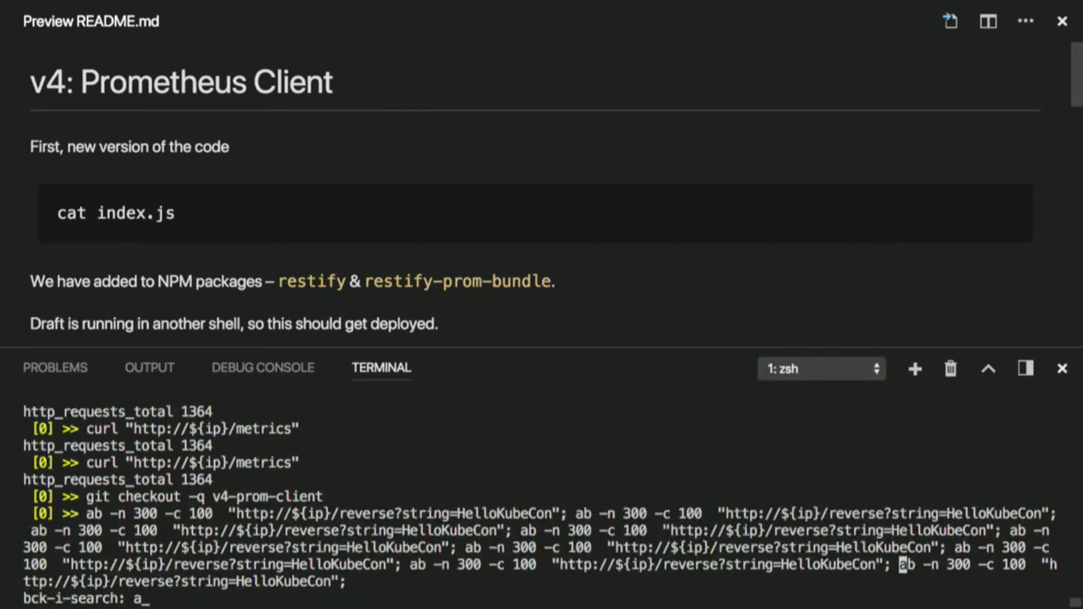
key(Return)
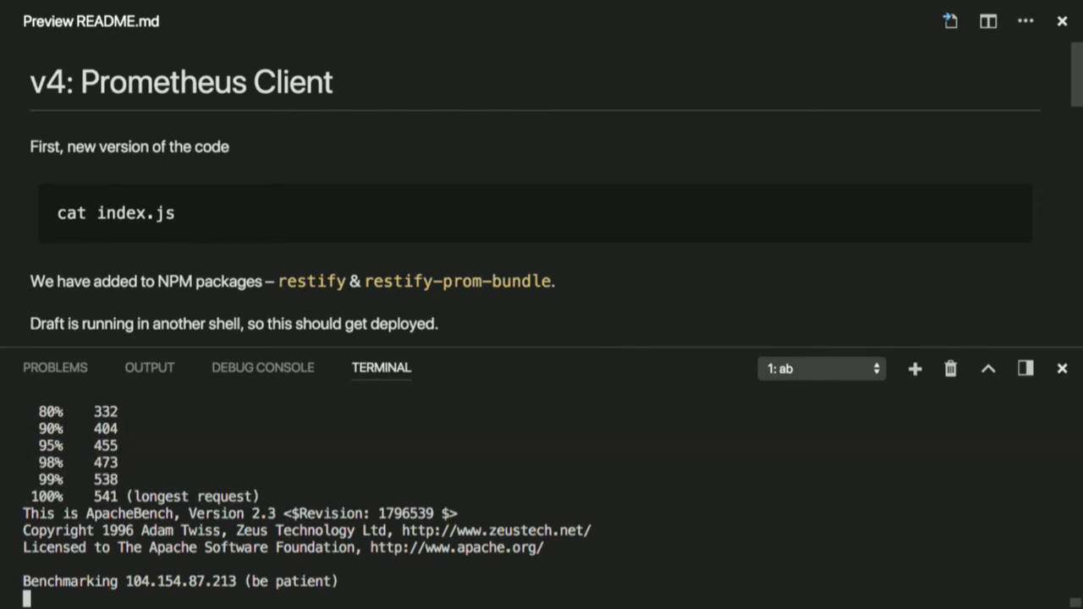
- Fetch the app's full /metrics output from the third shell, showing request histograms and Node.js info
click(820, 369)
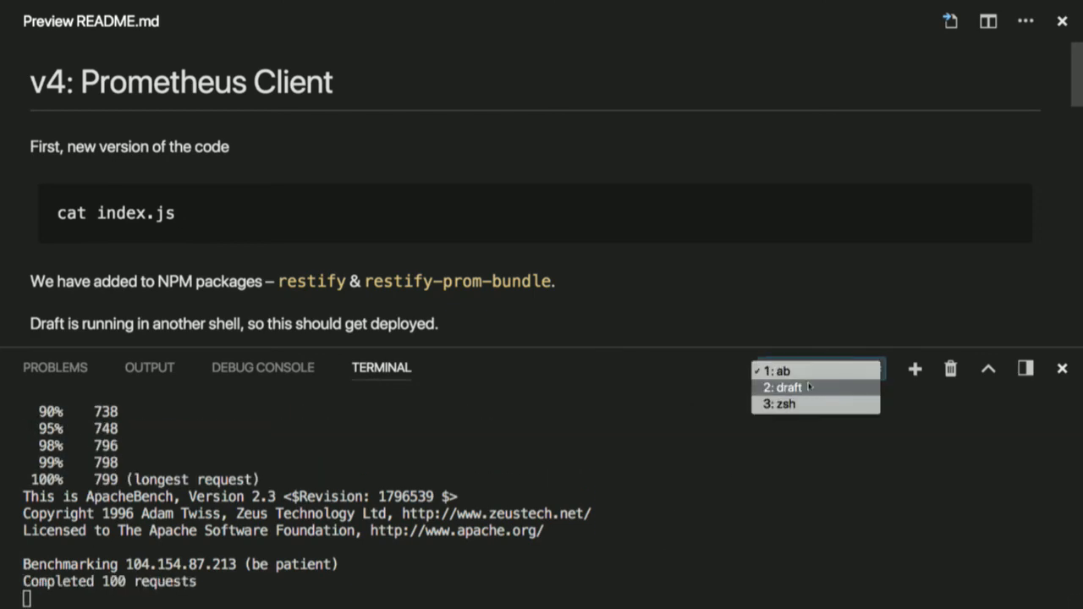
click(786, 403)
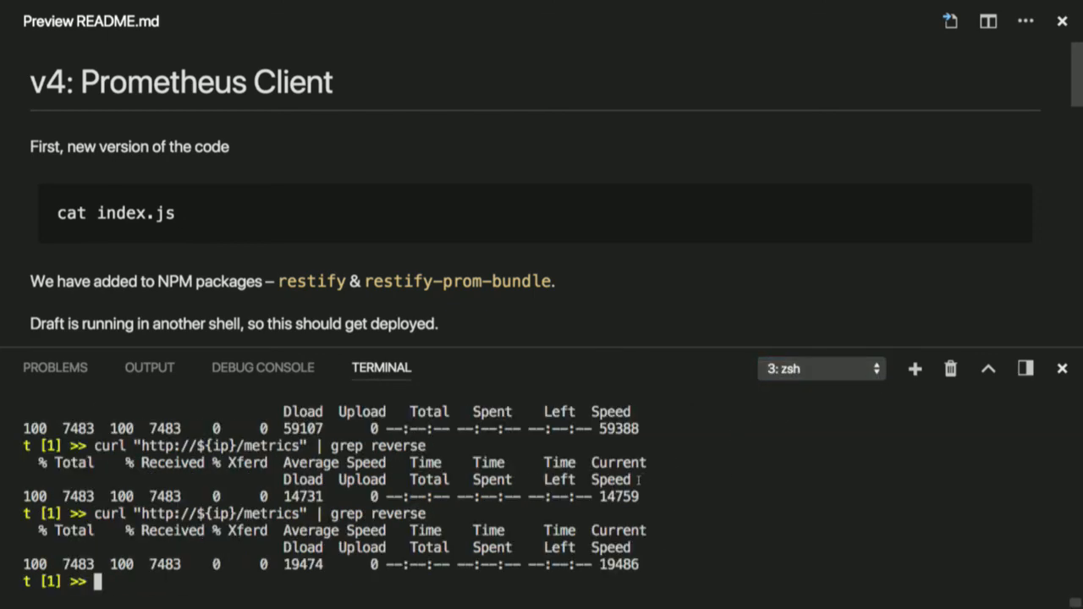
text(curl "http://${ip}/metrics" |)
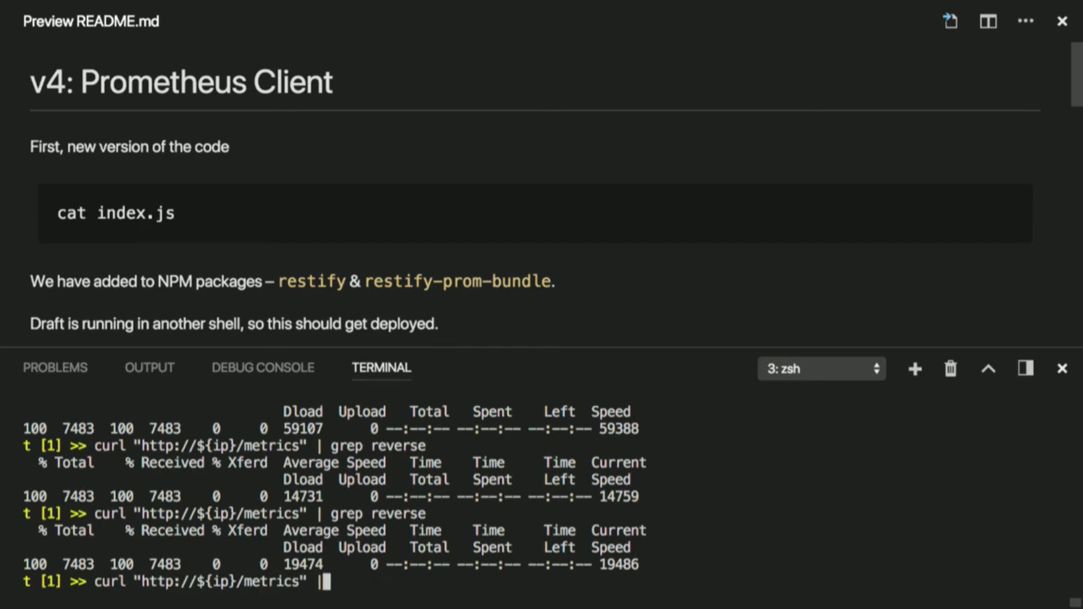
key(Return)
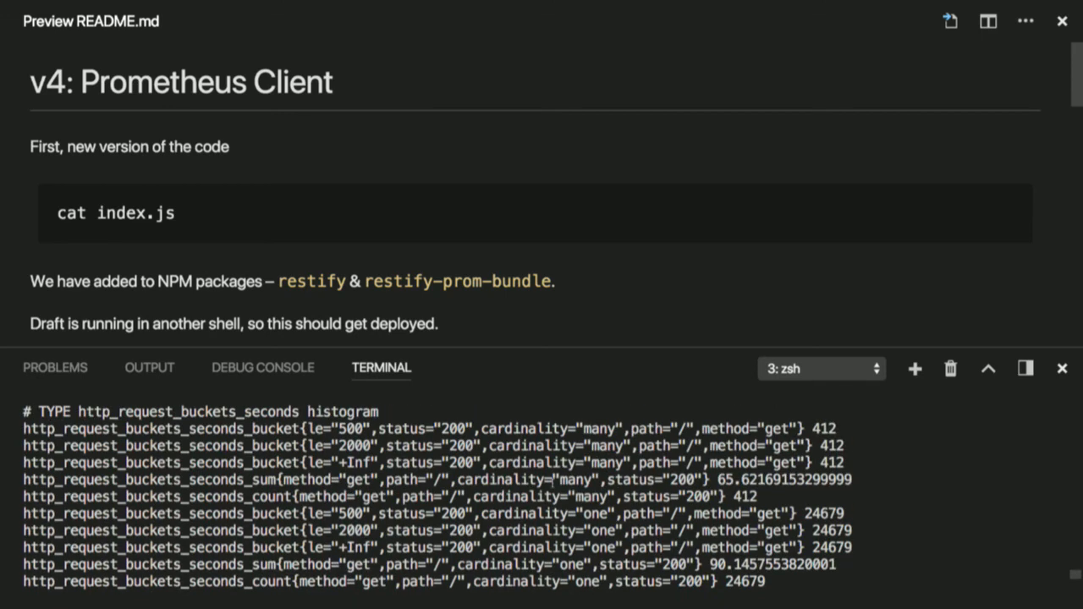
scroll(down, 3)
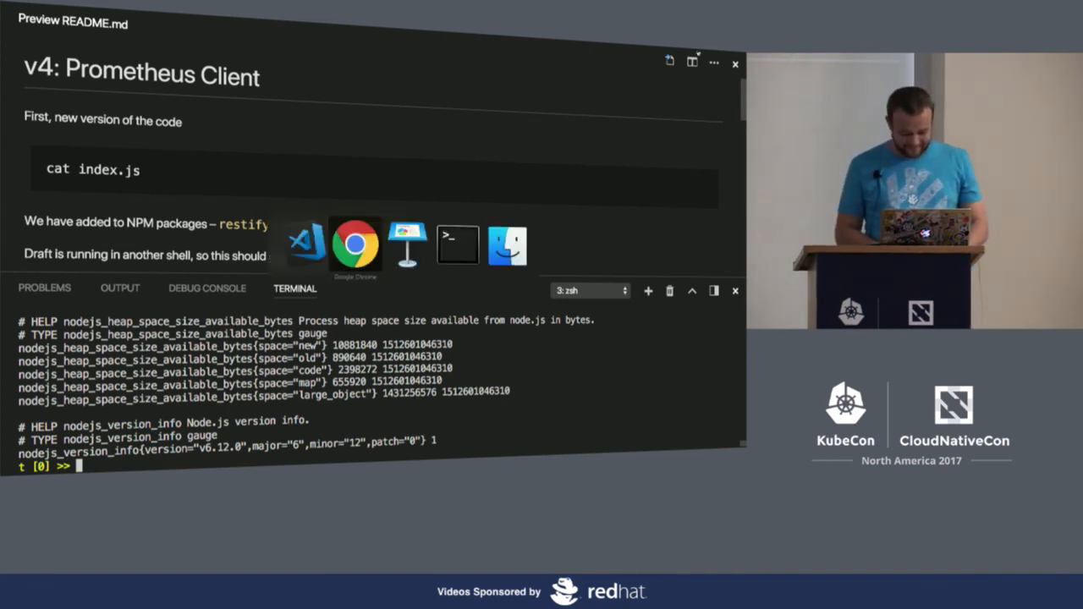
- Switch to Chrome to show the Weave Cloud PromQL Examples notebook
click(356, 245)
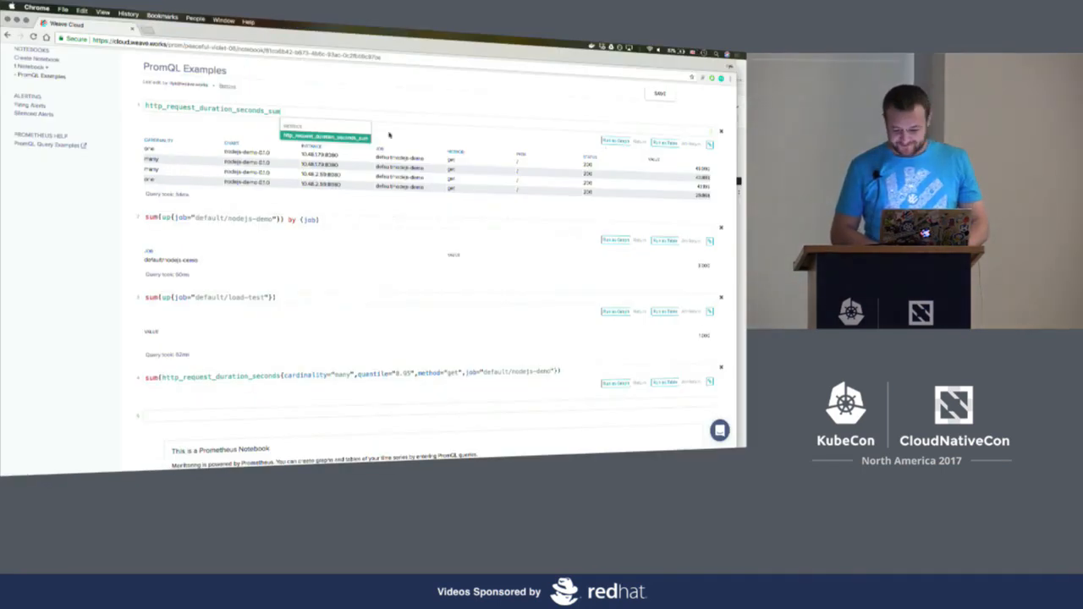